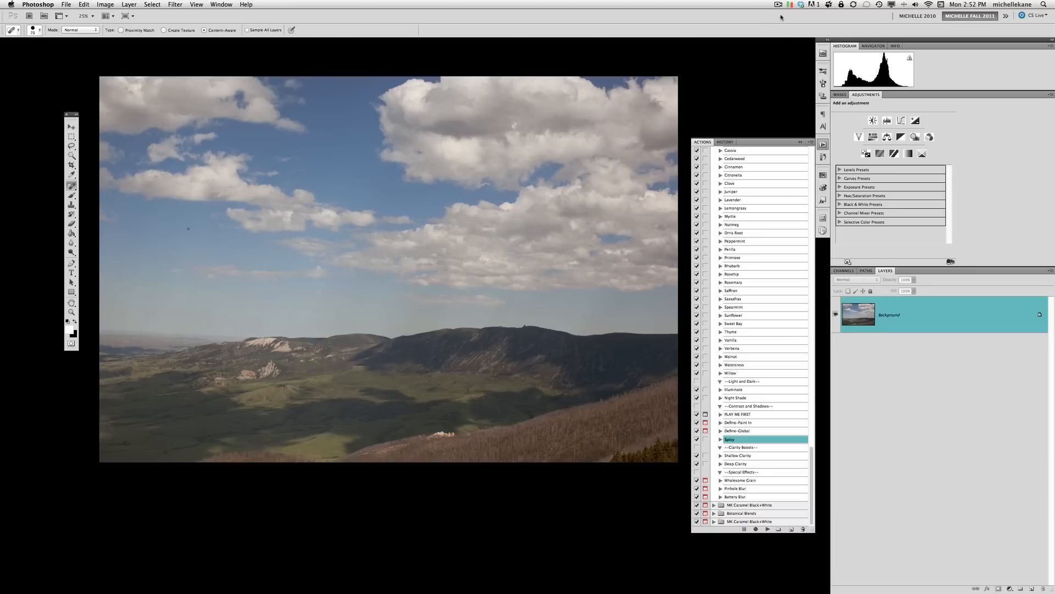
pyautogui.moveTo(415, 229)
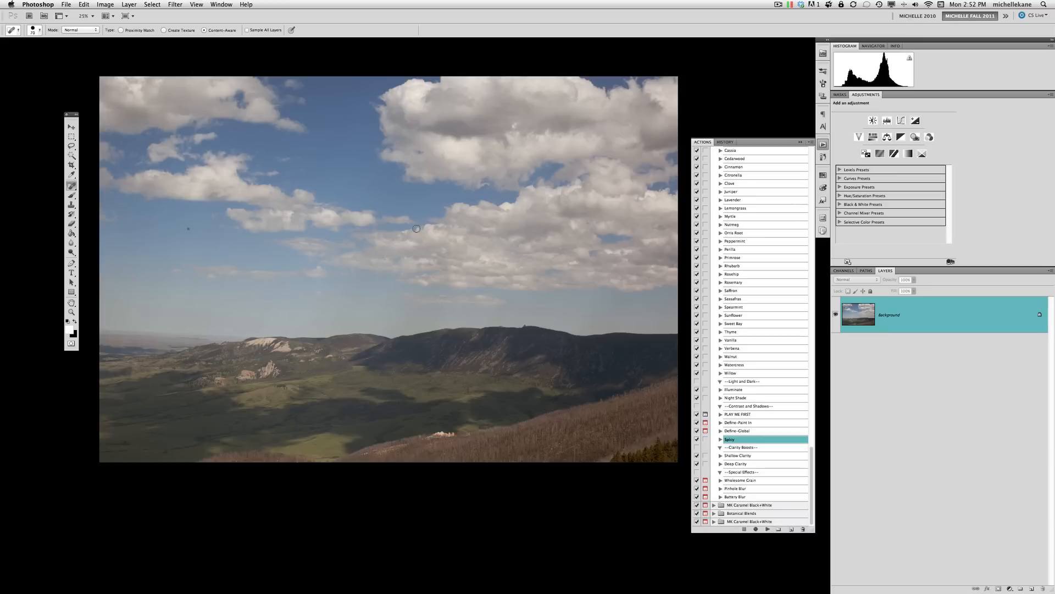
pyautogui.moveTo(216, 265)
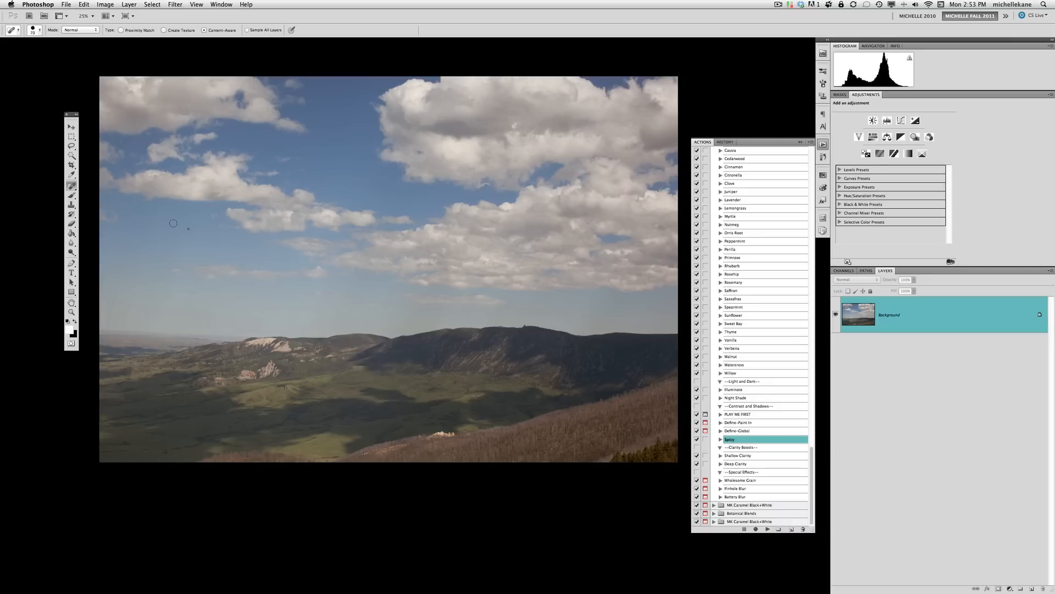
pyautogui.moveTo(196, 229)
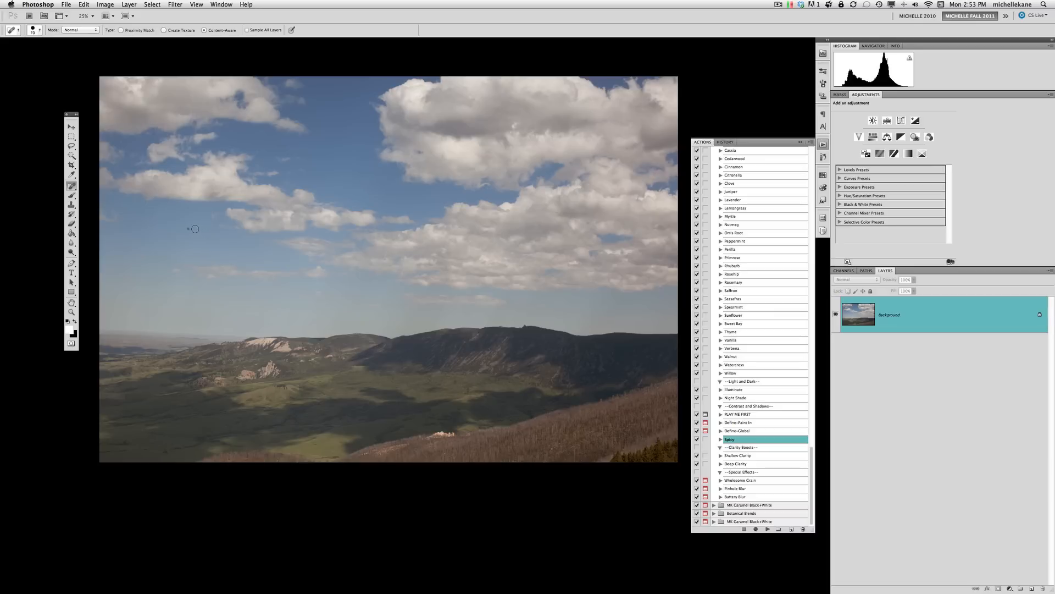
pyautogui.moveTo(184, 215)
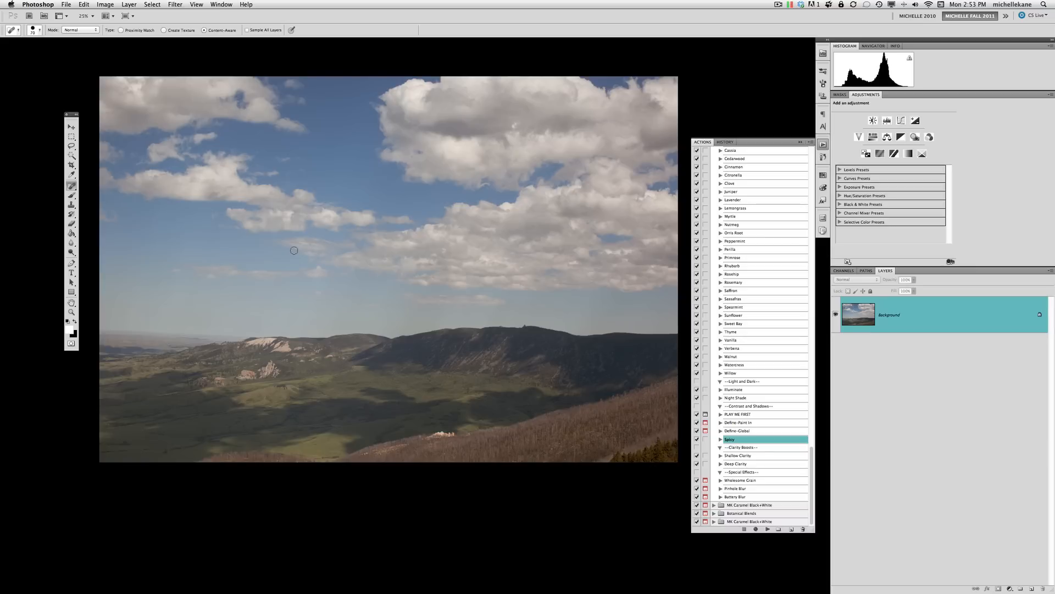
pyautogui.moveTo(323, 269)
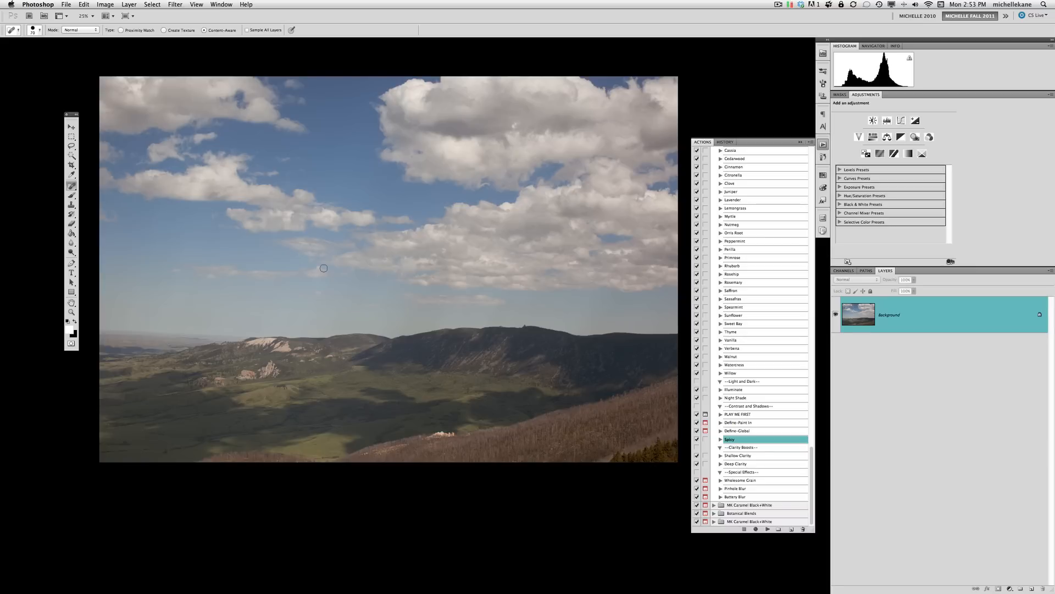
# - Heal a small dark dust speck out of the blue sky with the Spot Healing Brush
pyautogui.click(70, 126)
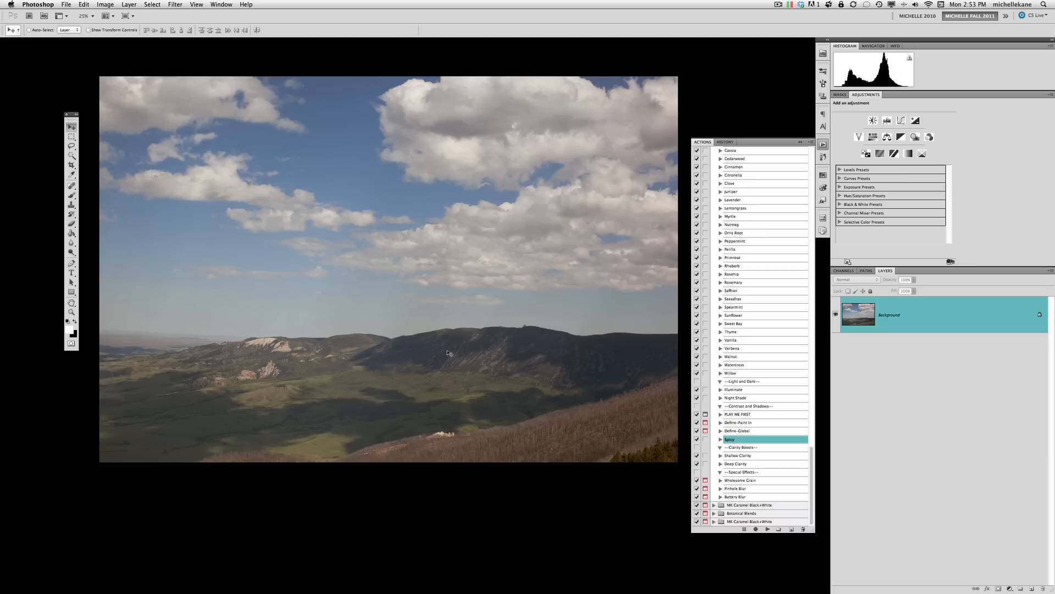
pyautogui.moveTo(439, 351)
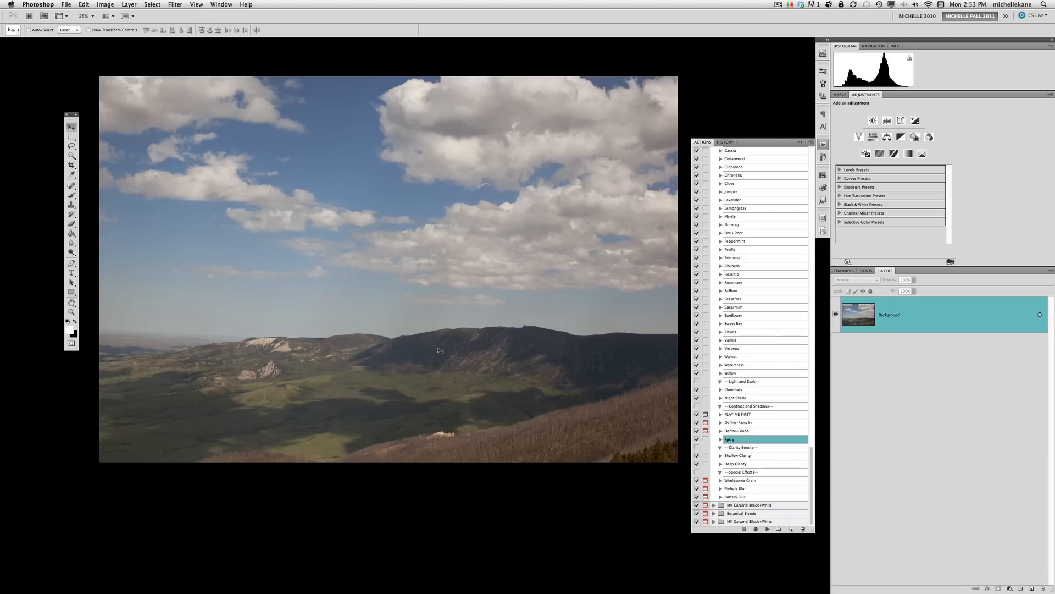
pyautogui.moveTo(485, 350)
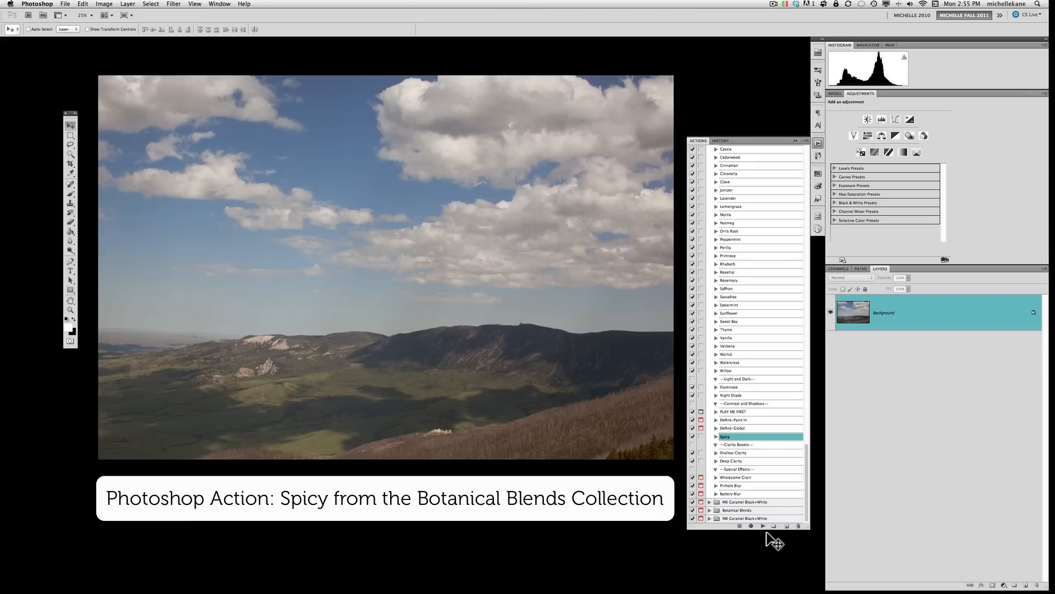
pyautogui.moveTo(764, 532)
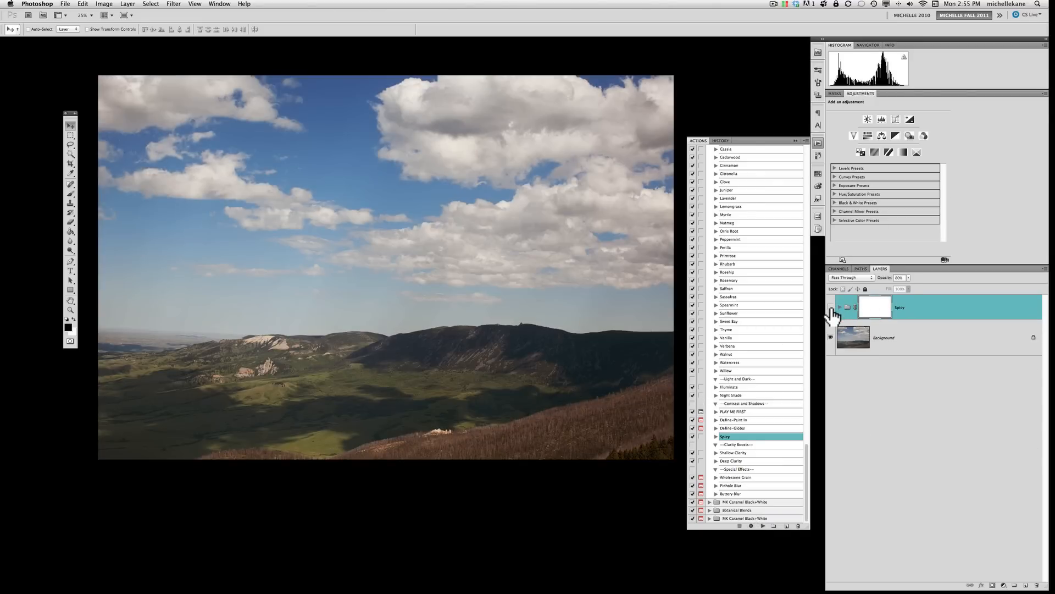
# - Toggle the Spicy group's visibility to compare, then expand it to reveal its Spice layers
pyautogui.click(831, 308)
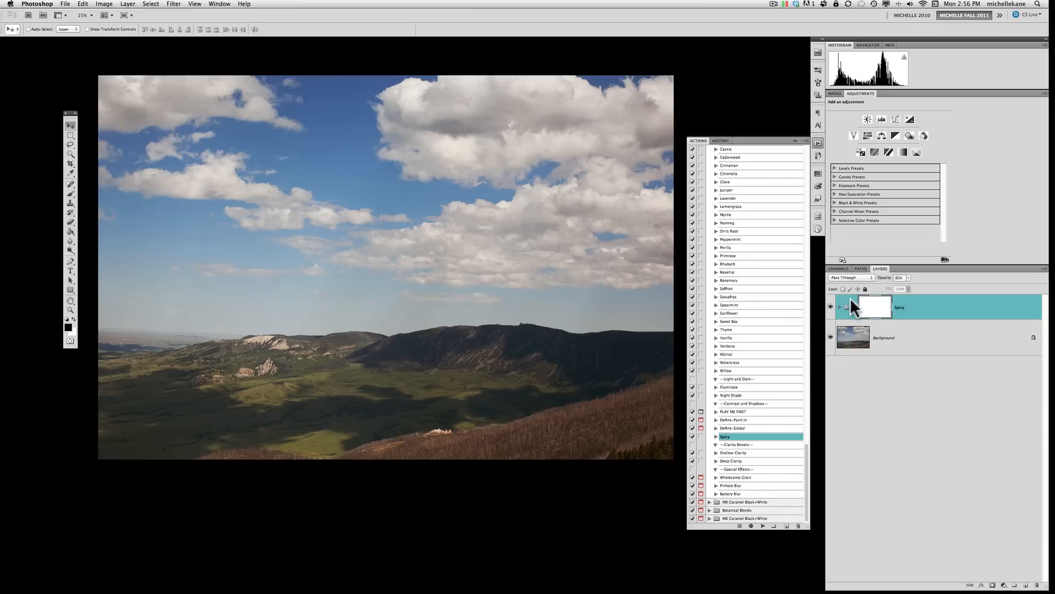
pyautogui.moveTo(857, 310)
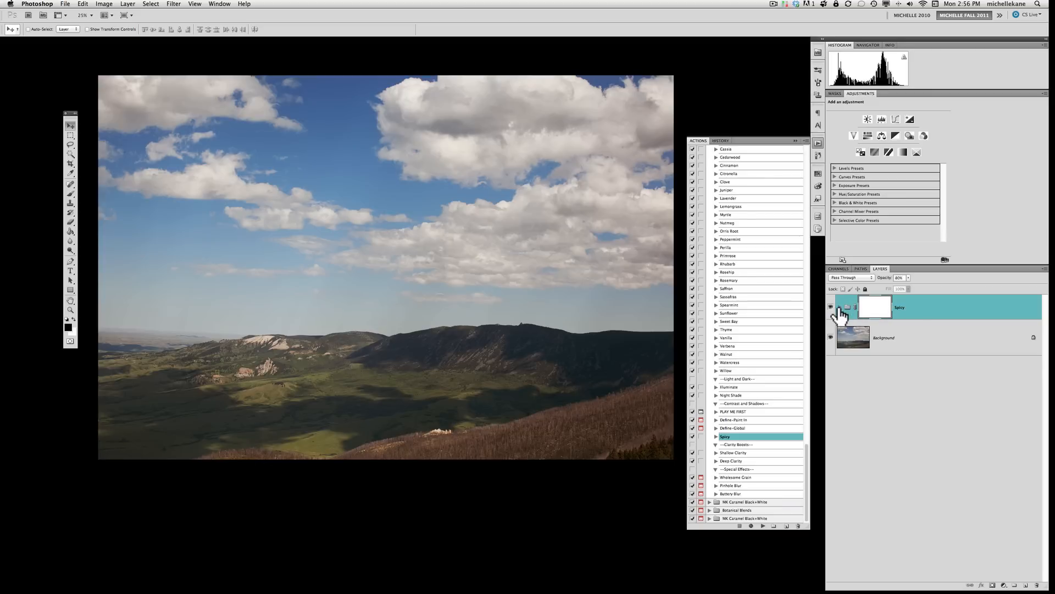
pyautogui.click(841, 306)
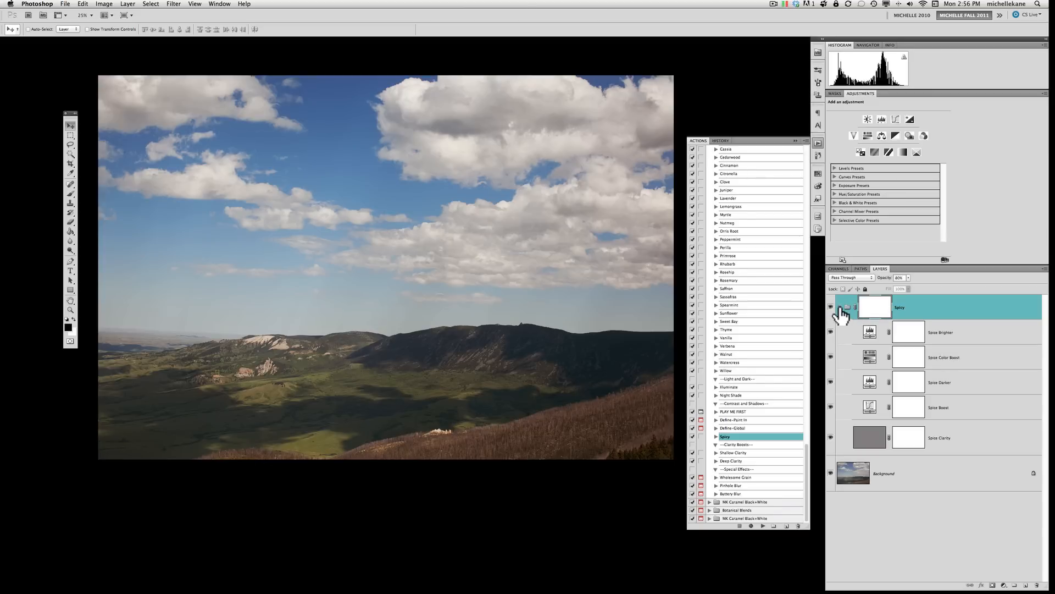
# - Select the Spice Brighter layer and fine-tune its opacity slightly lower
pyautogui.click(840, 307)
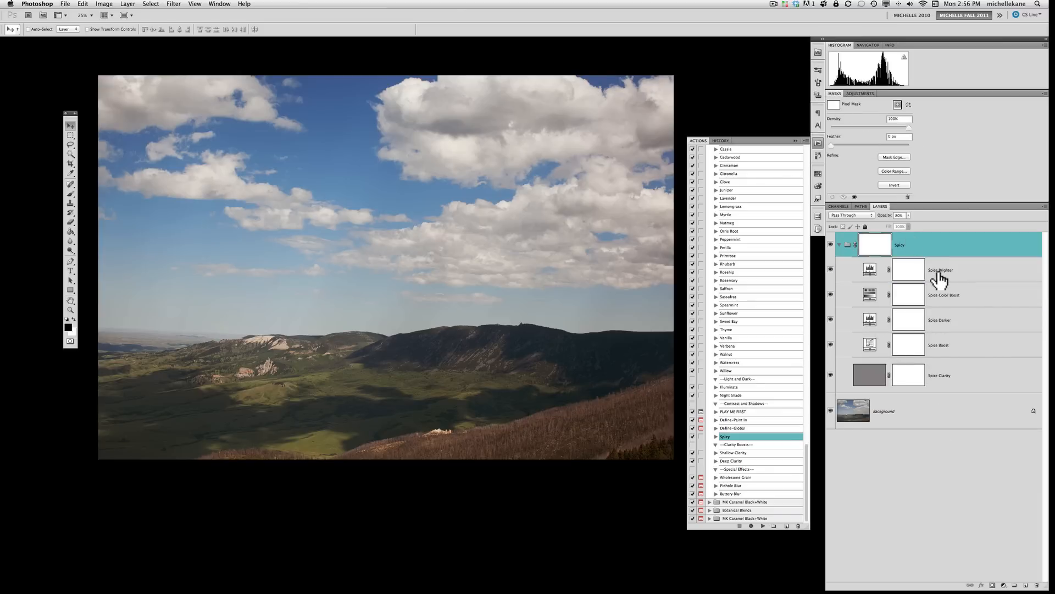
pyautogui.click(939, 271)
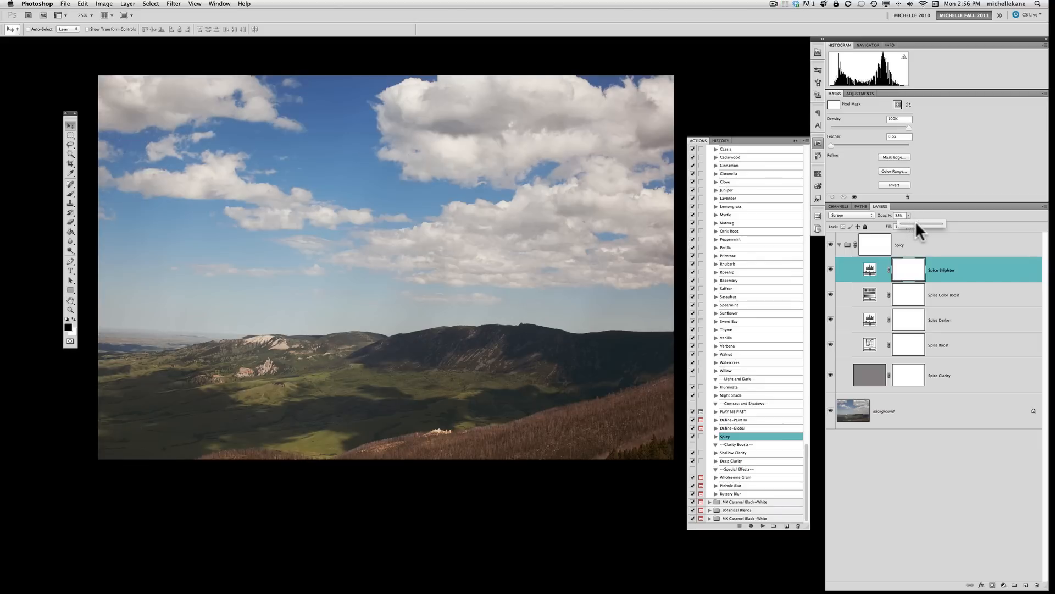
pyautogui.moveTo(926, 223); pyautogui.dragTo(916, 224)
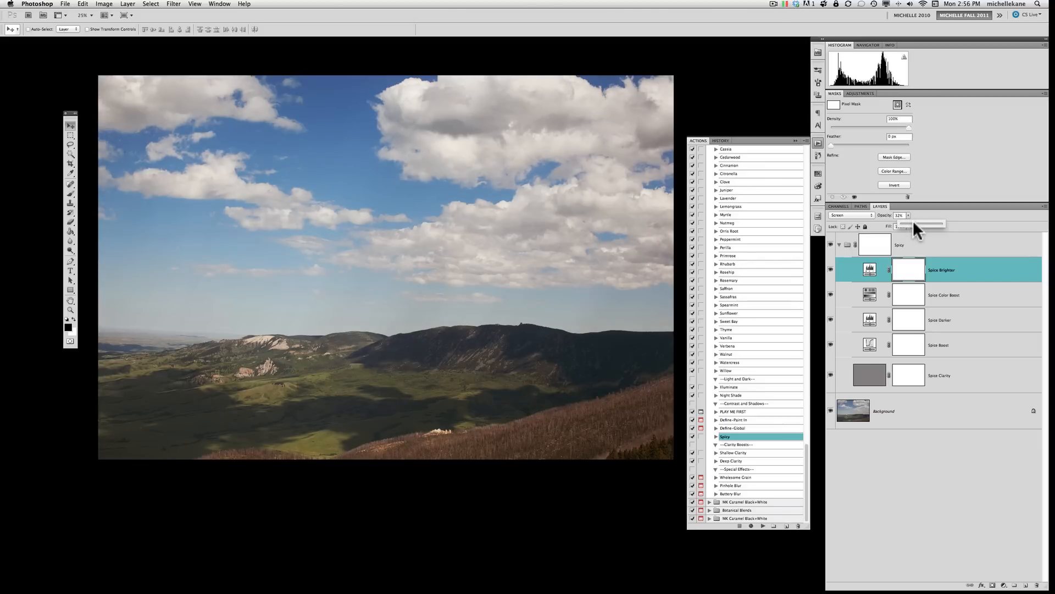
pyautogui.moveTo(916, 224); pyautogui.dragTo(926, 225)
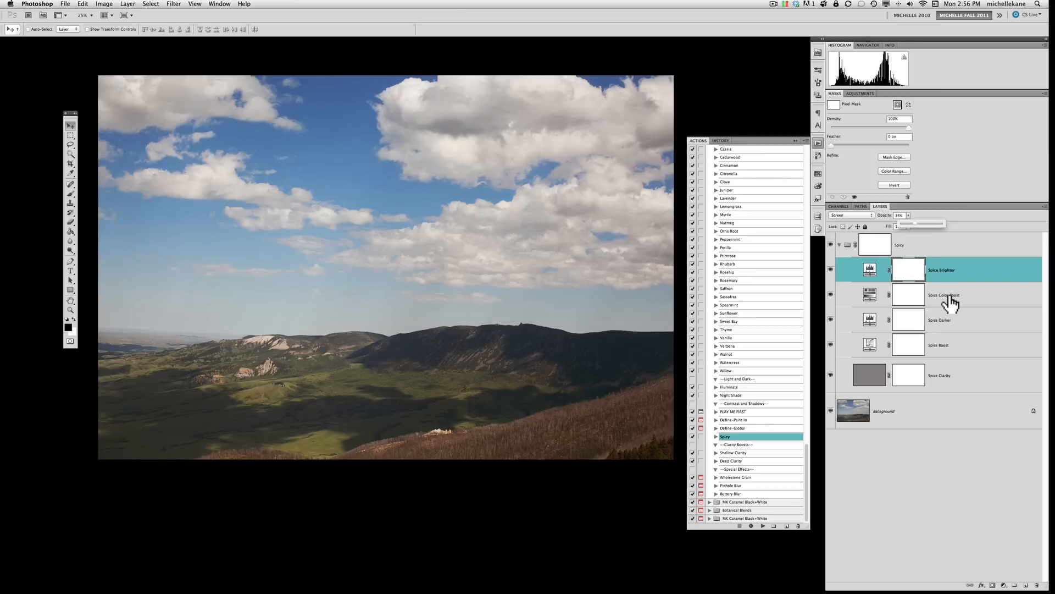
# - Select Spice Color Boost and work its opacity between half and full strength, ending at full
pyautogui.click(945, 294)
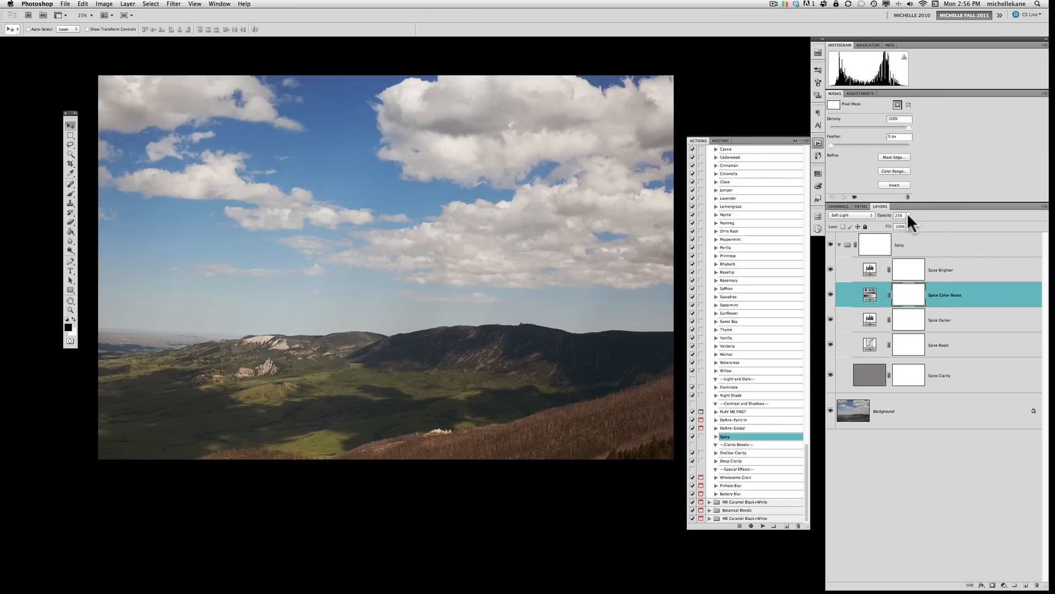
pyautogui.click(893, 225)
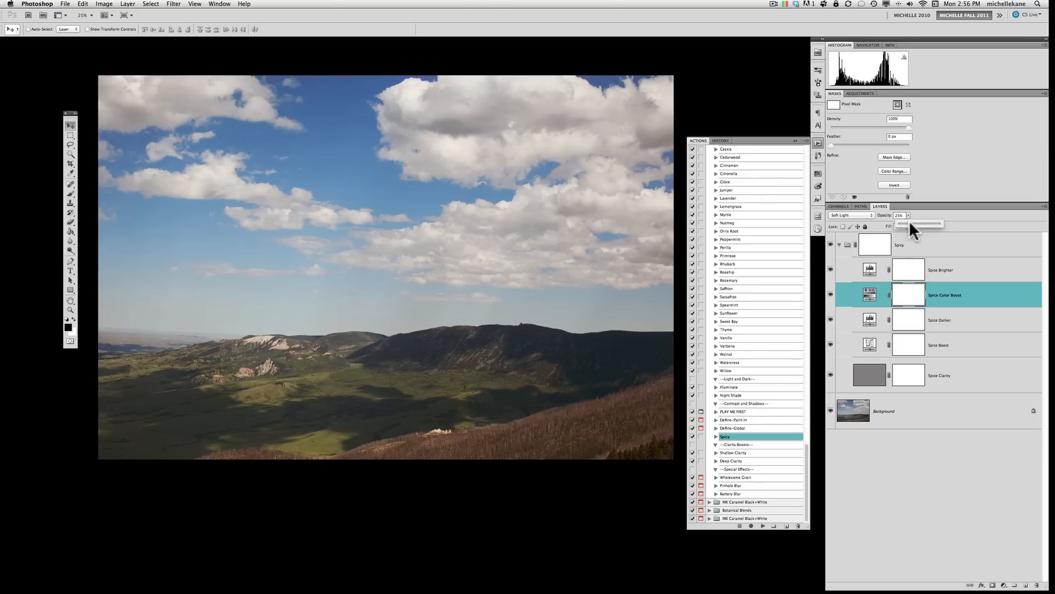
pyautogui.moveTo(912, 223); pyautogui.dragTo(922, 223)
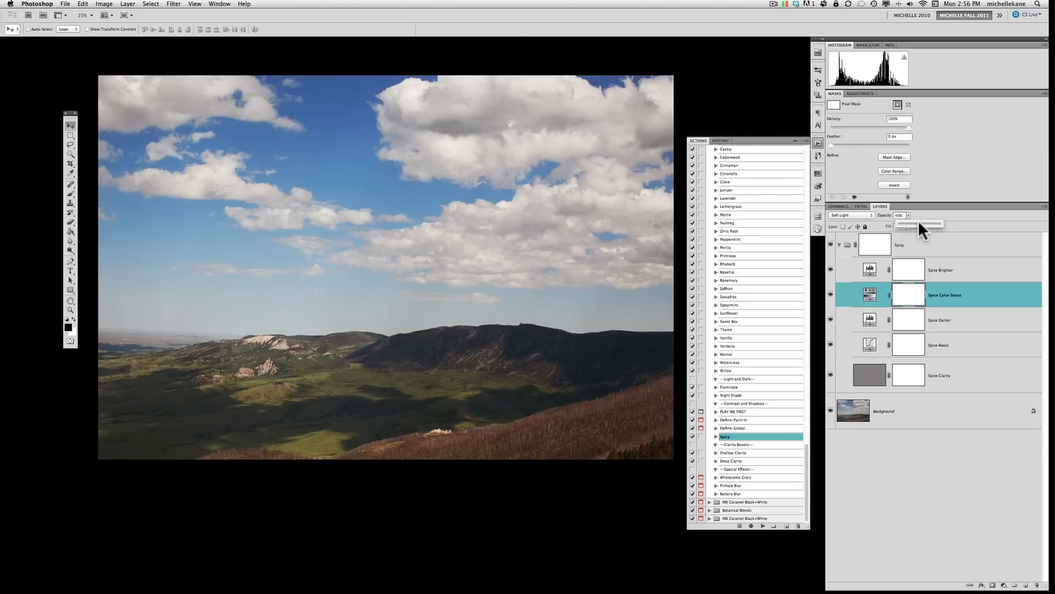
pyautogui.moveTo(923, 223); pyautogui.dragTo(942, 223)
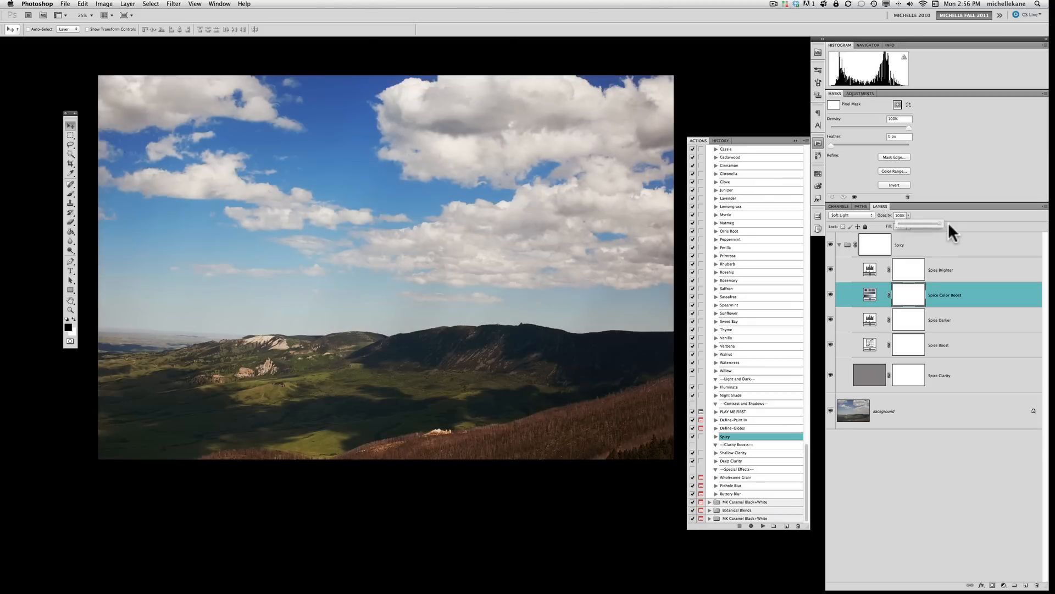
pyautogui.moveTo(952, 226); pyautogui.dragTo(936, 226)
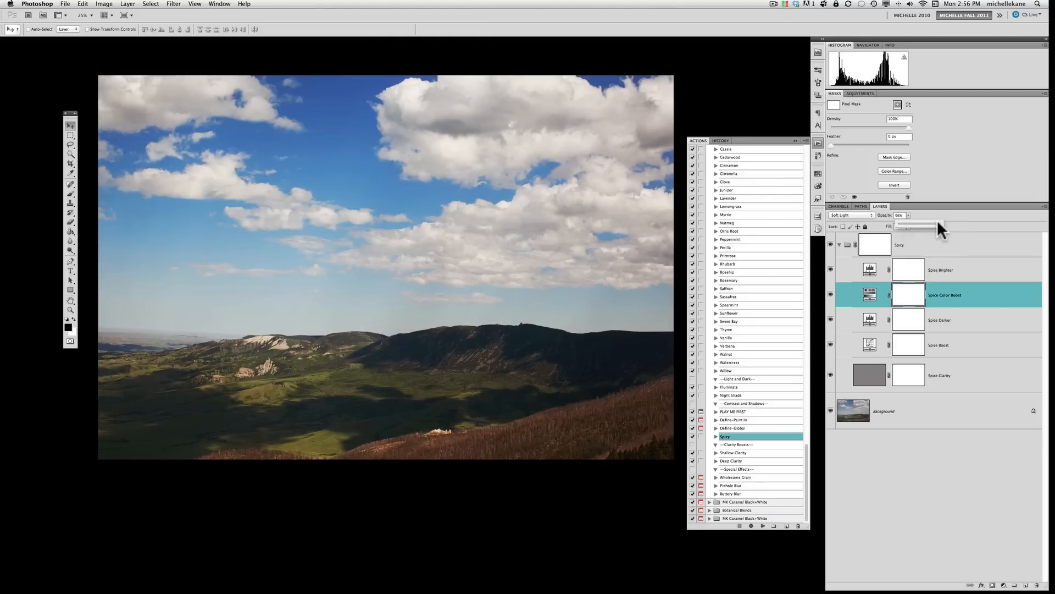
pyautogui.moveTo(922, 225); pyautogui.dragTo(938, 225)
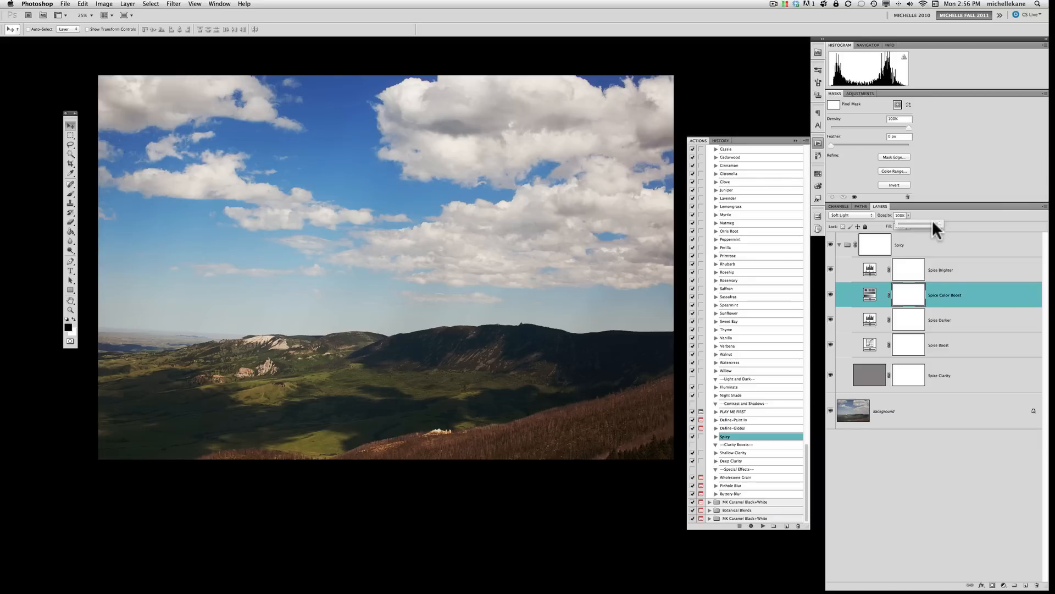
pyautogui.moveTo(847, 221)
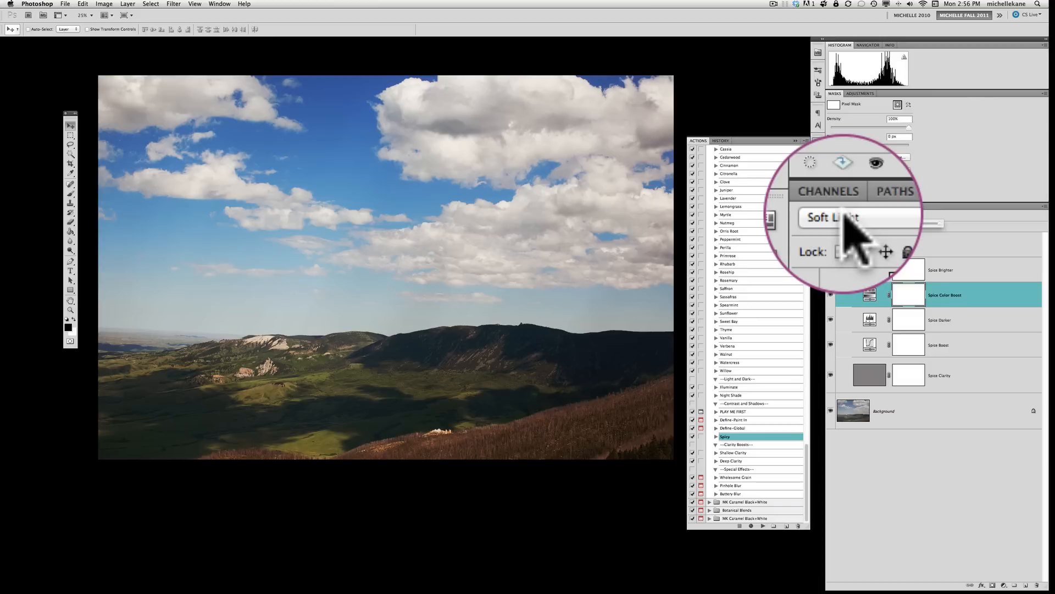
# - Try Linear Burn, Overlay and other blend modes on Spice Color Boost, settling on a softer one
pyautogui.click(855, 217)
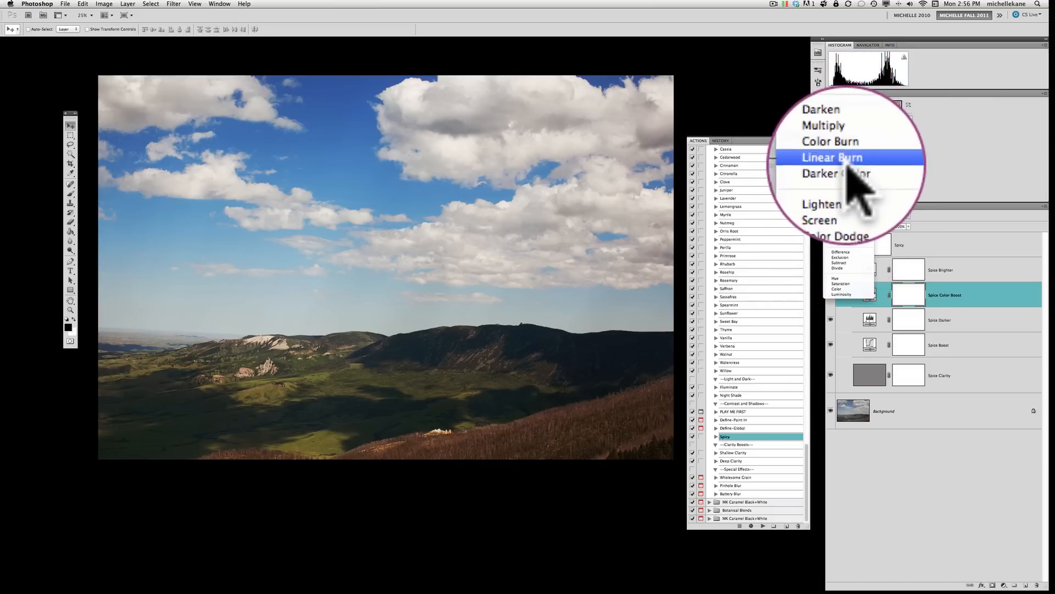
pyautogui.click(832, 157)
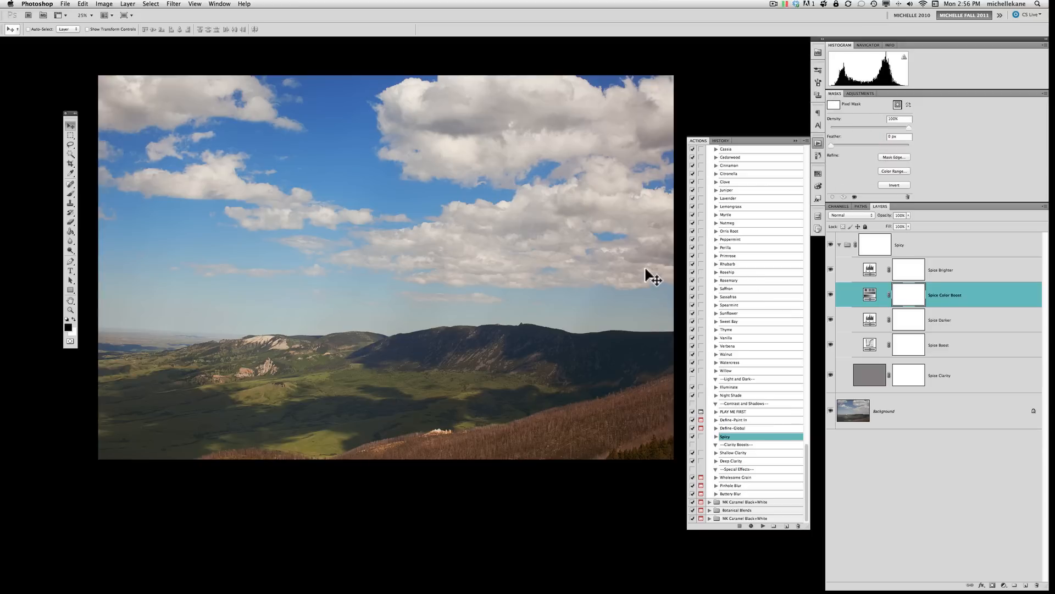
pyautogui.moveTo(759, 253)
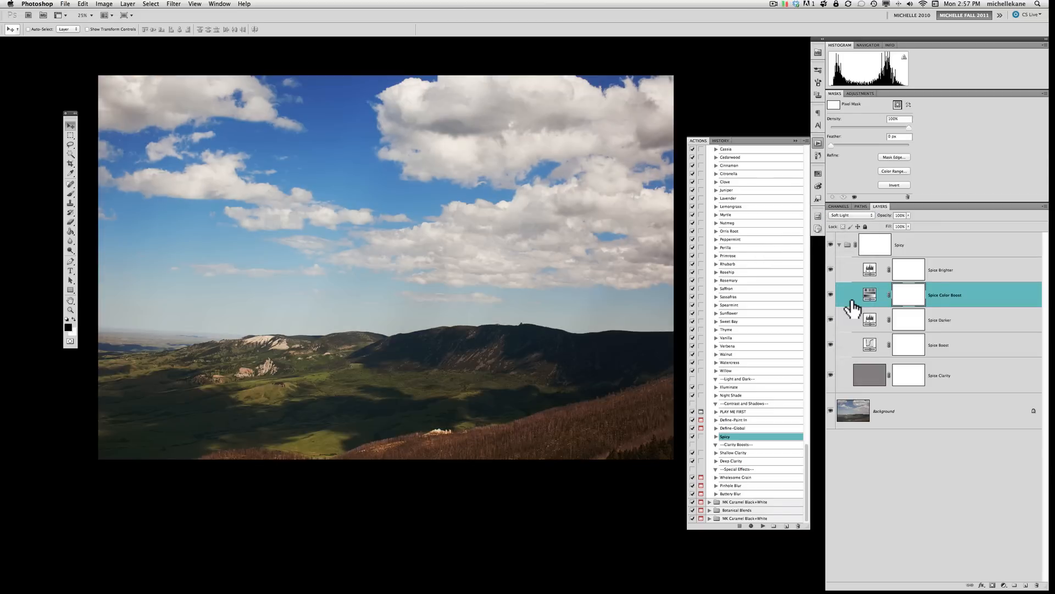
pyautogui.moveTo(722, 361)
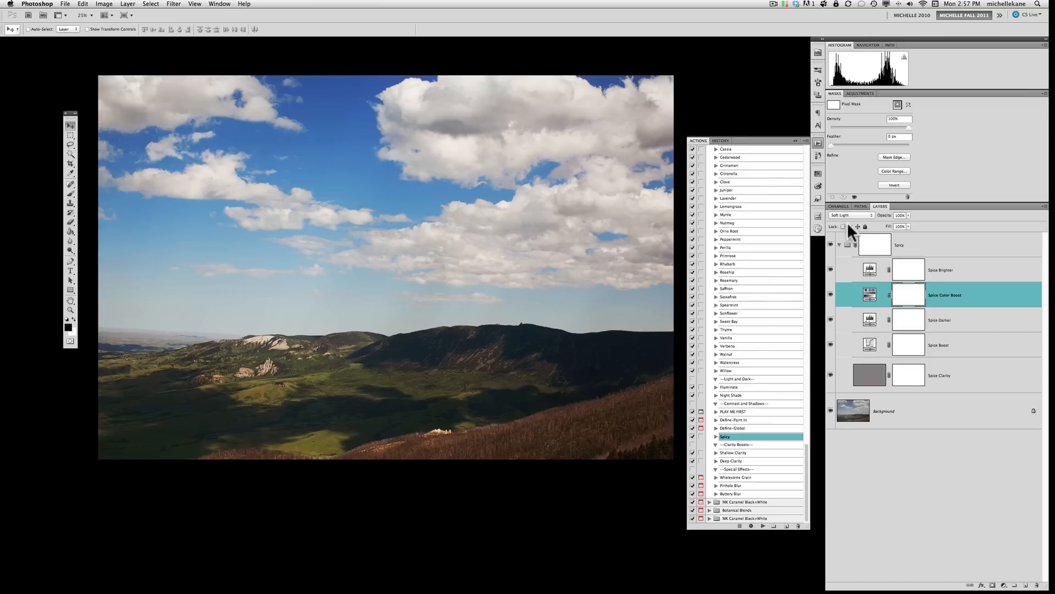
pyautogui.click(850, 214)
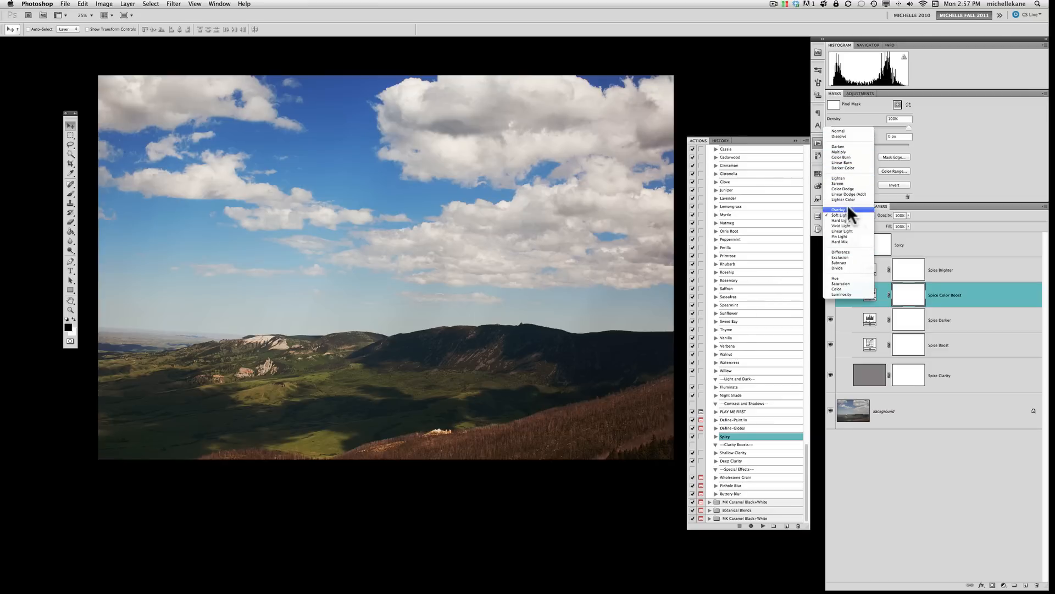
pyautogui.click(837, 209)
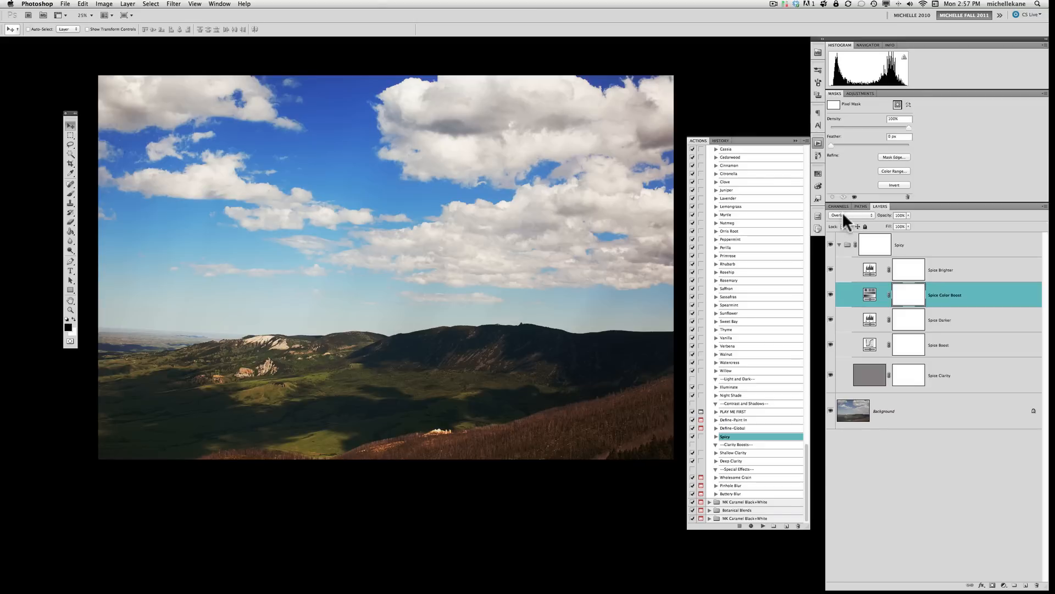
pyautogui.click(849, 214)
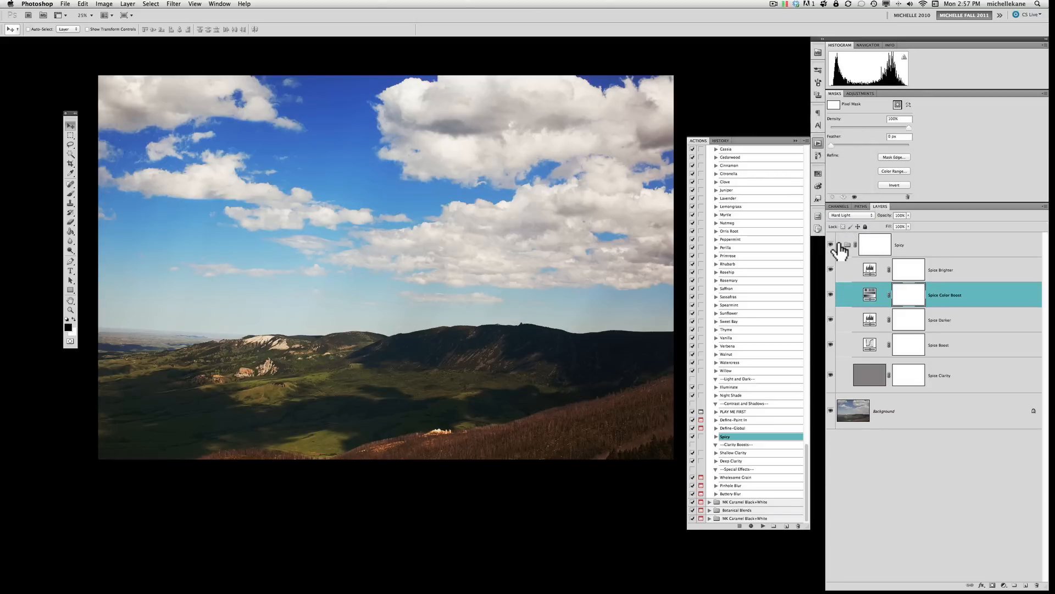
pyautogui.click(851, 215)
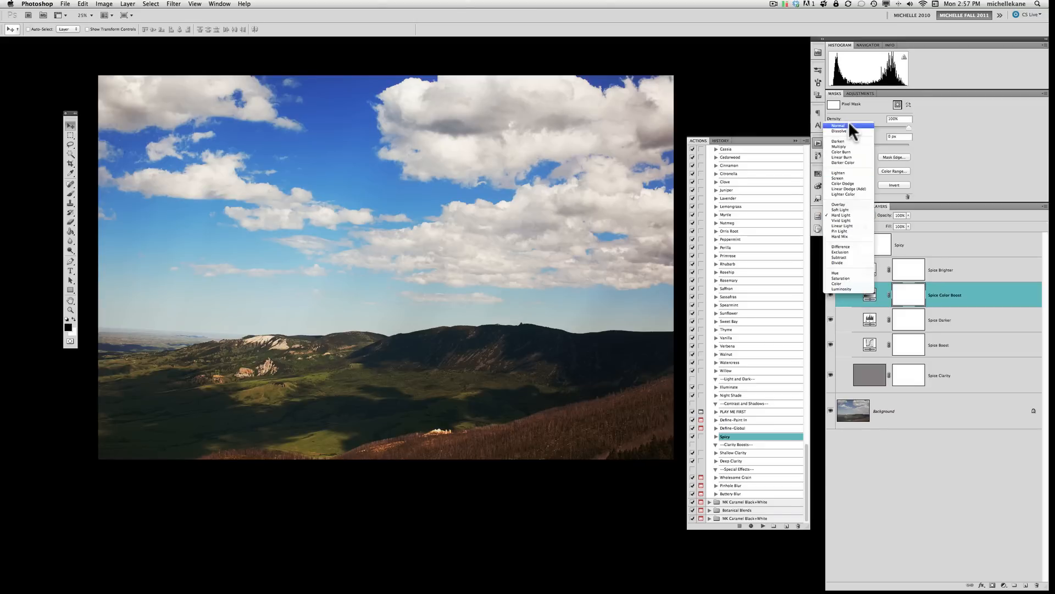
pyautogui.click(838, 126)
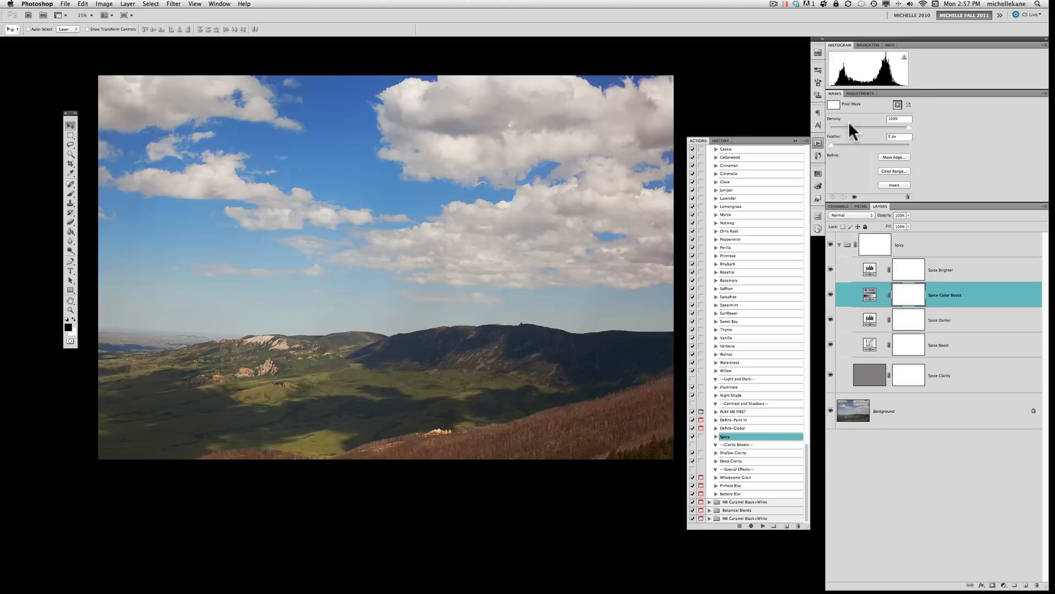
pyautogui.click(850, 214)
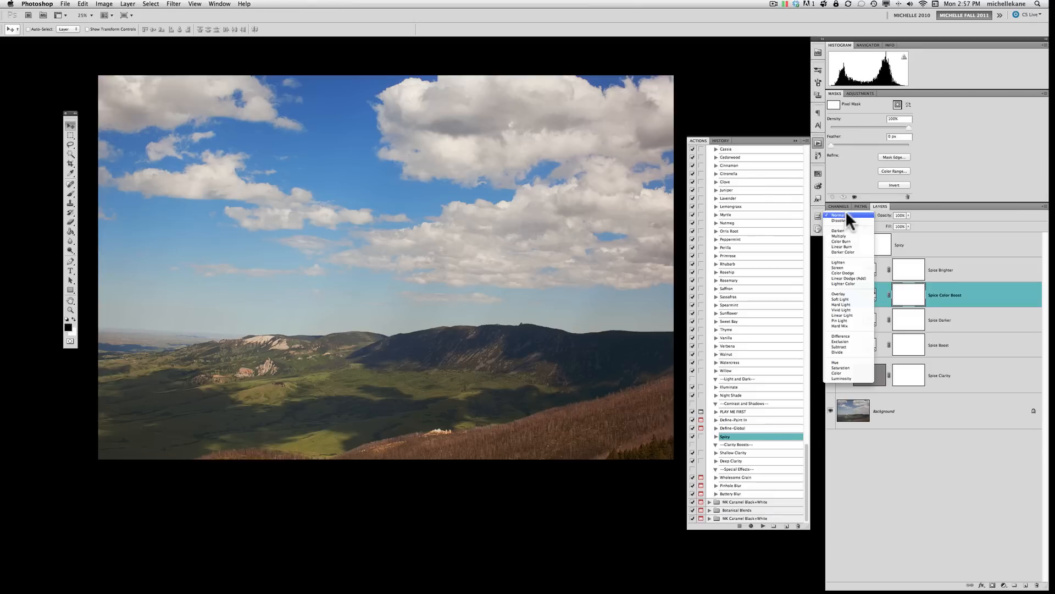
pyautogui.click(840, 299)
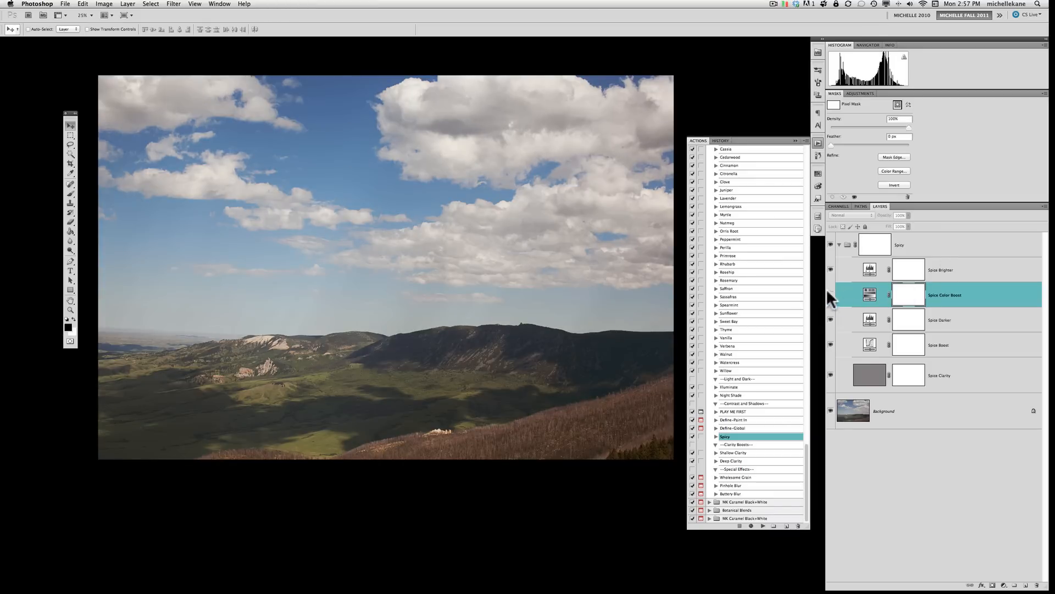
# - Select Spice Darker and rebalance its opacity, weakening then fine-tuning the shadow depth
pyautogui.click(939, 319)
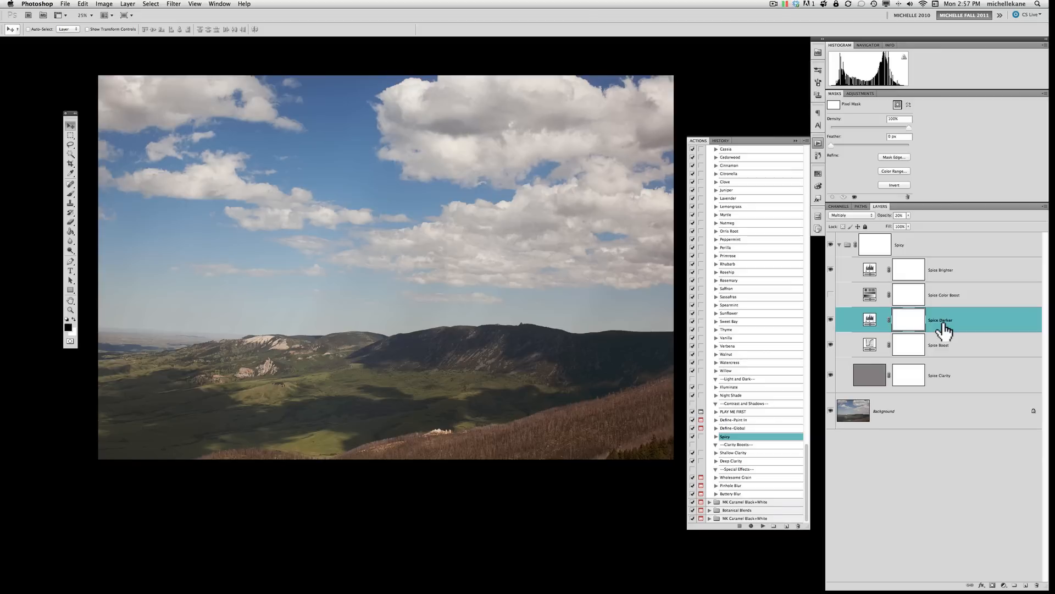
pyautogui.moveTo(922, 247)
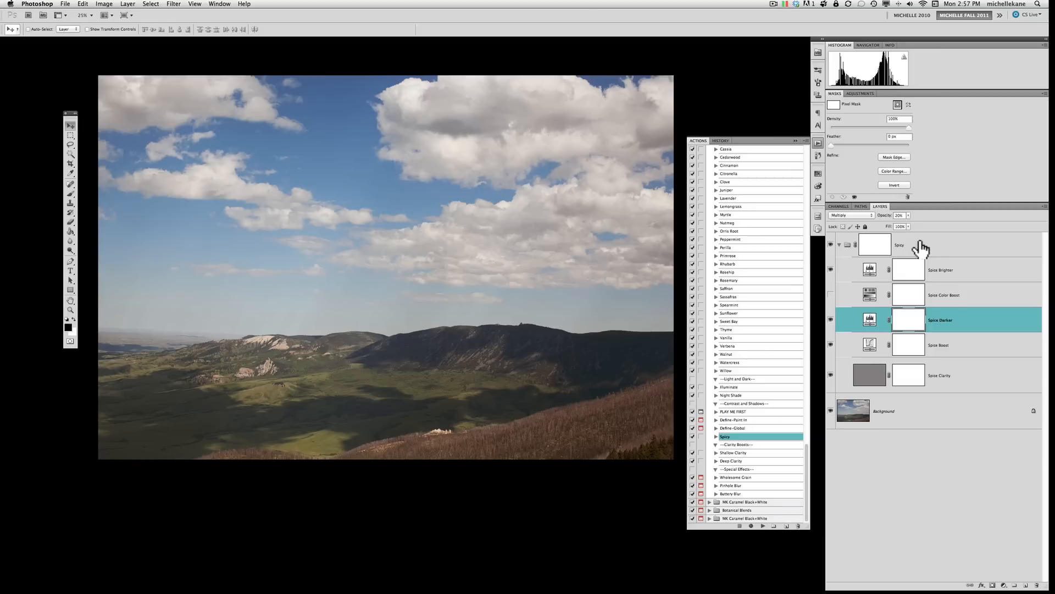
pyautogui.click(909, 215)
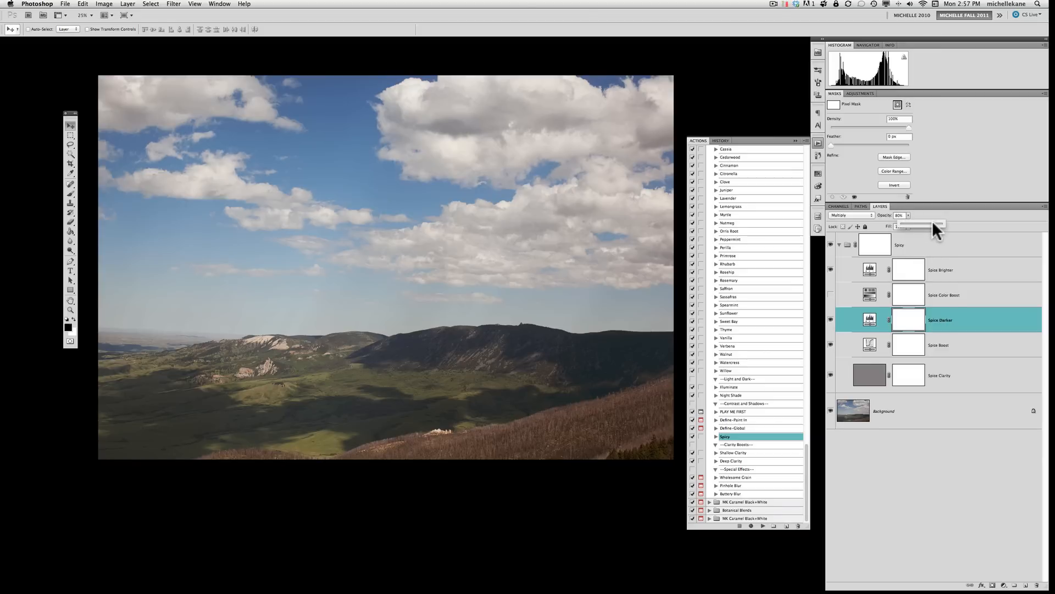
pyautogui.moveTo(939, 224); pyautogui.dragTo(935, 224)
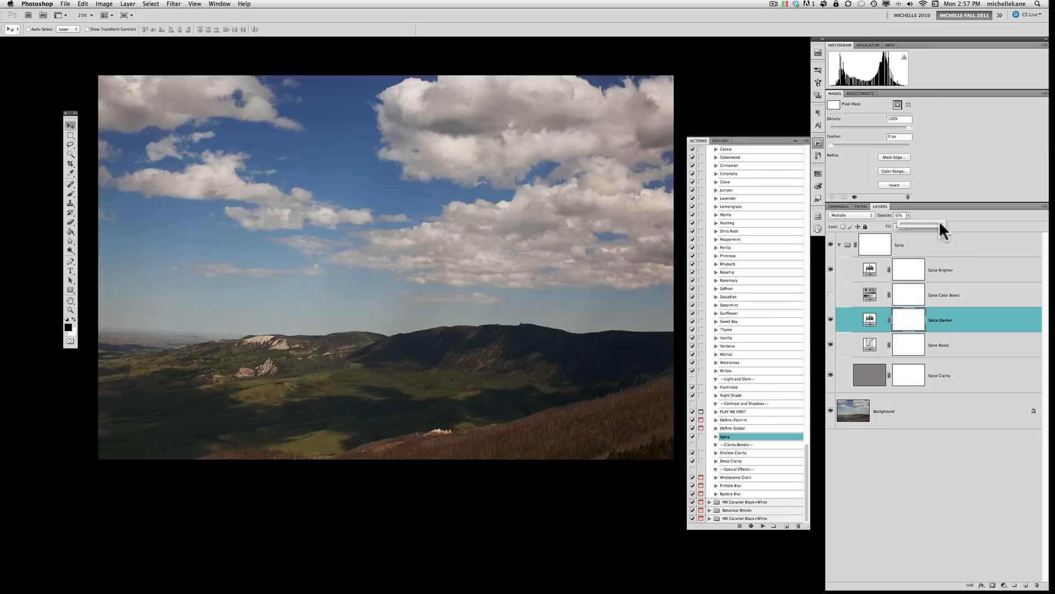
pyautogui.moveTo(932, 225); pyautogui.dragTo(898, 224)
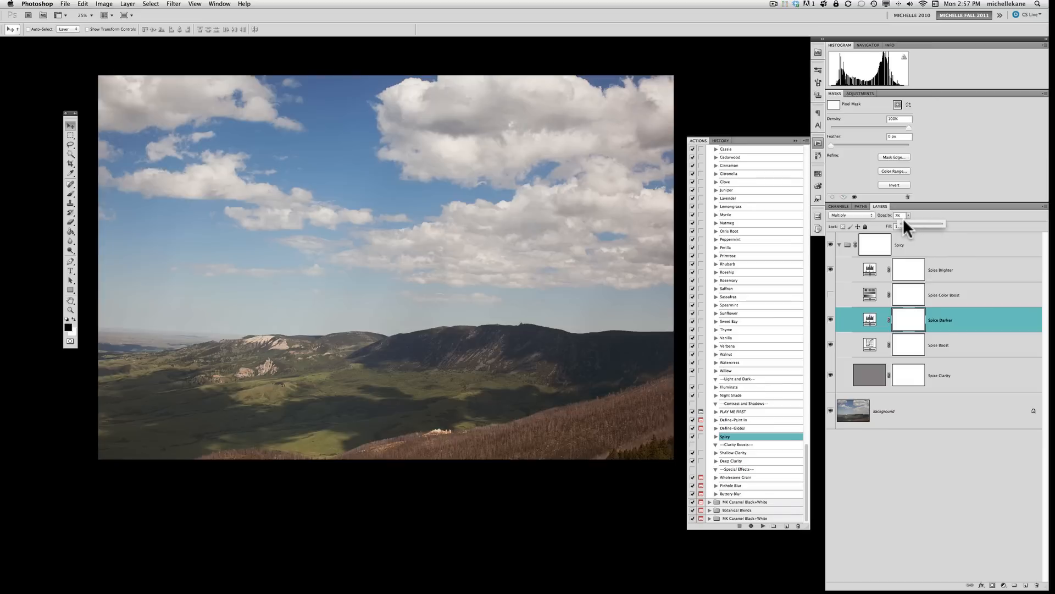
pyautogui.moveTo(915, 222); pyautogui.dragTo(925, 222)
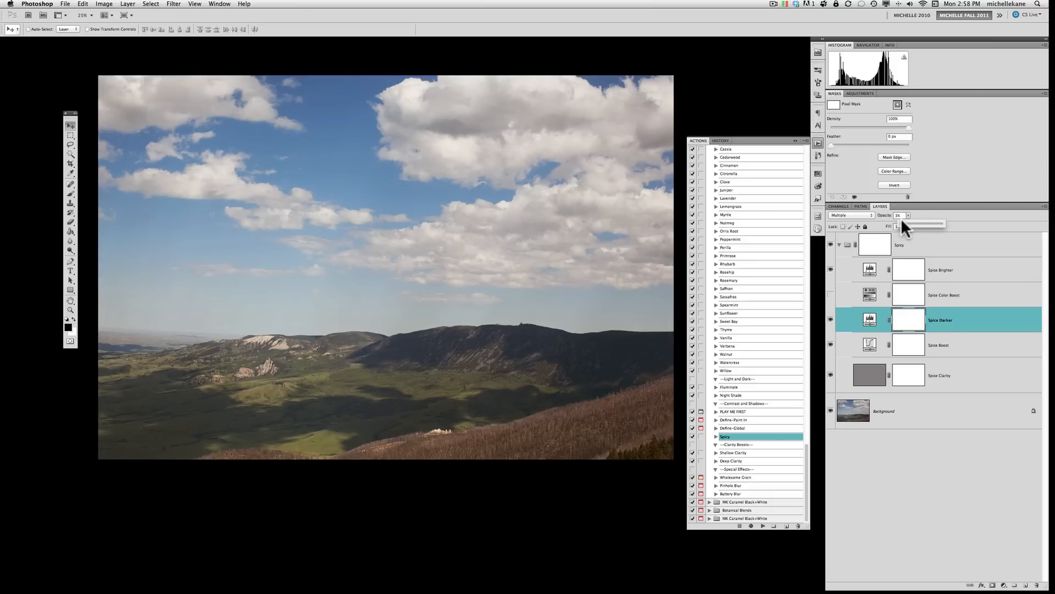
pyautogui.moveTo(917, 223); pyautogui.dragTo(926, 223)
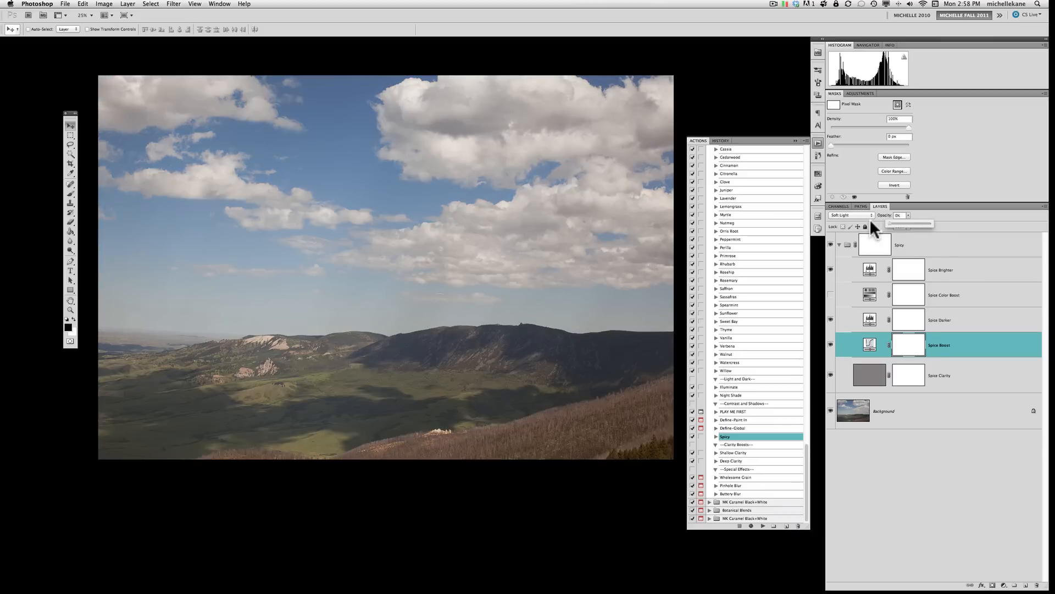
# - Push Spice Boost to full strength, pull it back and settle it, then select Spice Clarity
pyautogui.moveTo(891, 223); pyautogui.dragTo(928, 223)
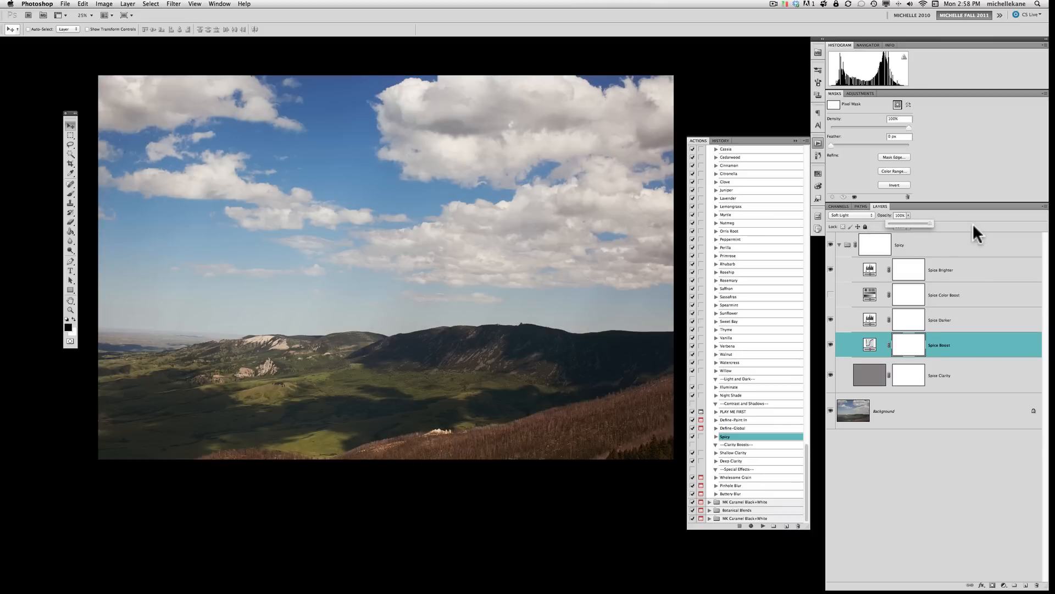
pyautogui.moveTo(928, 223); pyautogui.dragTo(901, 224)
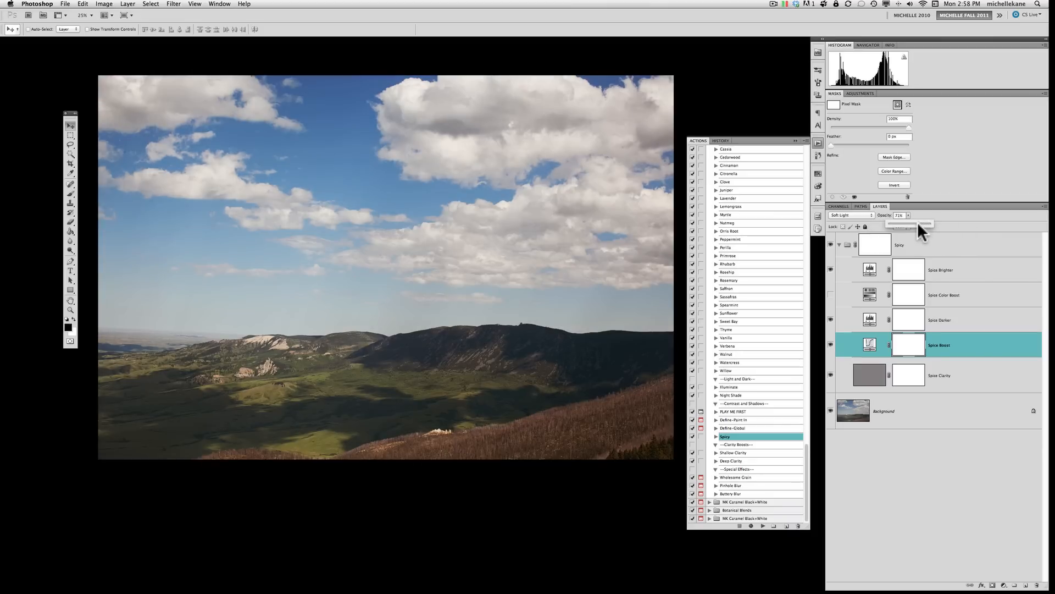
pyautogui.moveTo(900, 222); pyautogui.dragTo(915, 222)
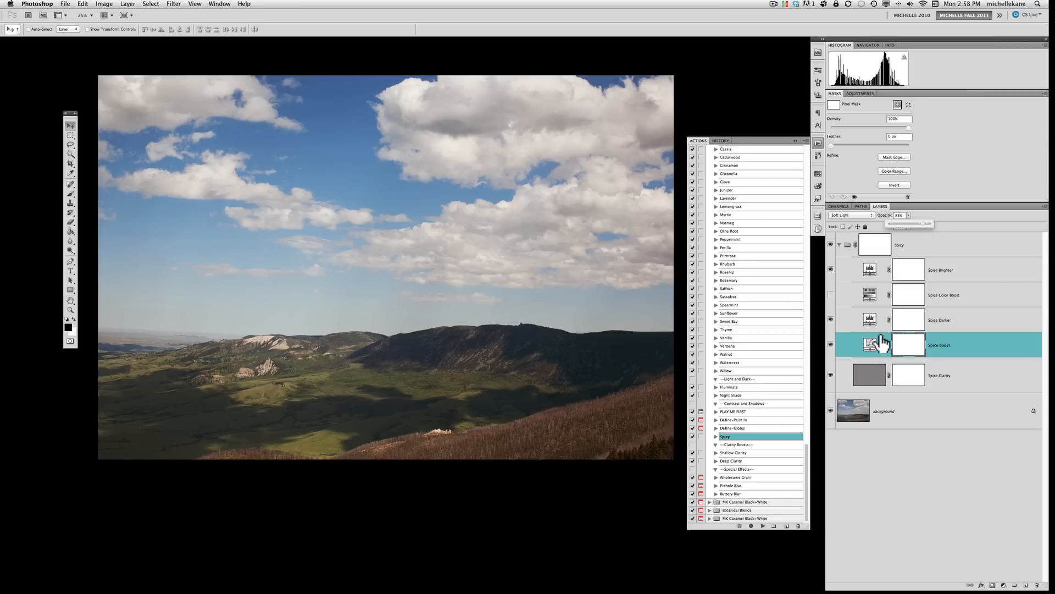
pyautogui.click(939, 375)
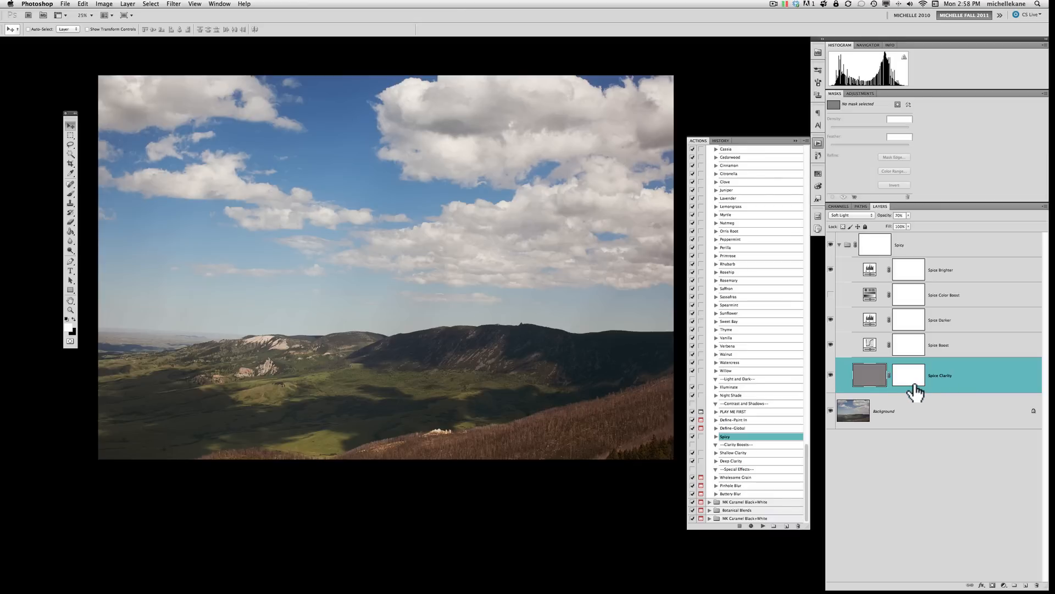
pyautogui.moveTo(328, 386)
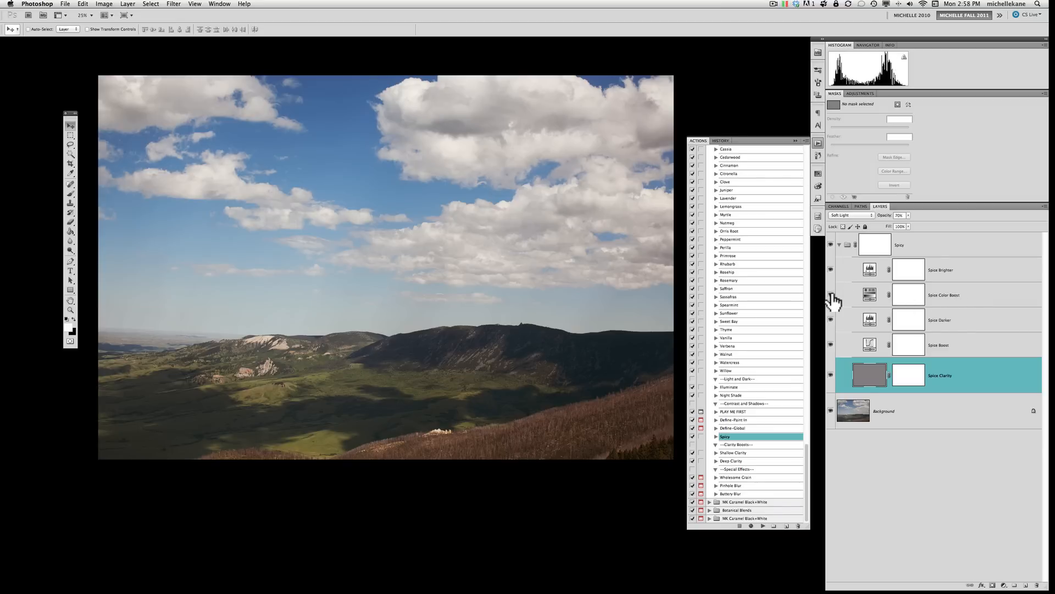
# - Lower the Spice Color Boost opacity, then move to the Spice Brighter layer
pyautogui.click(946, 294)
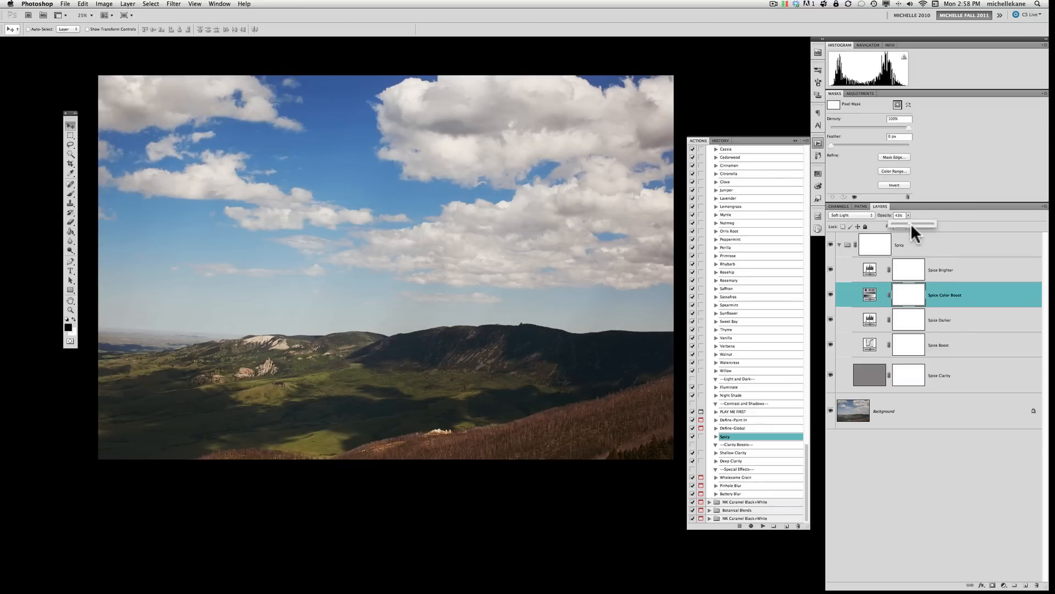
pyautogui.moveTo(929, 224); pyautogui.dragTo(894, 223)
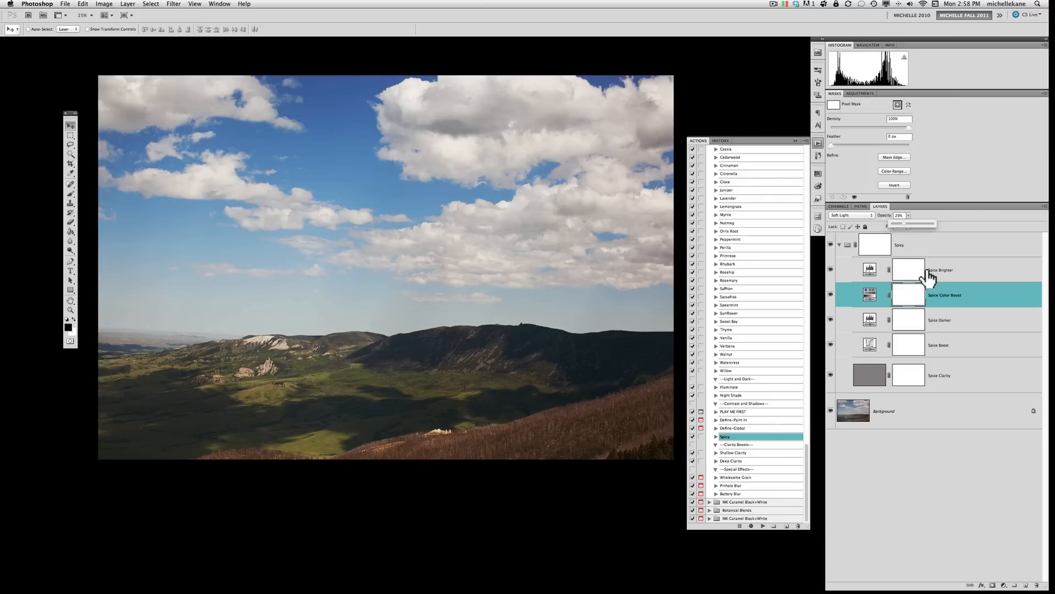
pyautogui.click(942, 269)
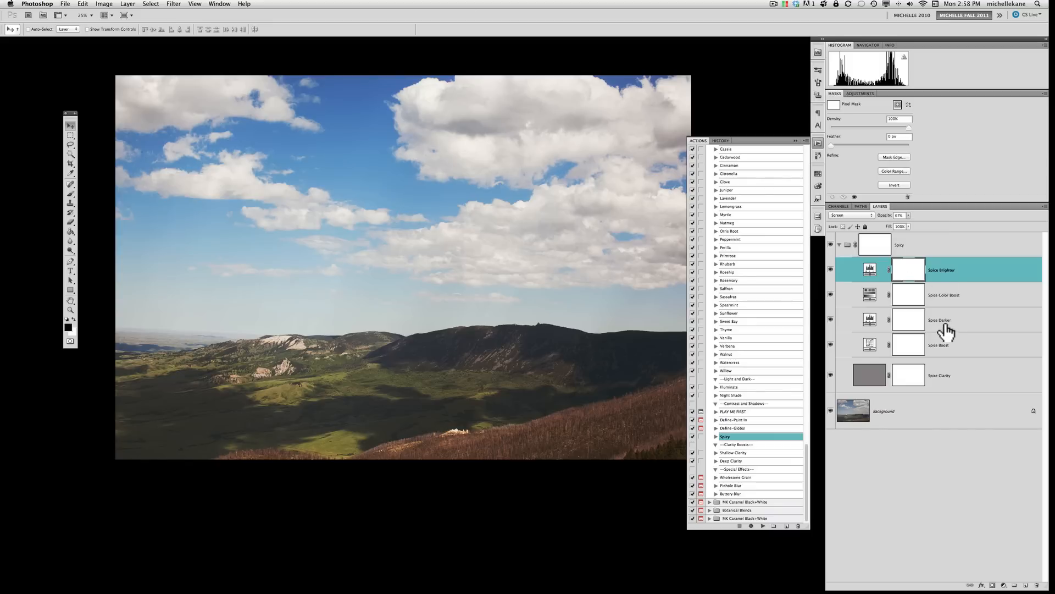
# - Invert the Spice Darker mask to black to hide it, then take the Brush tool to paint it back
pyautogui.click(940, 320)
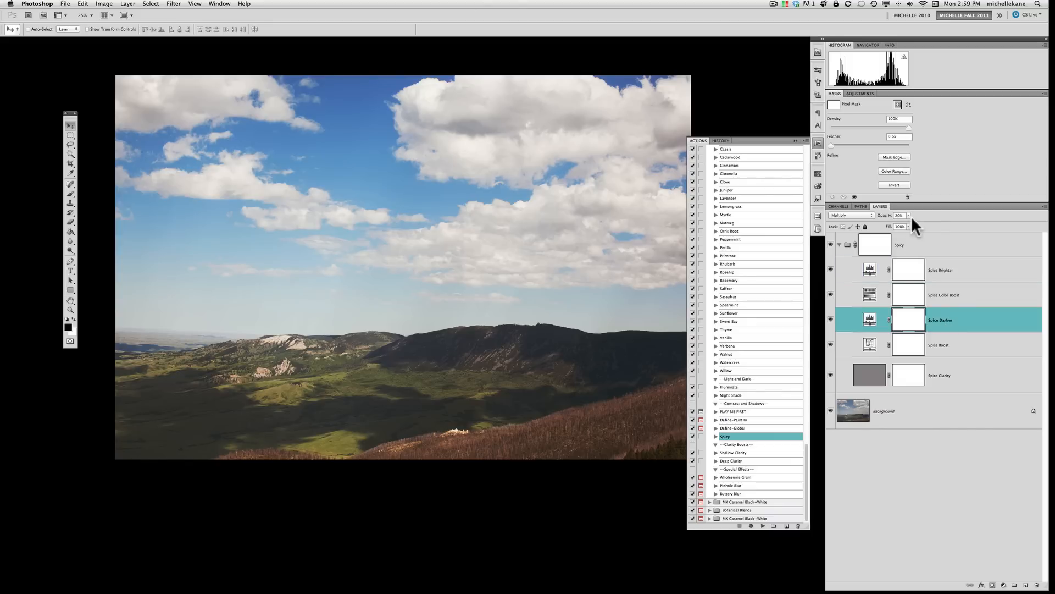
pyautogui.moveTo(888, 187)
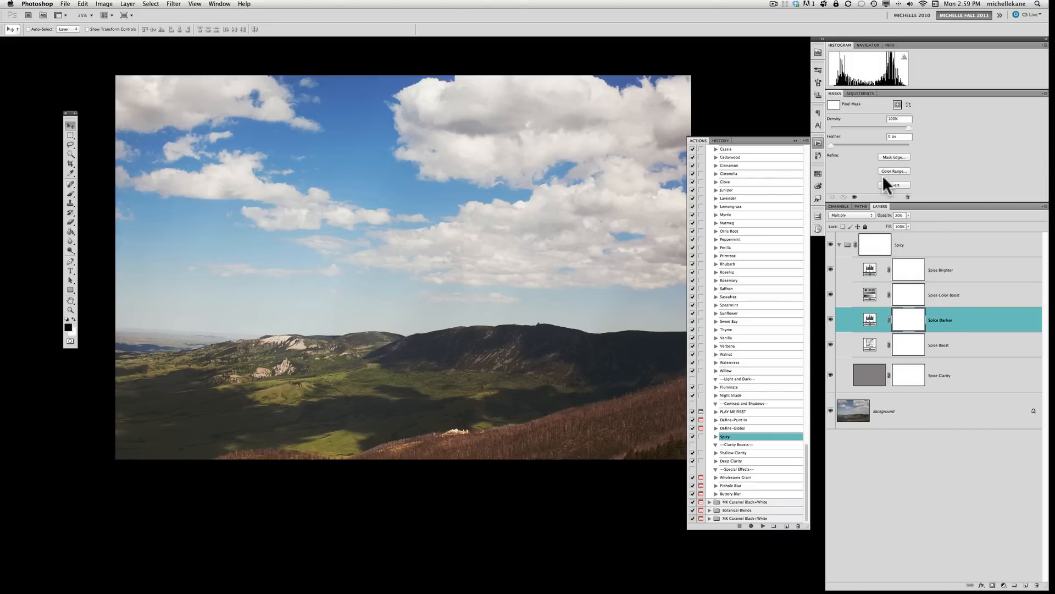
pyautogui.click(893, 185)
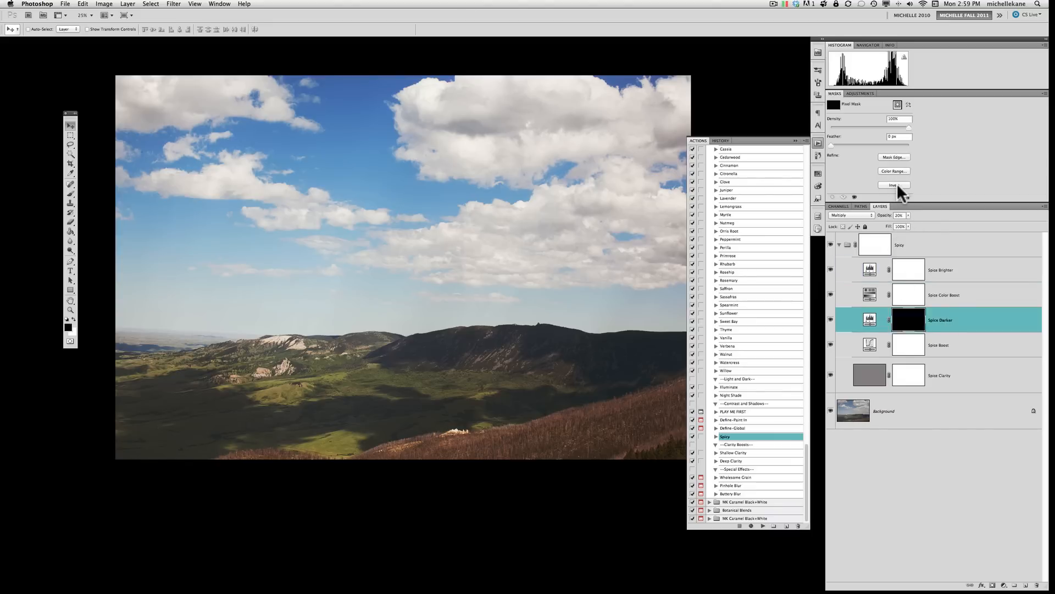
pyautogui.click(893, 184)
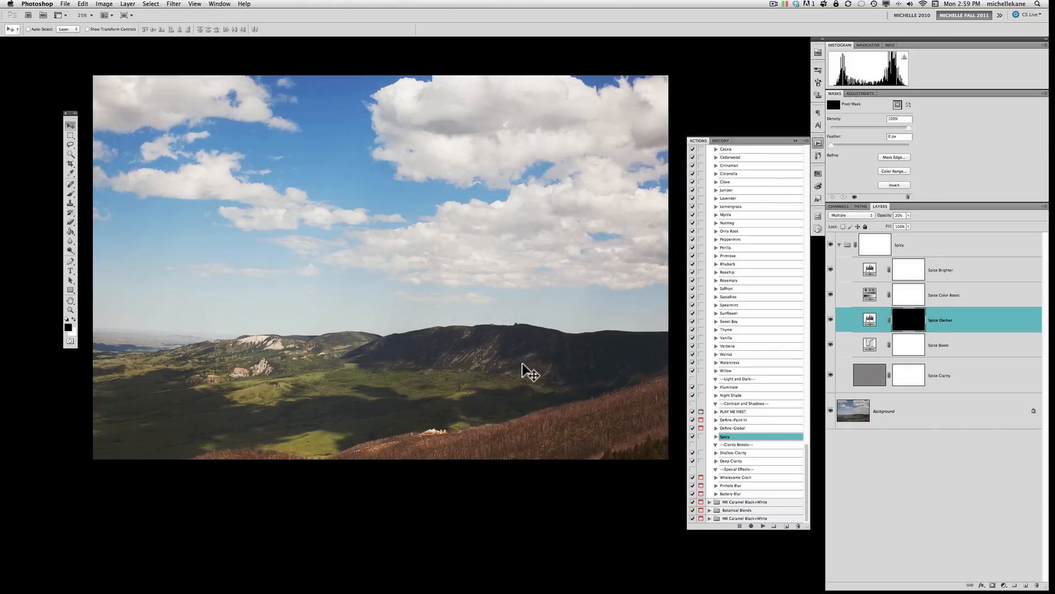
pyautogui.click(69, 184)
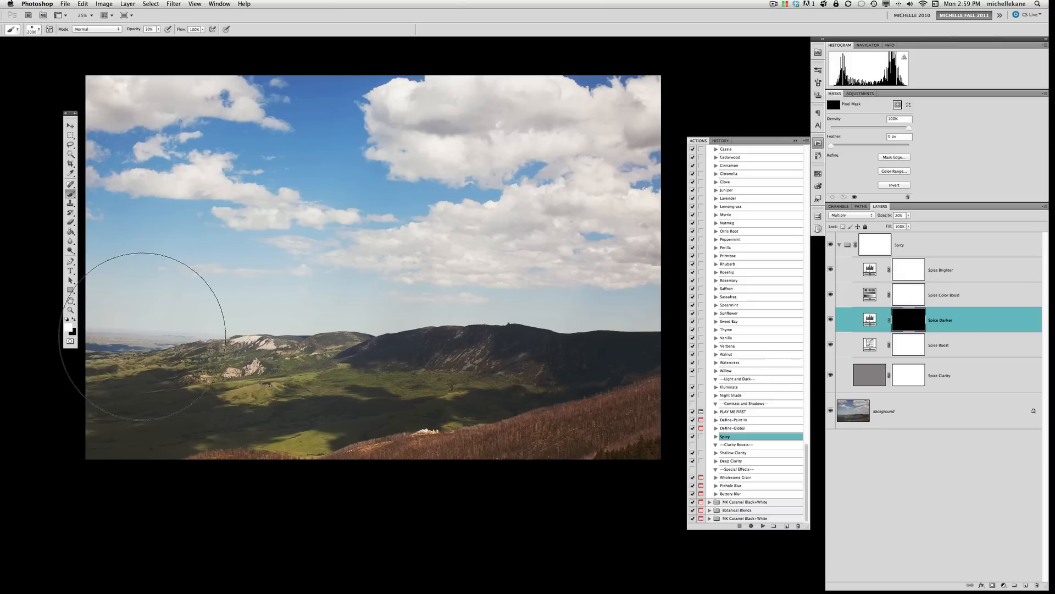
pyautogui.moveTo(403, 316)
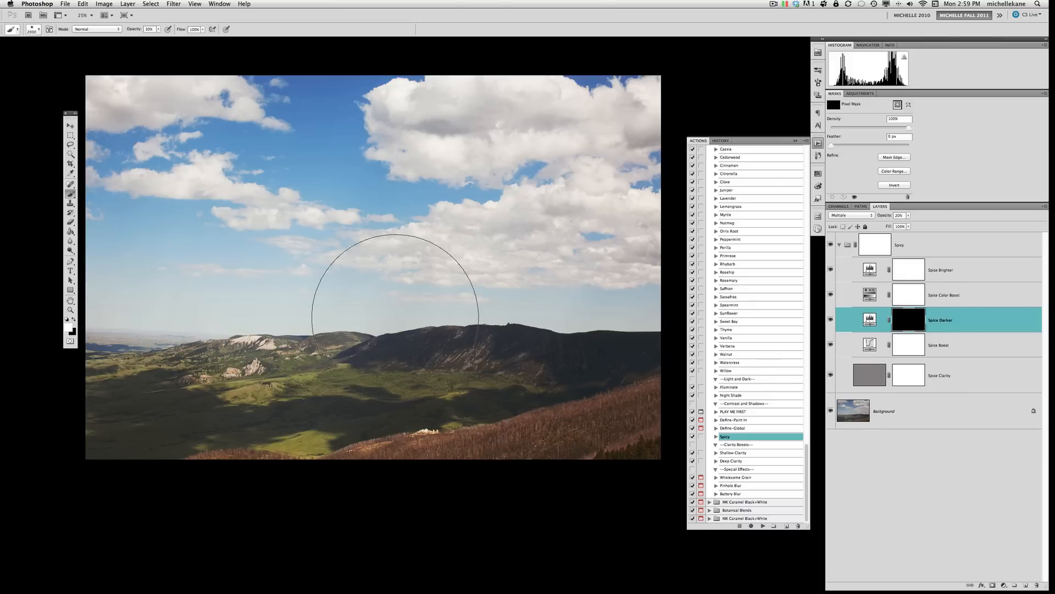
pyautogui.moveTo(171, 158)
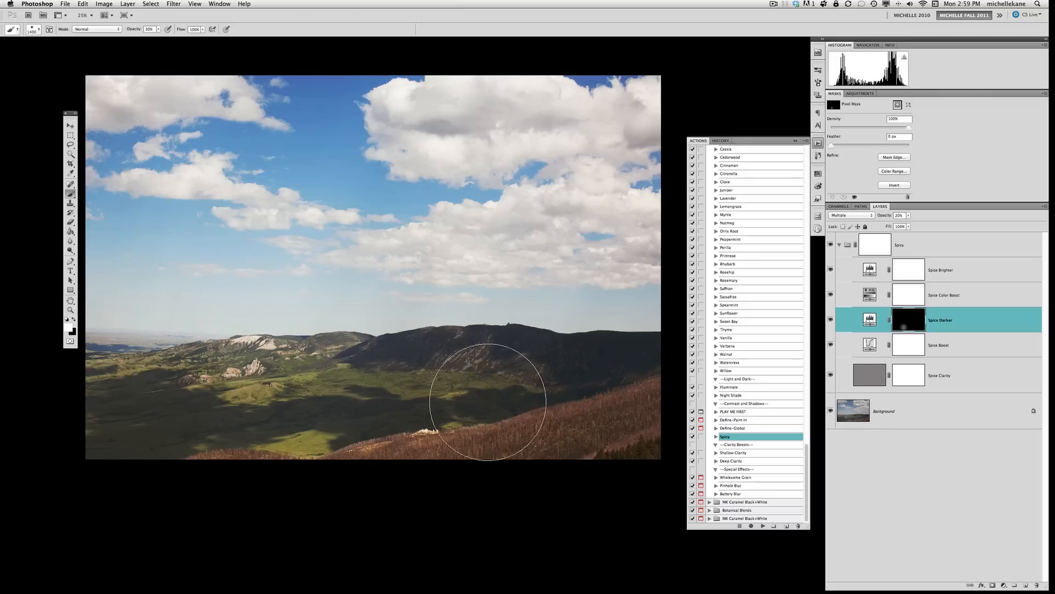
pyautogui.moveTo(584, 64)
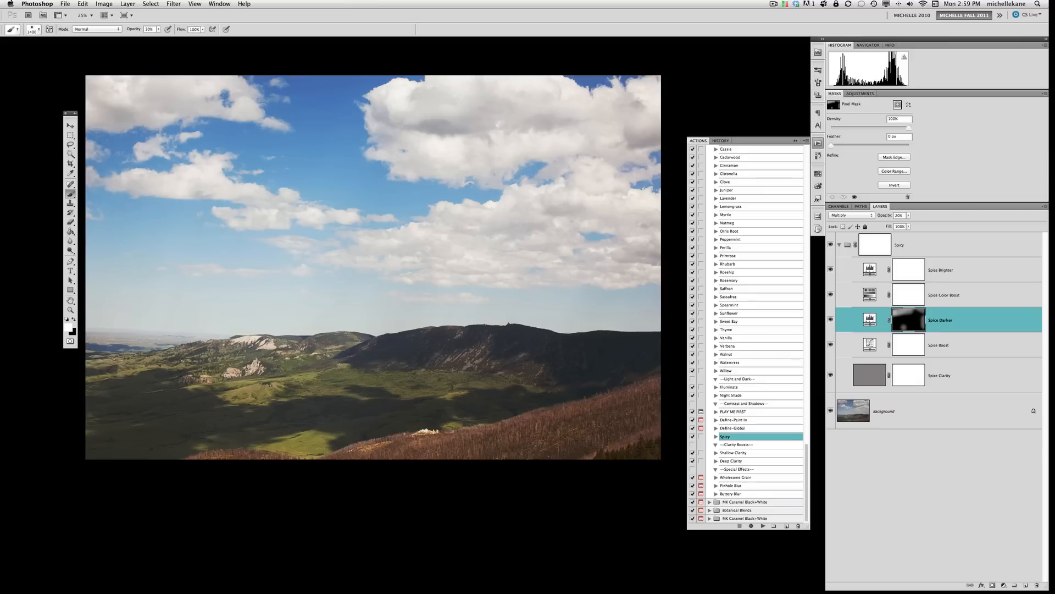
pyautogui.moveTo(643, 108)
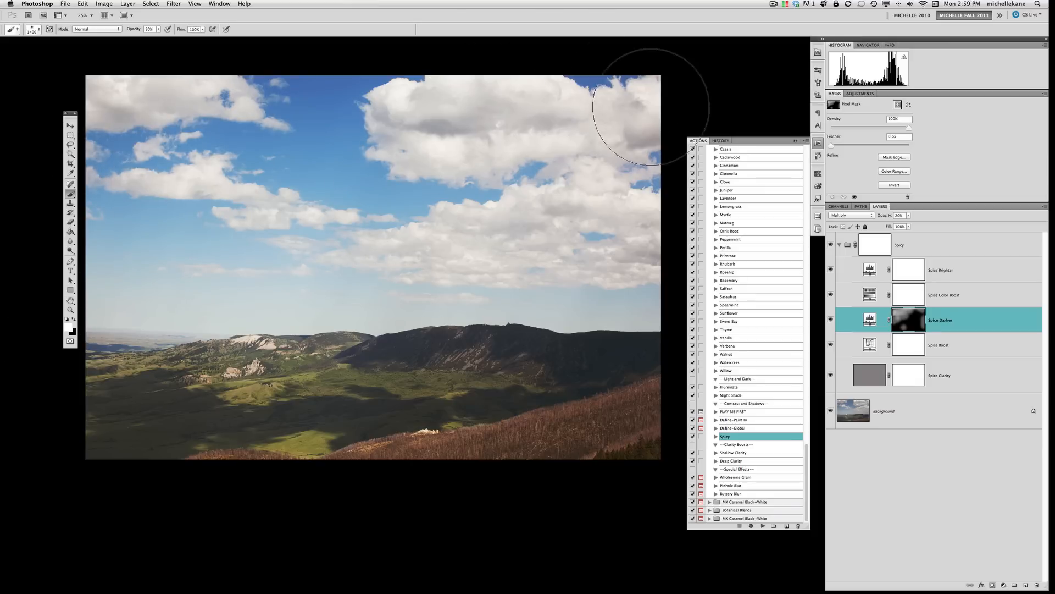
pyautogui.moveTo(263, 387)
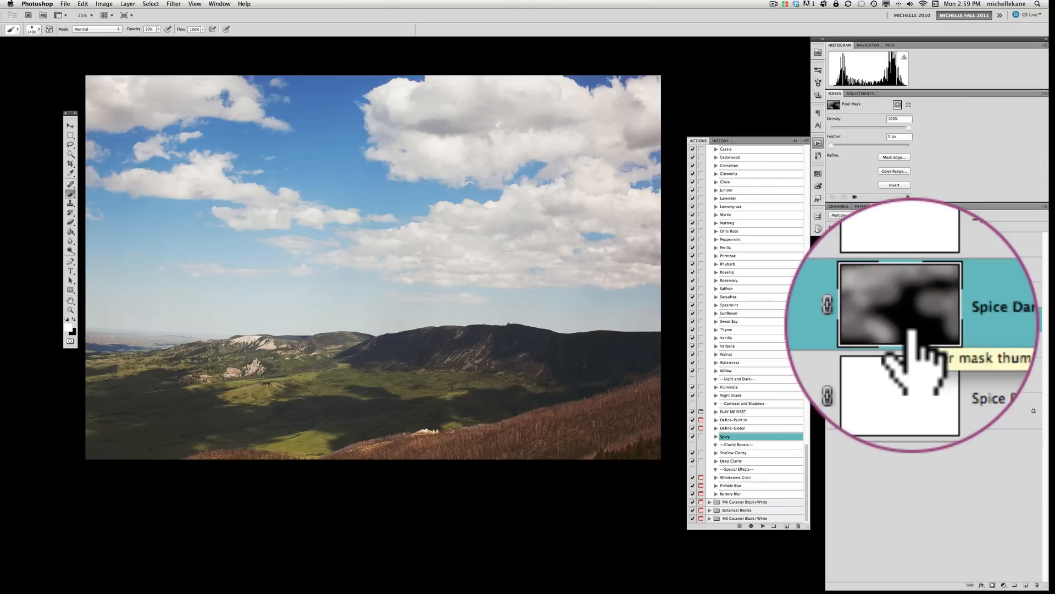
pyautogui.click(879, 206)
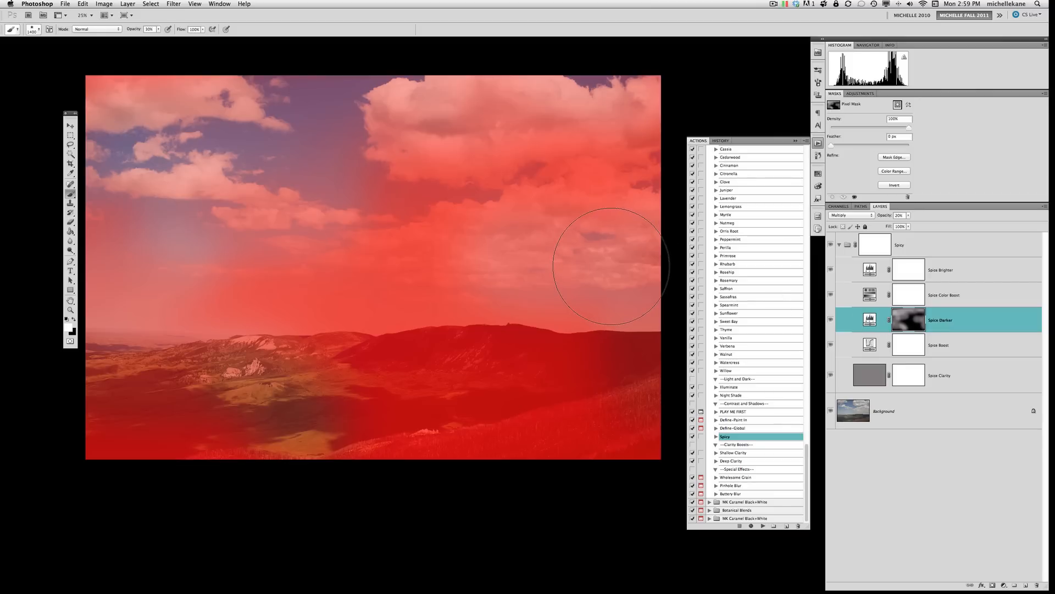
pyautogui.moveTo(536, 393)
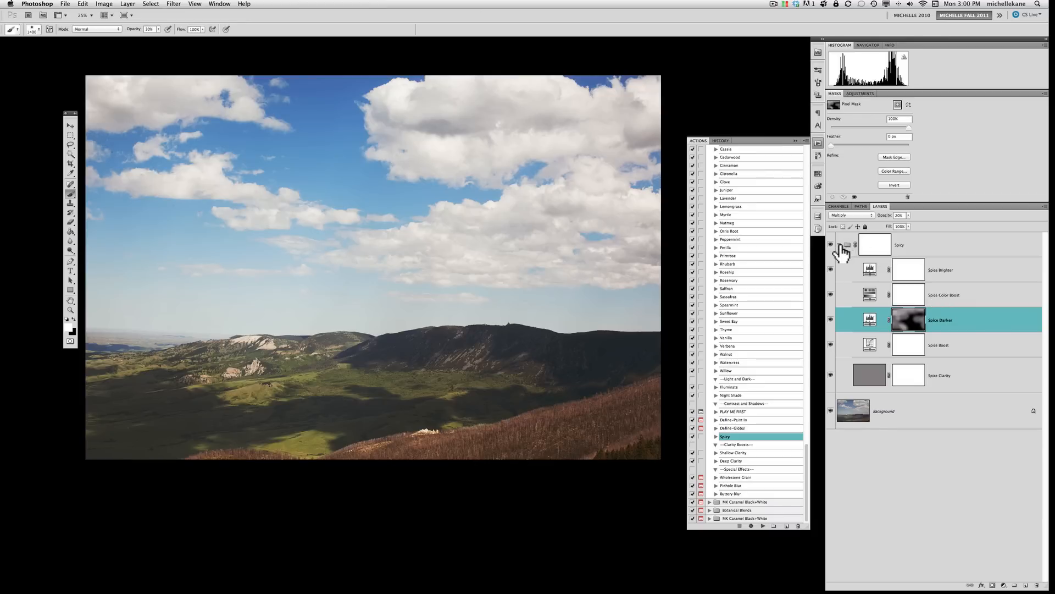
pyautogui.click(838, 244)
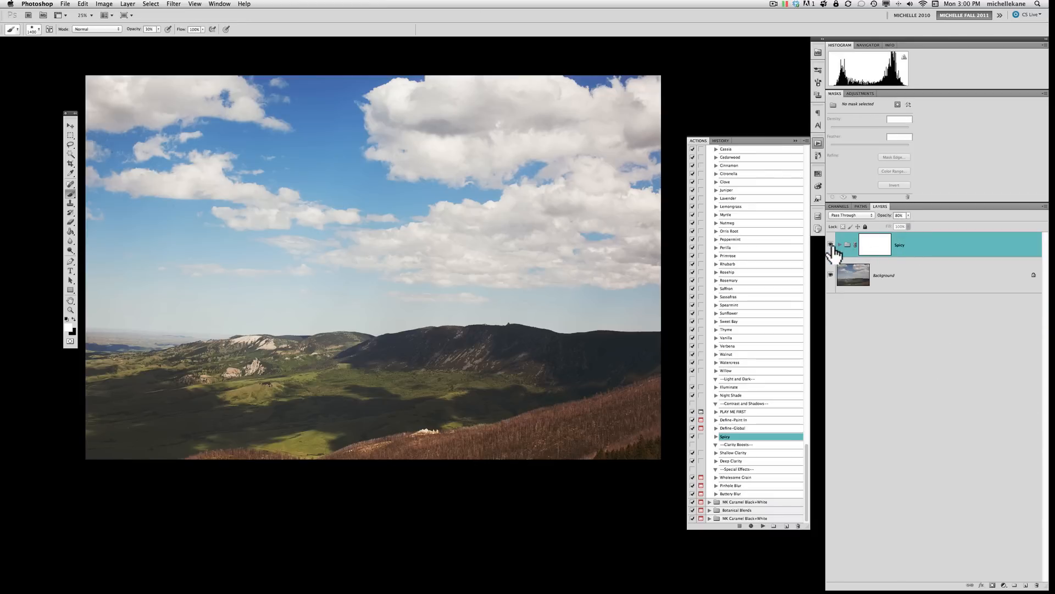
pyautogui.click(839, 244)
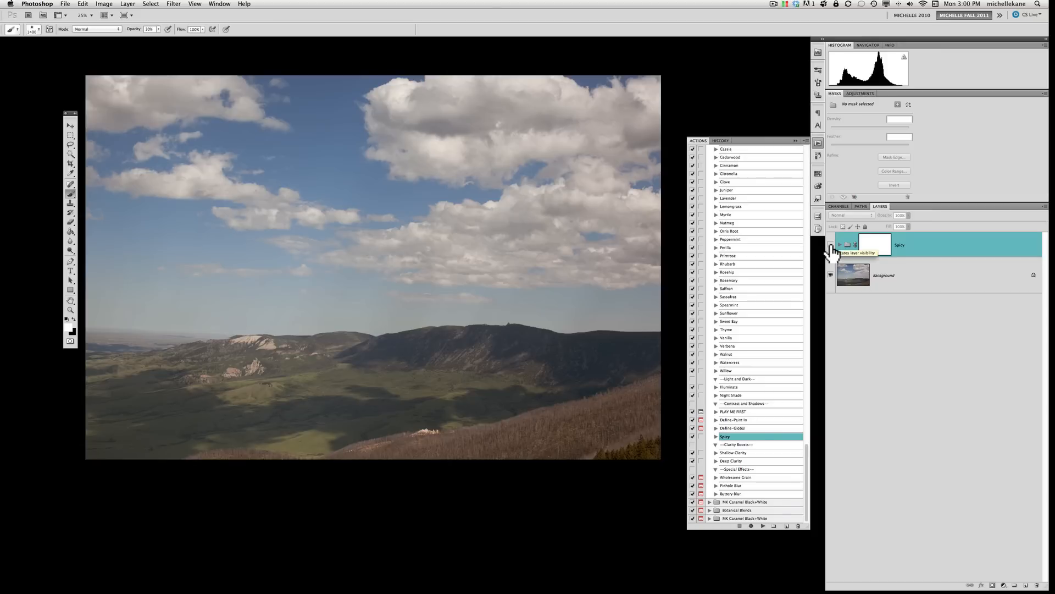
pyautogui.click(831, 244)
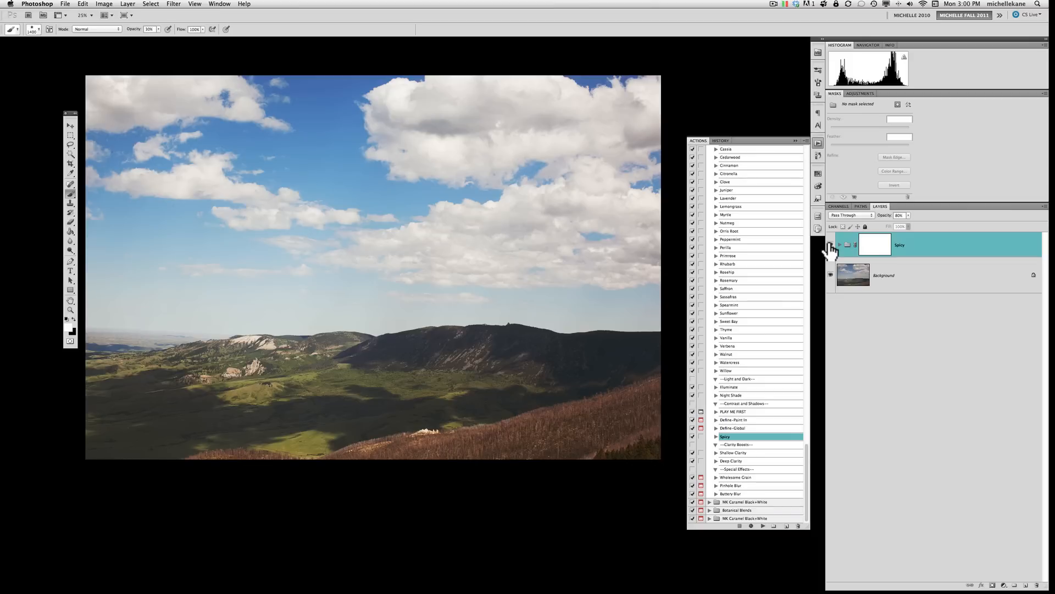
pyautogui.moveTo(754, 314)
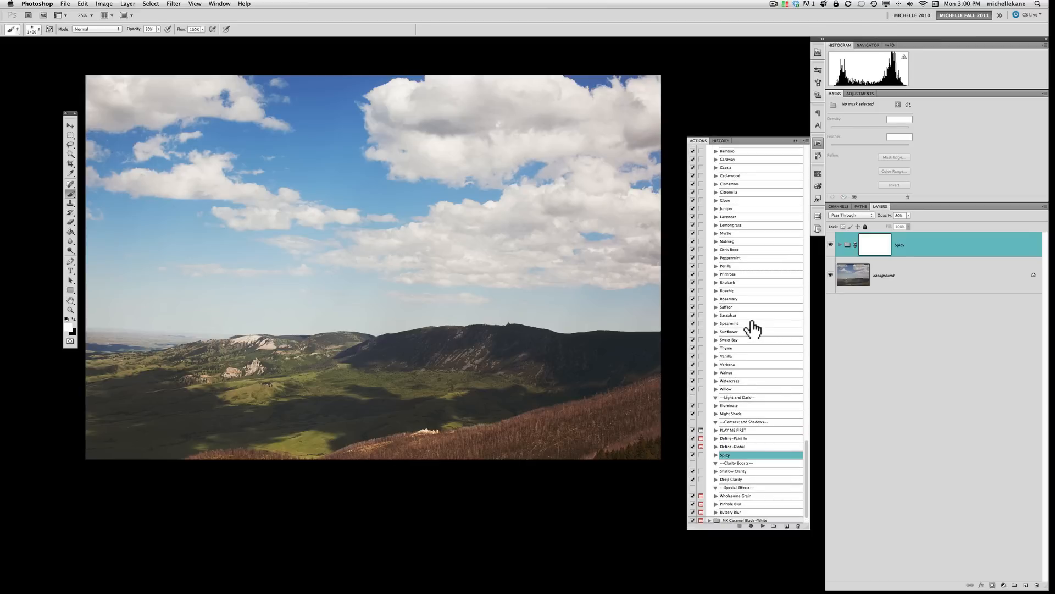
pyautogui.moveTo(748, 321)
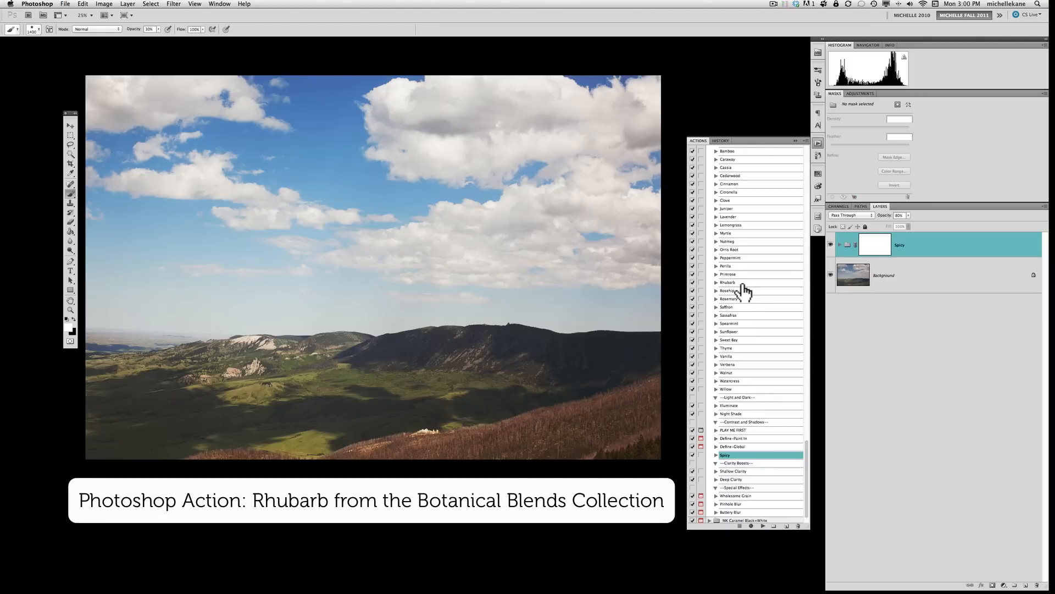
# - Run the Rhubarb retro toning action over the scene
pyautogui.click(728, 282)
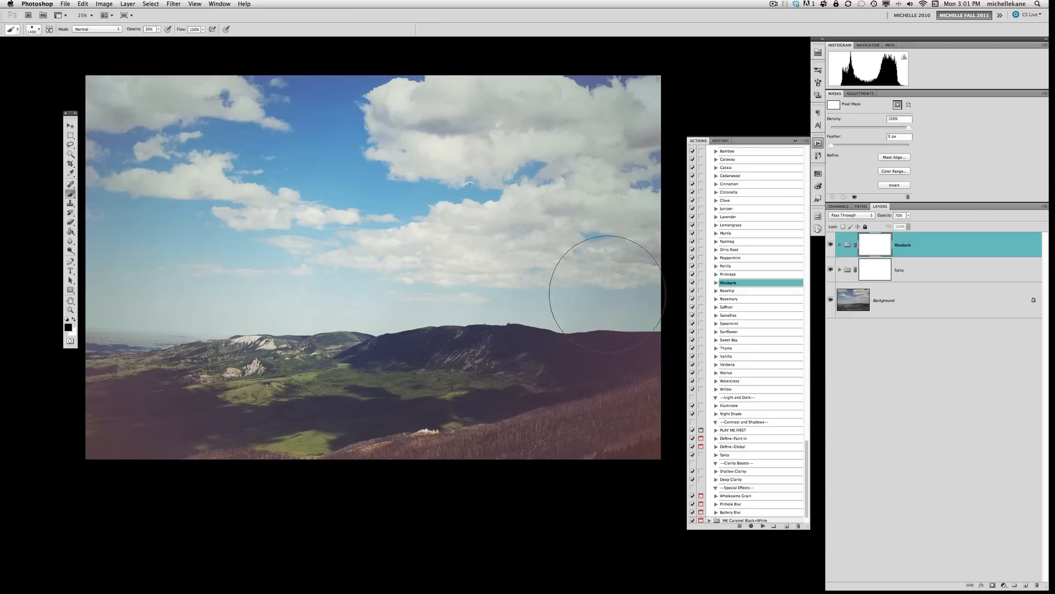
pyautogui.moveTo(622, 353)
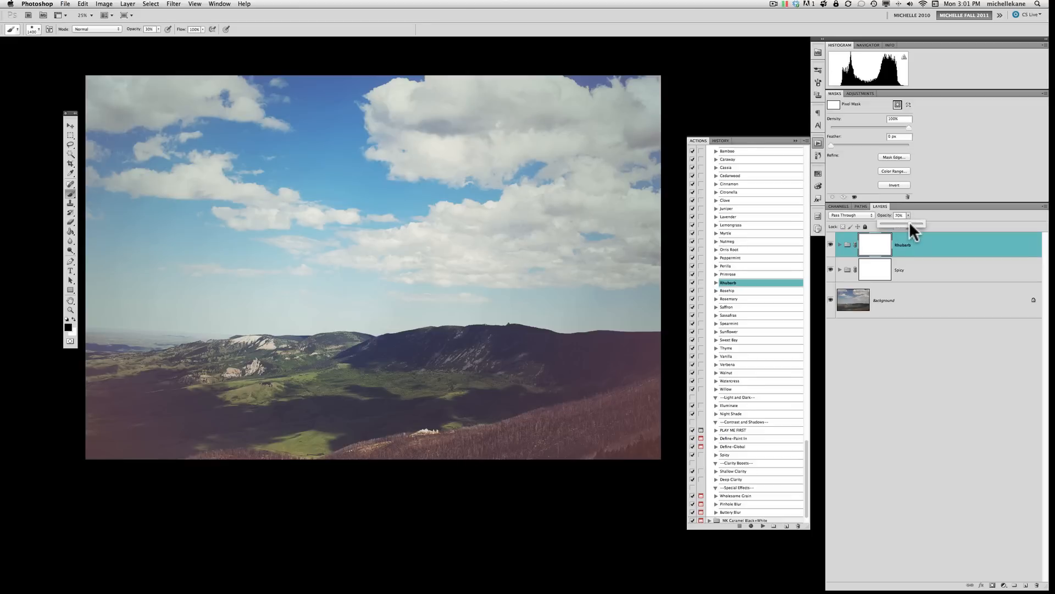
# - Fade the Rhubarb group to about 70 percent opacity and expand it to show its layers
pyautogui.moveTo(894, 223); pyautogui.dragTo(916, 223)
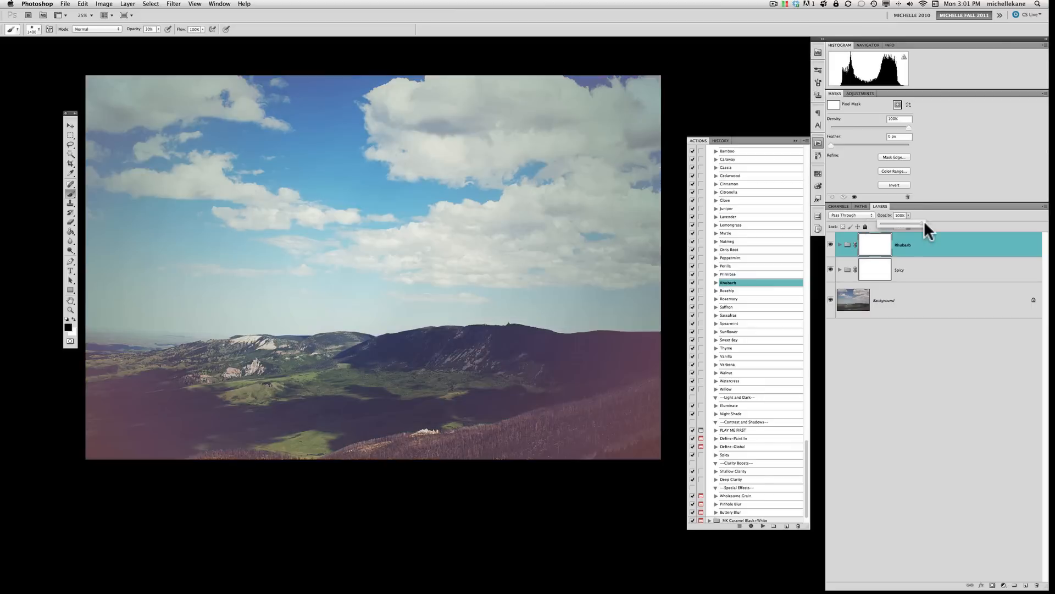
pyautogui.moveTo(922, 223); pyautogui.dragTo(897, 223)
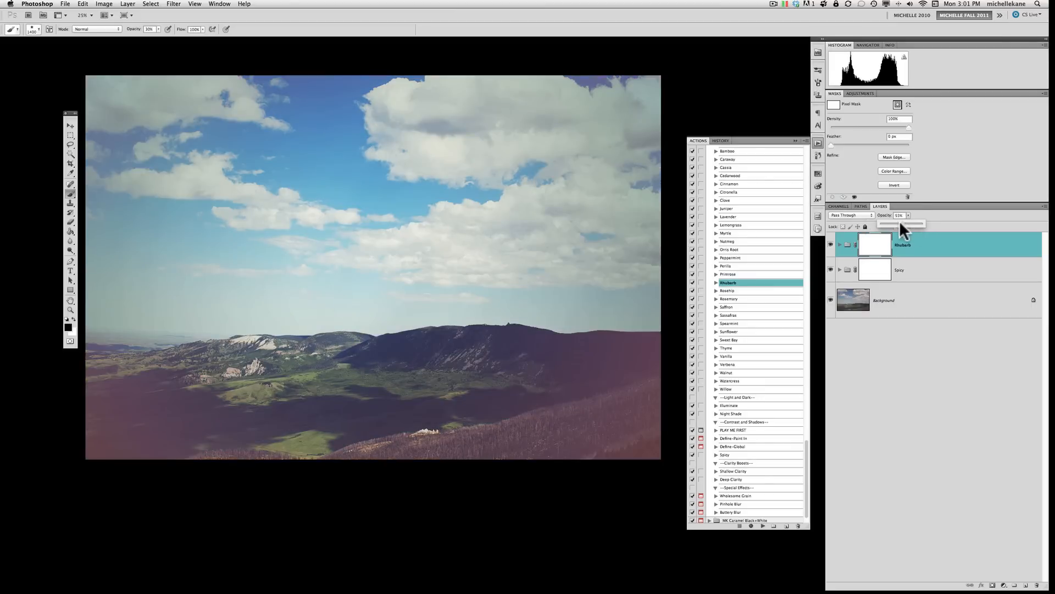
pyautogui.moveTo(897, 223); pyautogui.dragTo(915, 224)
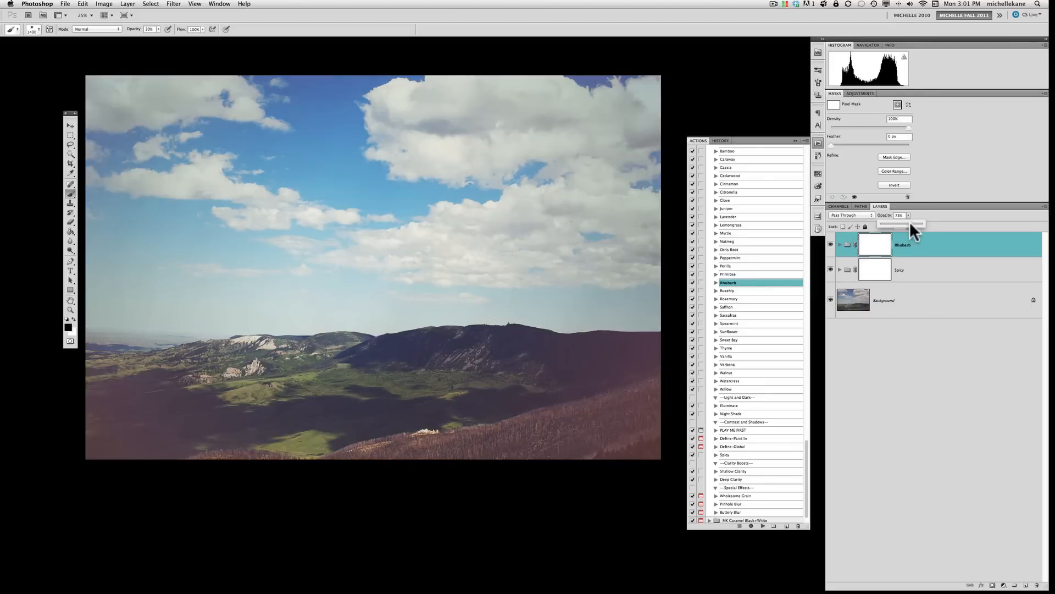
pyautogui.moveTo(915, 223); pyautogui.dragTo(912, 223)
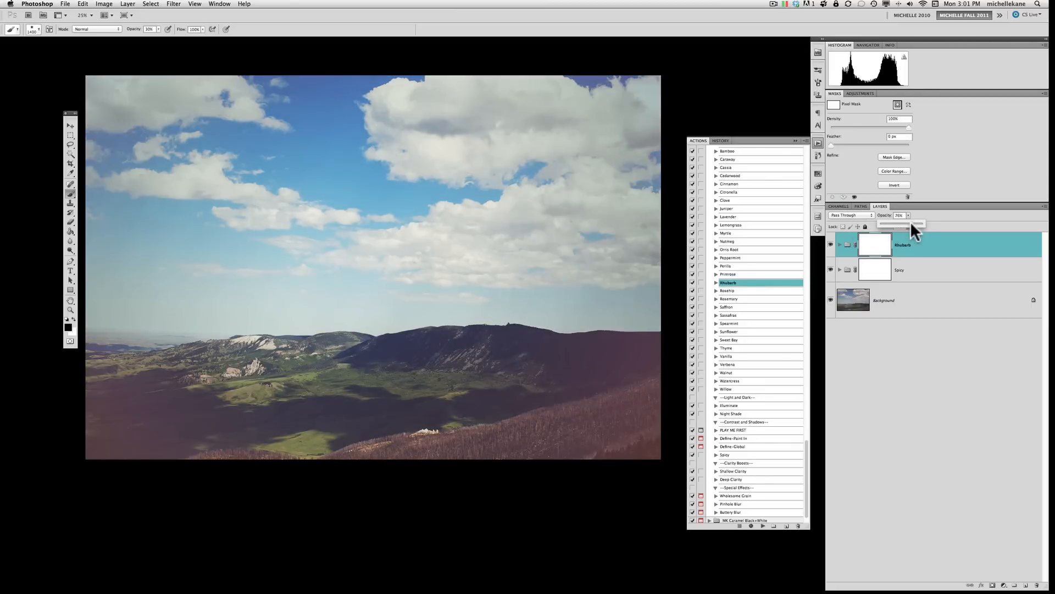
pyautogui.moveTo(917, 223); pyautogui.dragTo(910, 222)
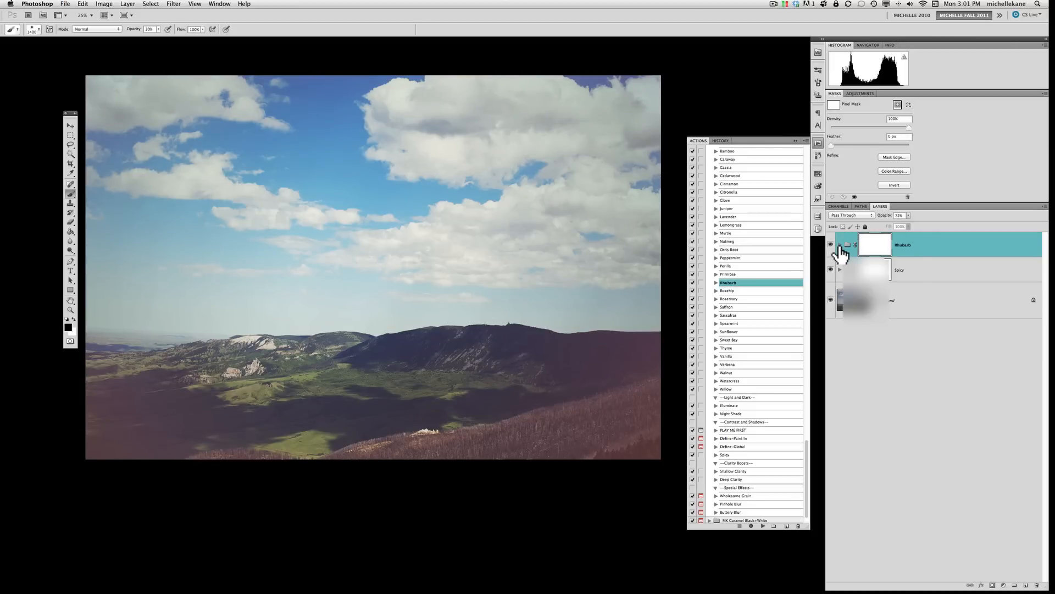
pyautogui.click(839, 244)
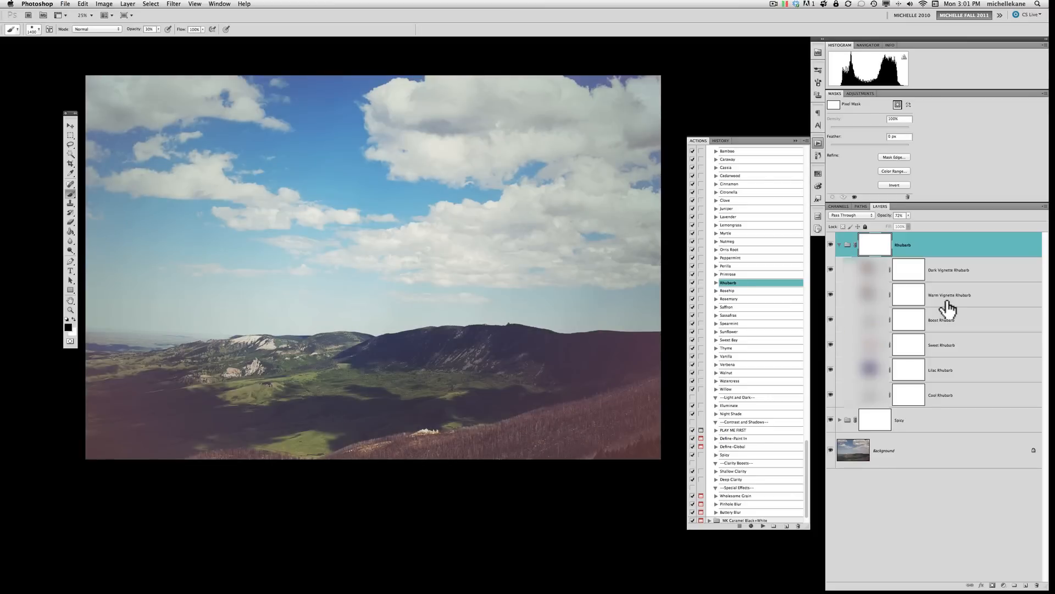
# - Adjust the Dark Vignette Rhubarb opacity, then select the Warm Vignette Rhubarb layer
pyautogui.click(948, 271)
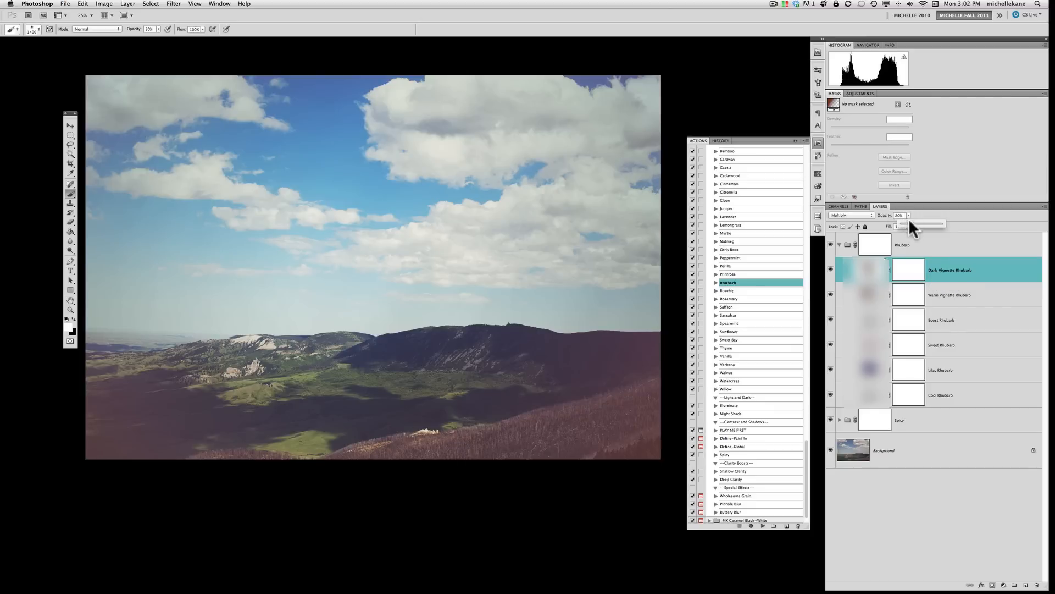
pyautogui.moveTo(915, 223); pyautogui.dragTo(935, 229)
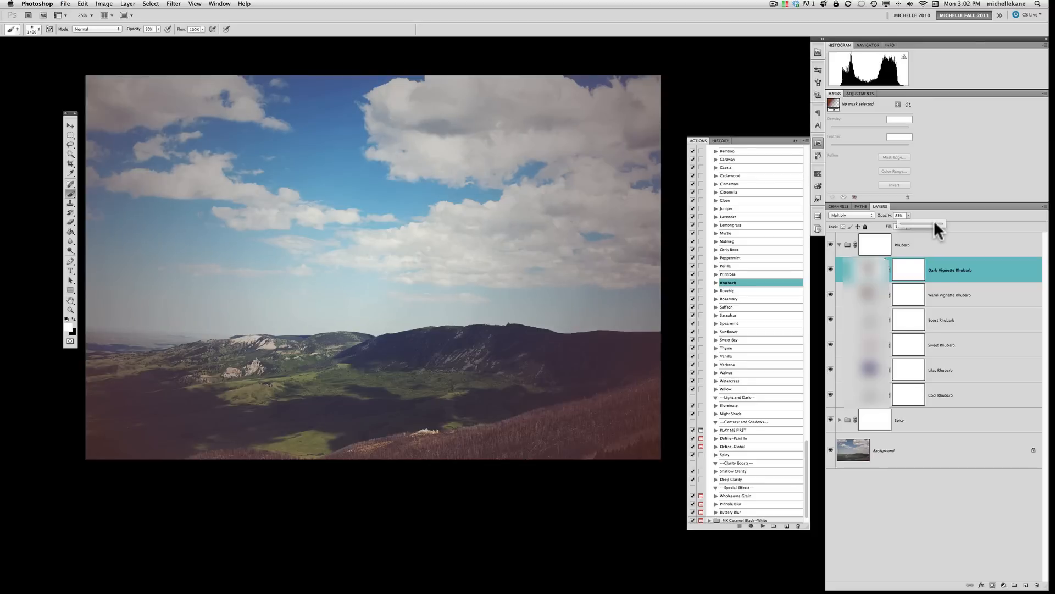
pyautogui.moveTo(922, 223); pyautogui.dragTo(904, 224)
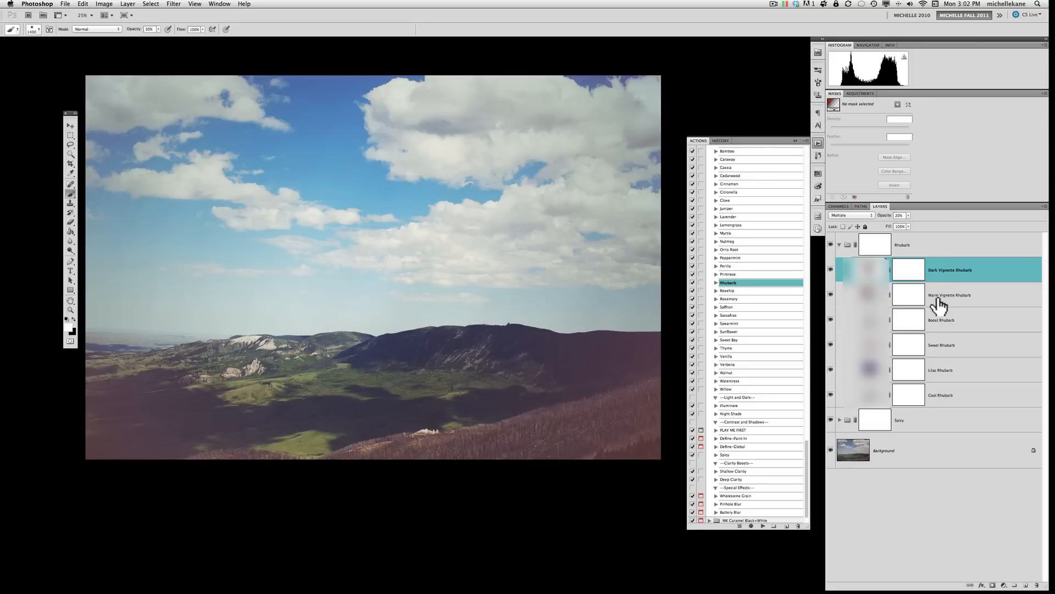
pyautogui.click(949, 295)
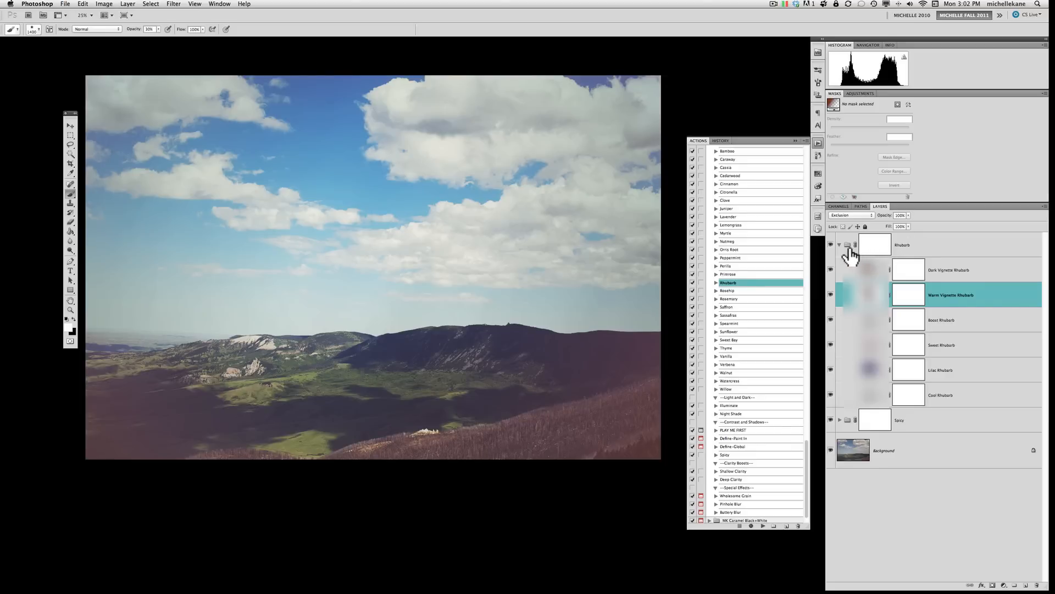
pyautogui.moveTo(856, 254)
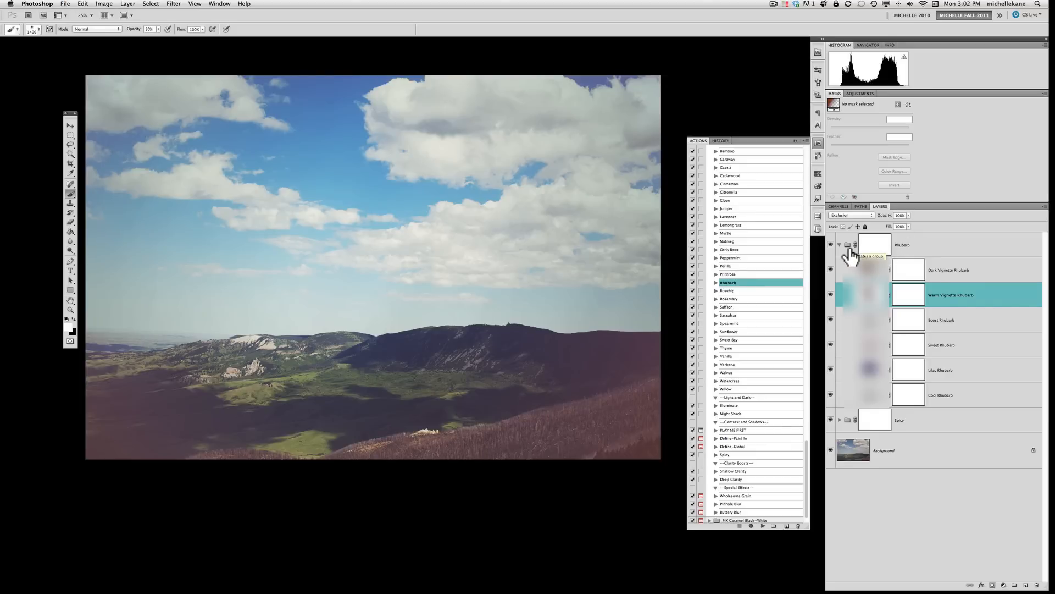
pyautogui.moveTo(901, 331)
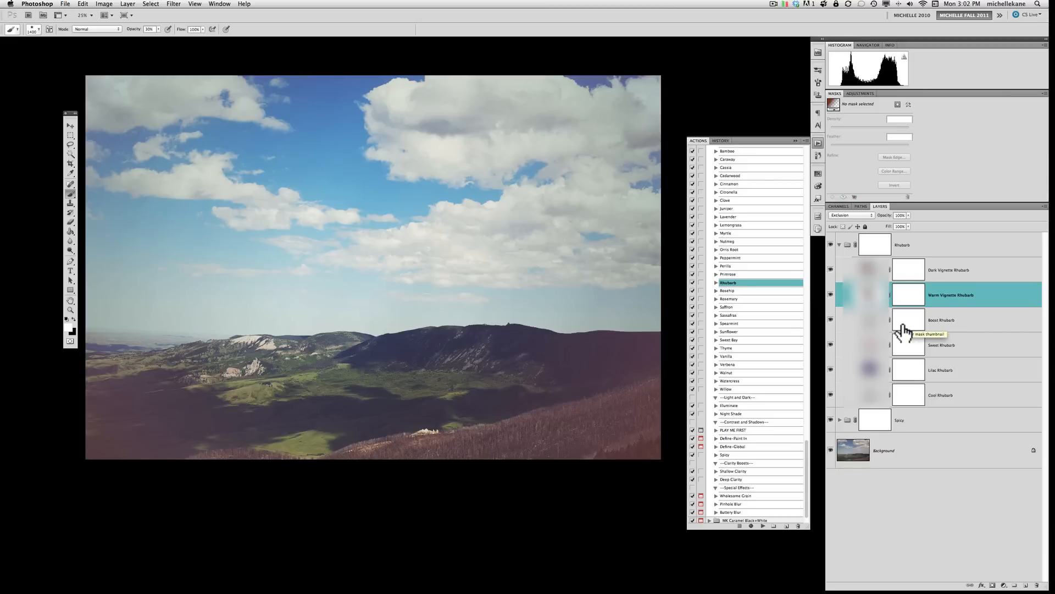
pyautogui.moveTo(841, 253)
pyautogui.write('merg')
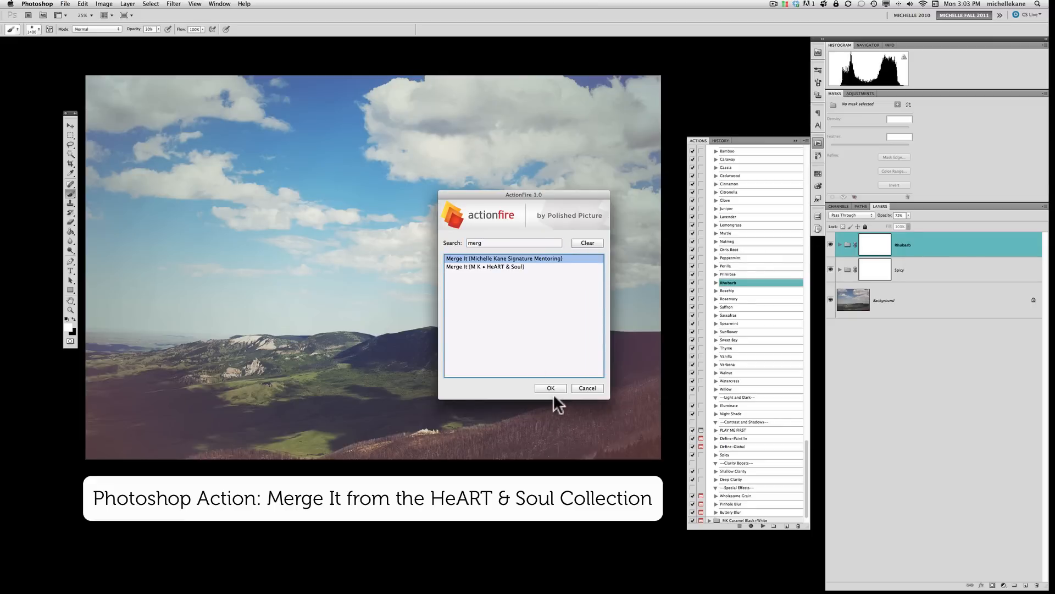
# - Confirm and run Merge It to flatten visible layers, then check History and return to Actions
pyautogui.click(550, 388)
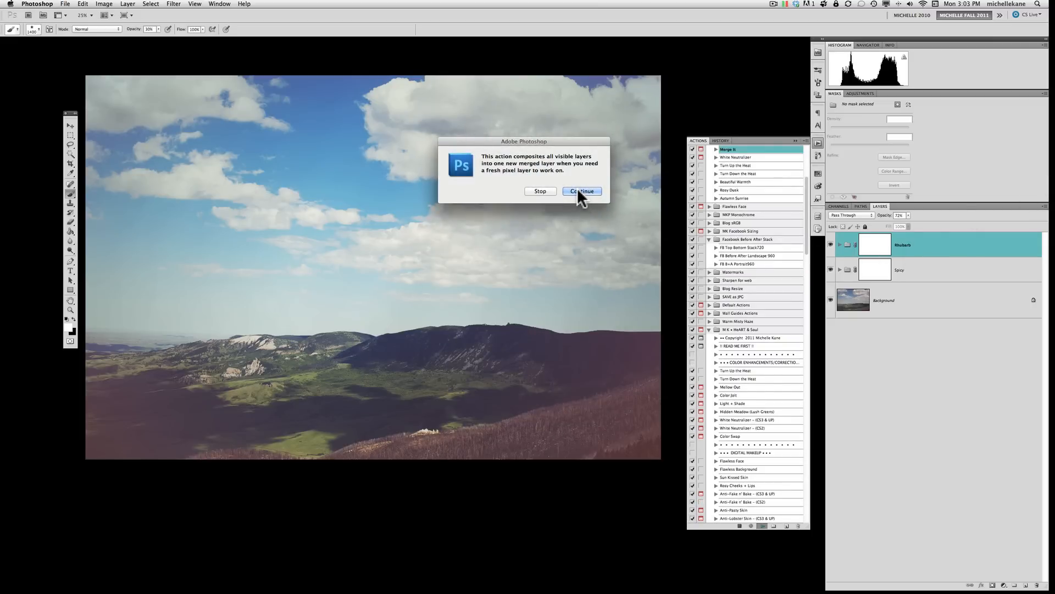
pyautogui.click(581, 191)
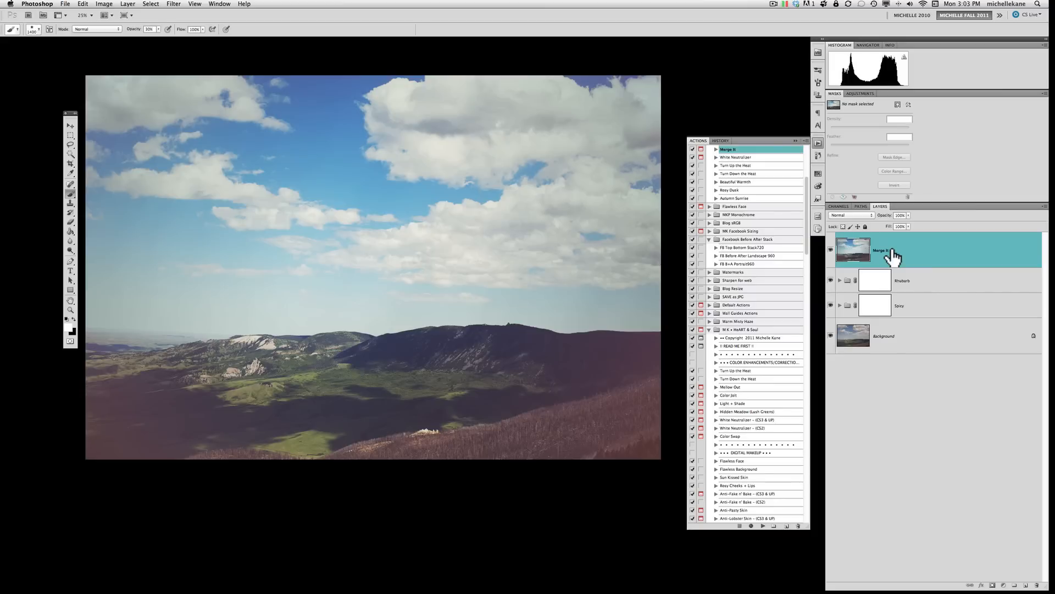
pyautogui.moveTo(169, 190)
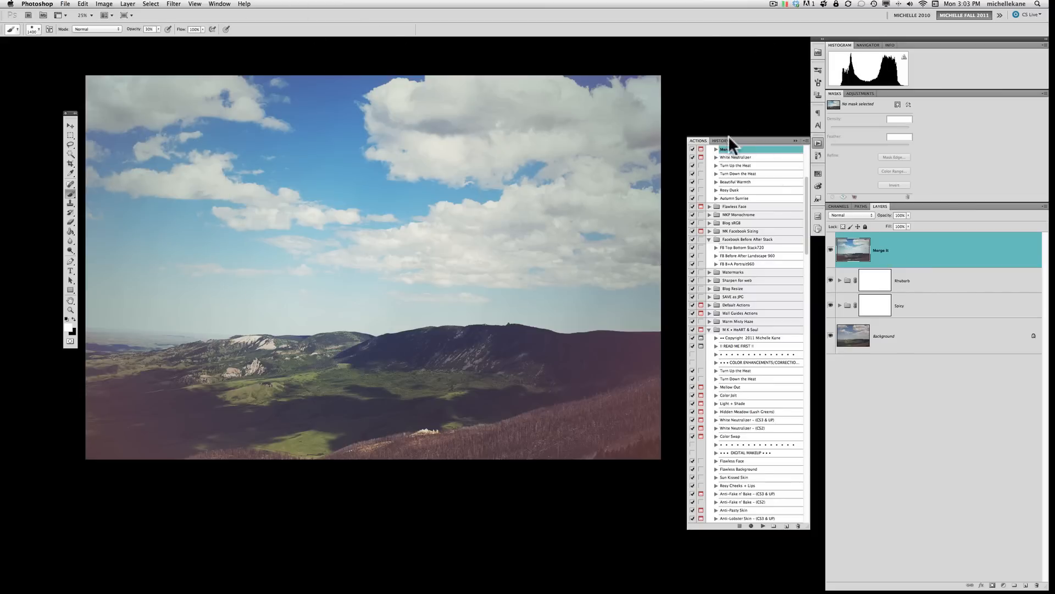
pyautogui.click(720, 139)
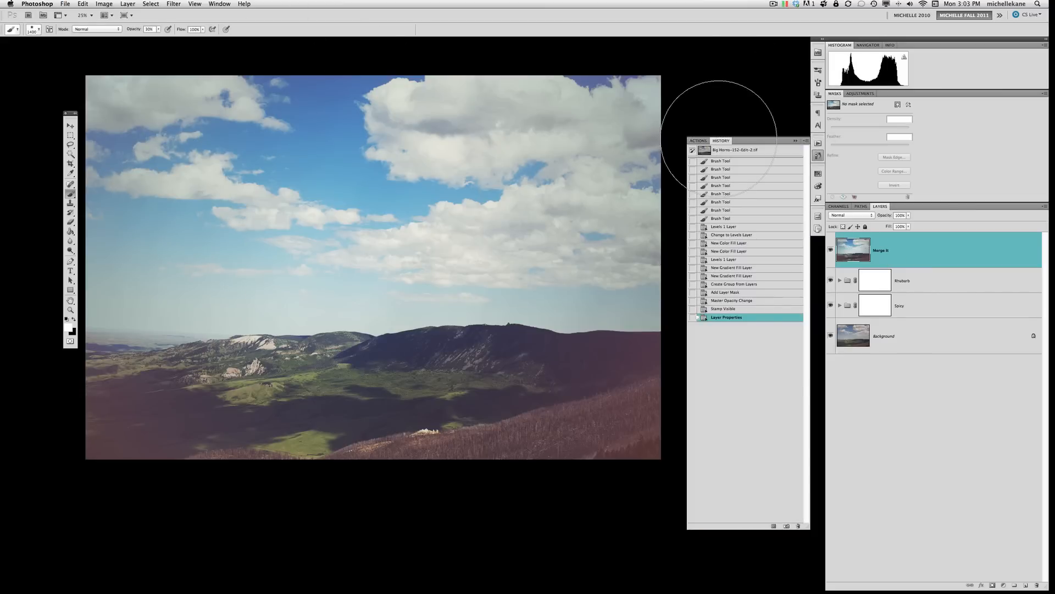
pyautogui.click(698, 139)
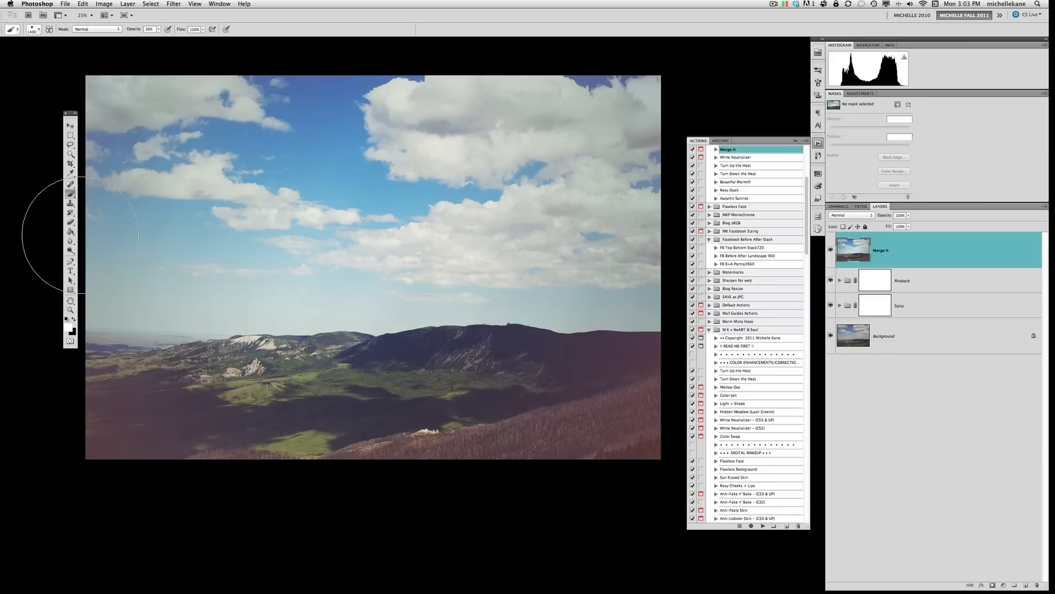
pyautogui.moveTo(74, 202)
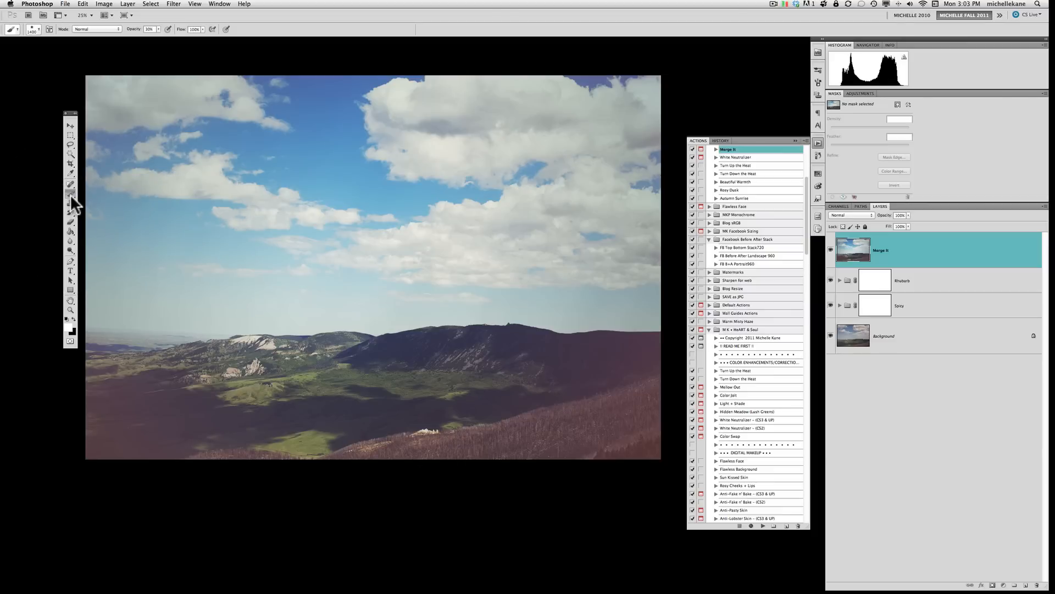
pyautogui.moveTo(73, 226)
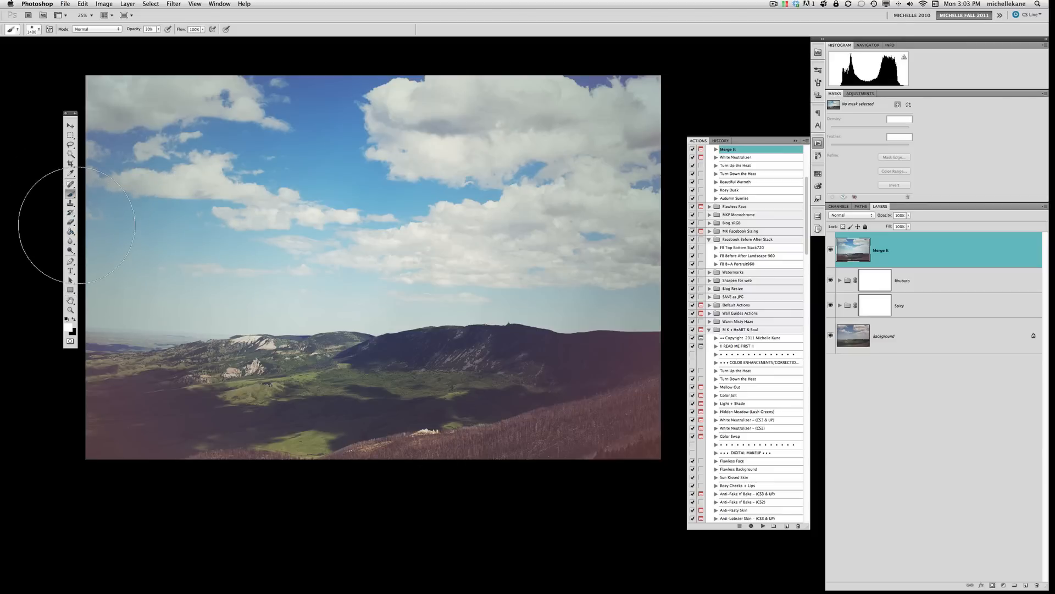
pyautogui.moveTo(79, 222)
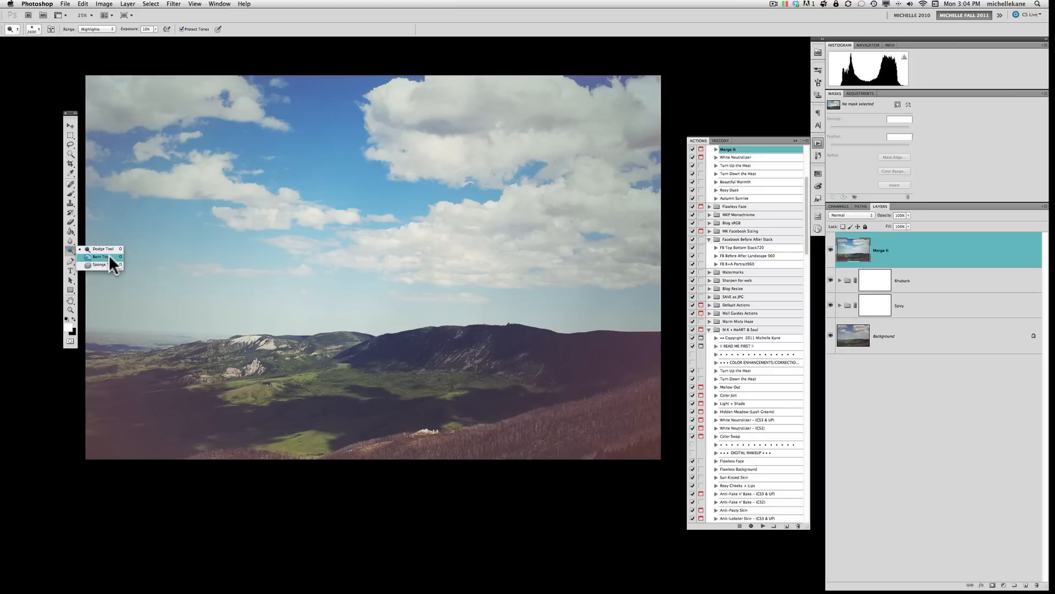
pyautogui.moveTo(99, 265)
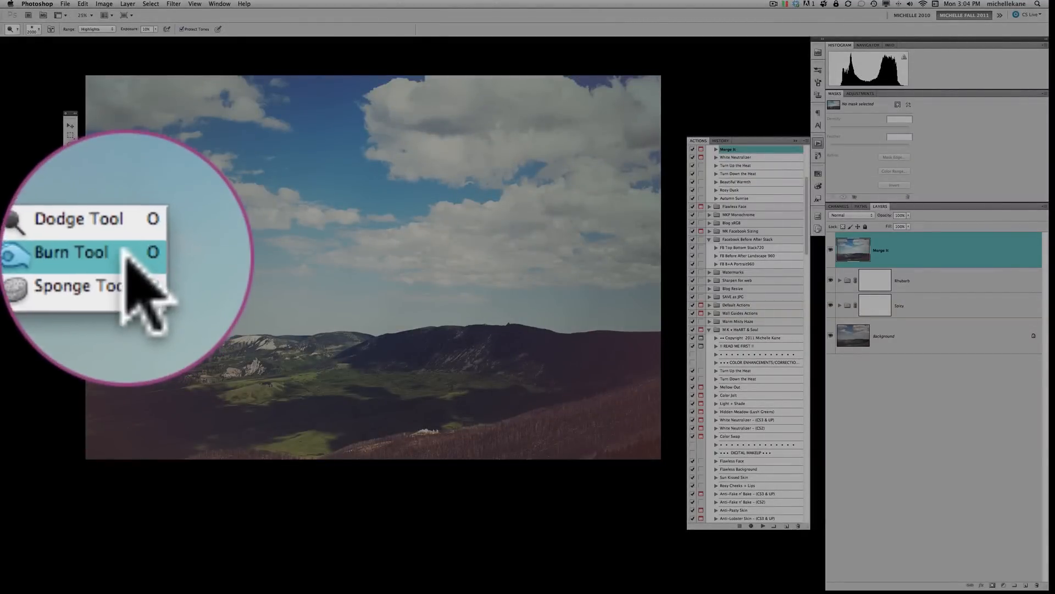
# - Choose the Sponge Tool and set its mode to Saturate for brushing colour into the sky
pyautogui.click(70, 253)
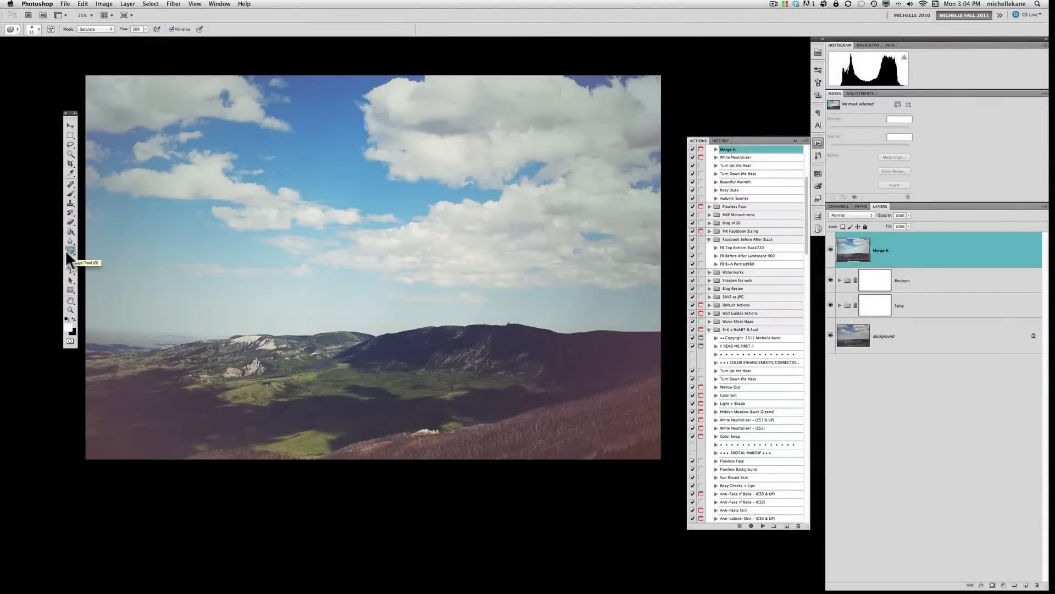
pyautogui.click(95, 28)
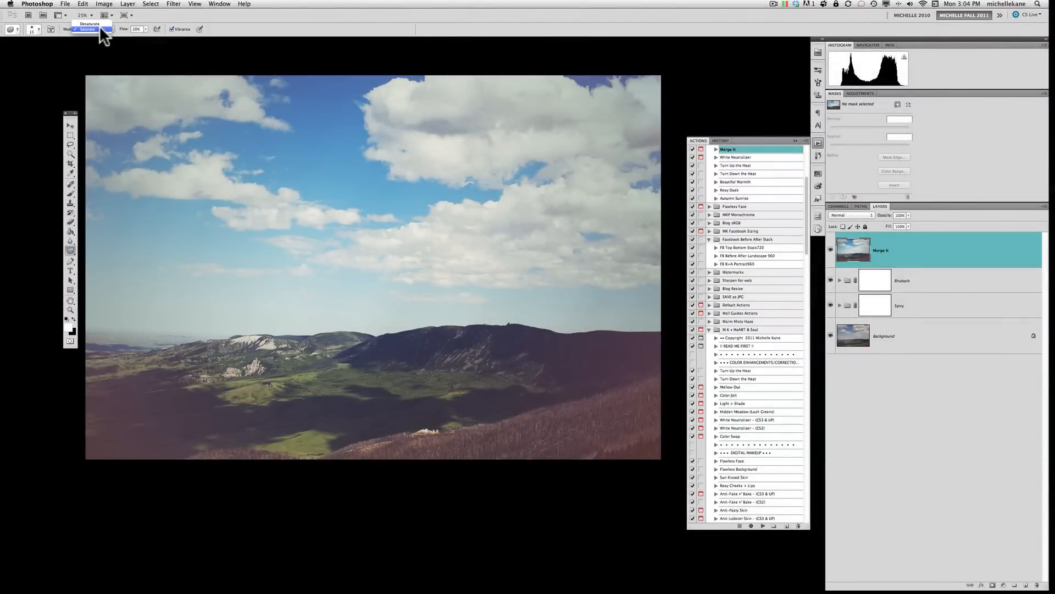
pyautogui.click(85, 28)
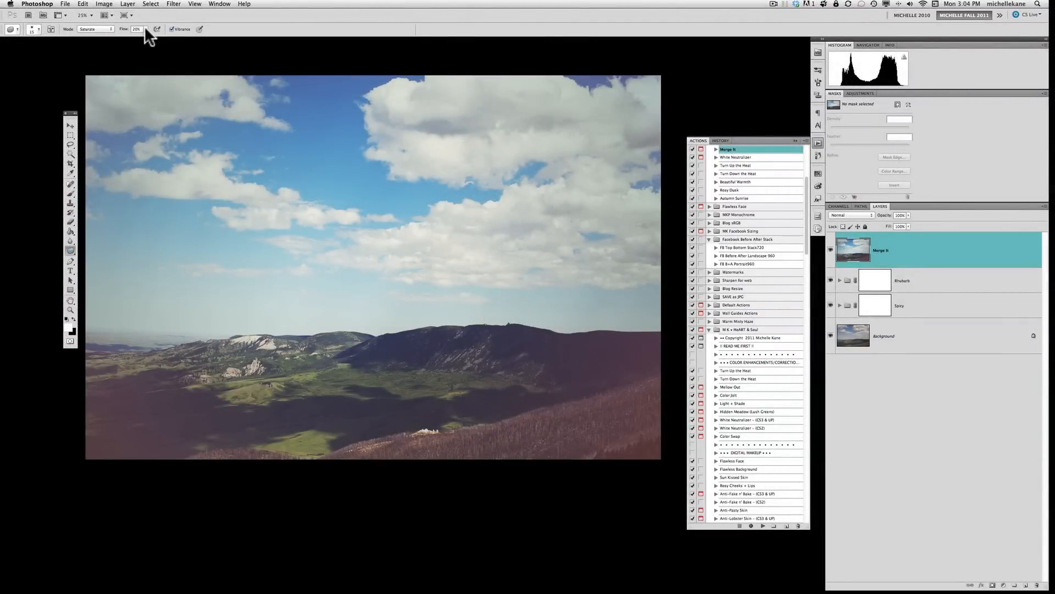
pyautogui.moveTo(214, 253)
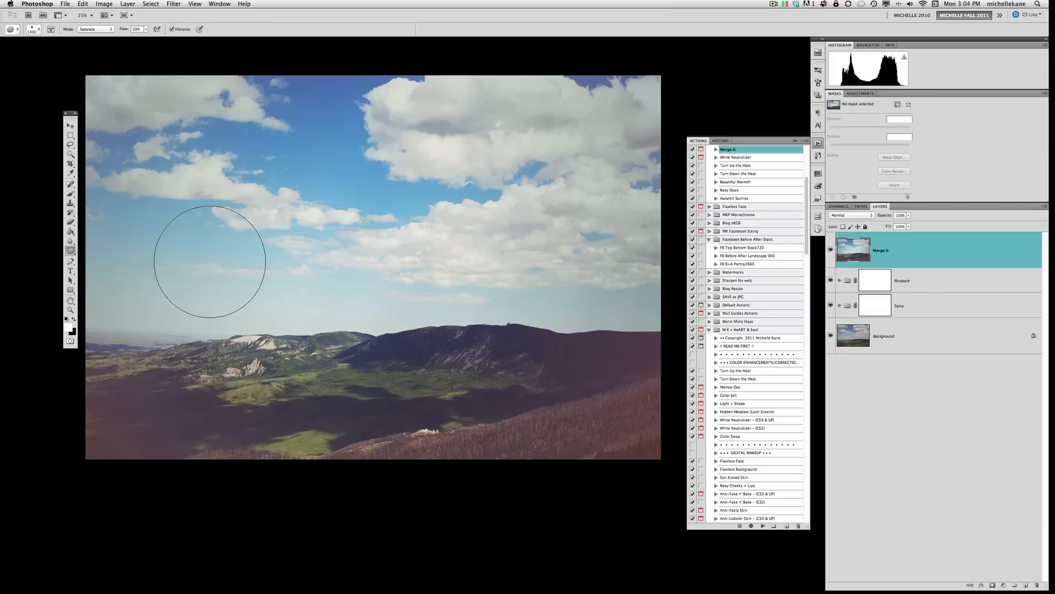
pyautogui.moveTo(139, 276)
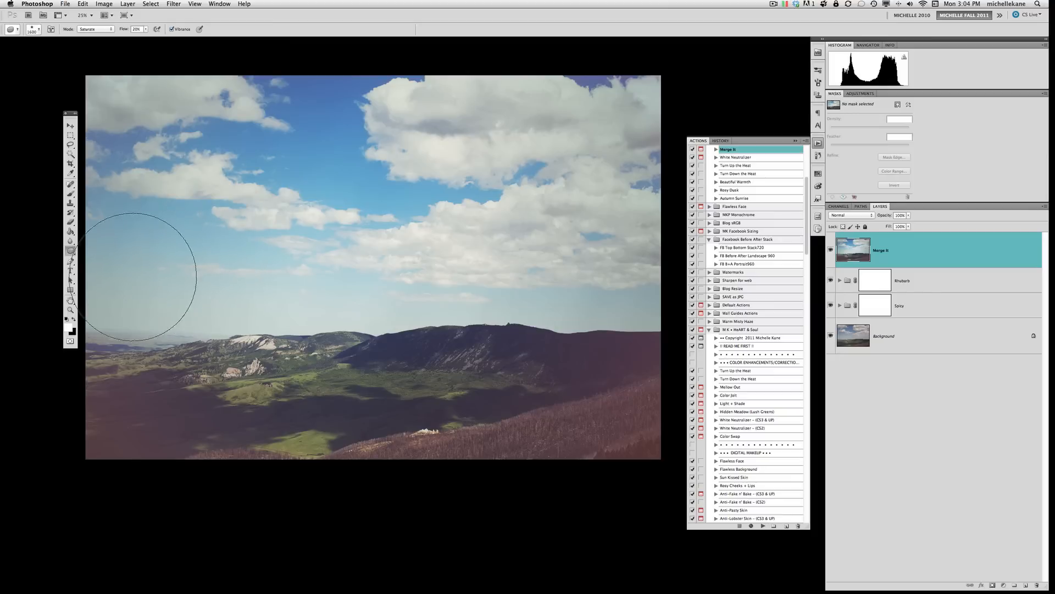
pyautogui.moveTo(259, 108)
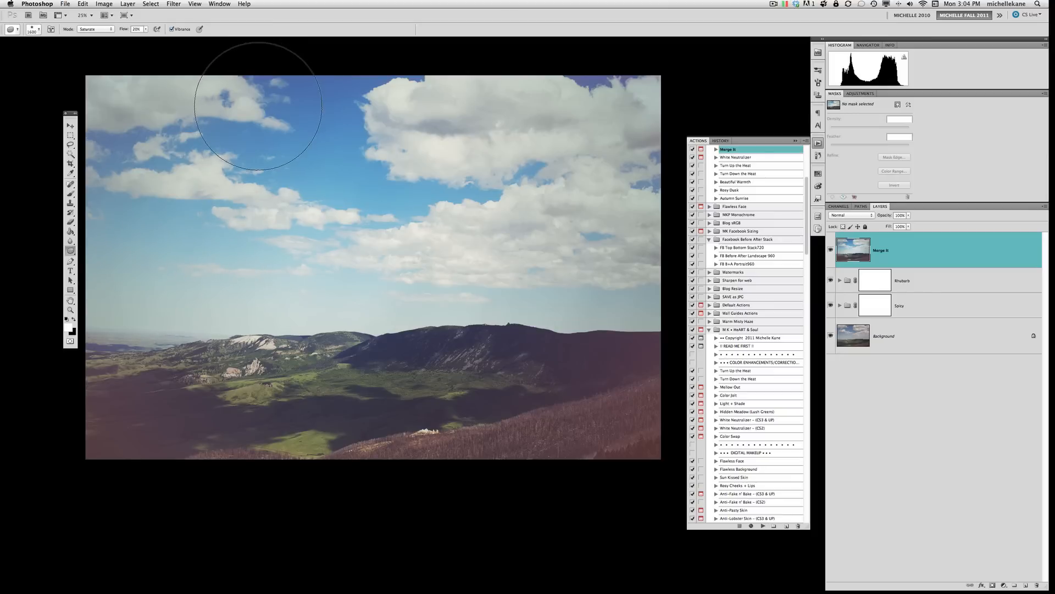
pyautogui.moveTo(484, 146)
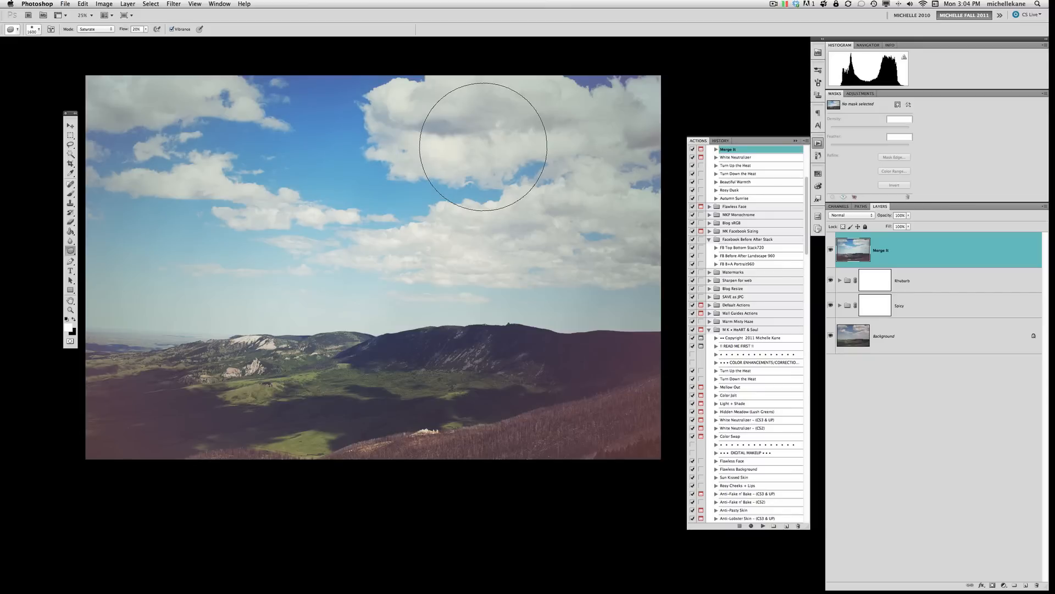
pyautogui.moveTo(505, 480)
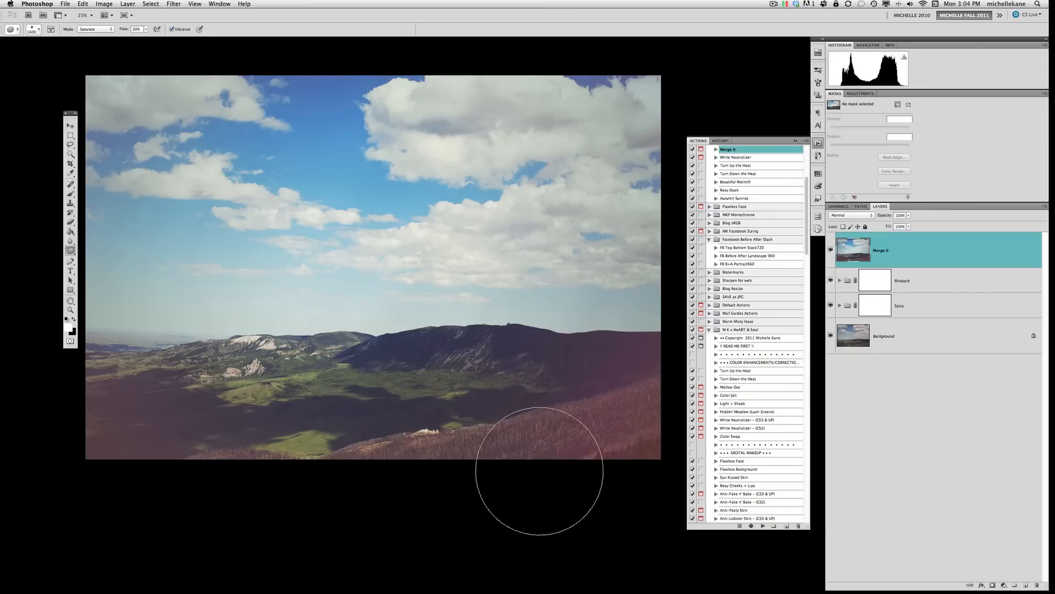
pyautogui.moveTo(257, 427)
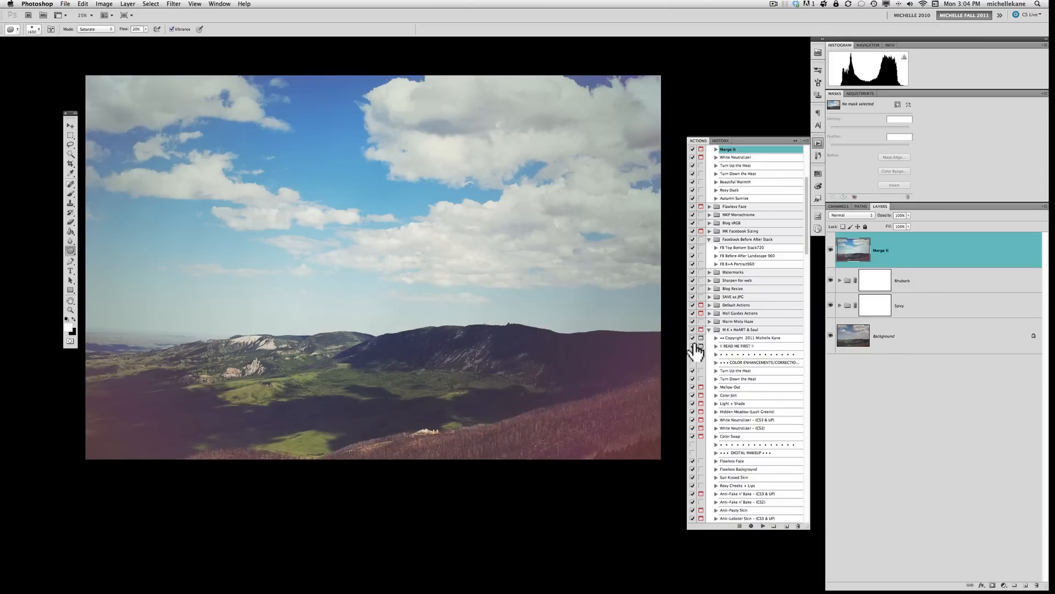
pyautogui.moveTo(322, 102)
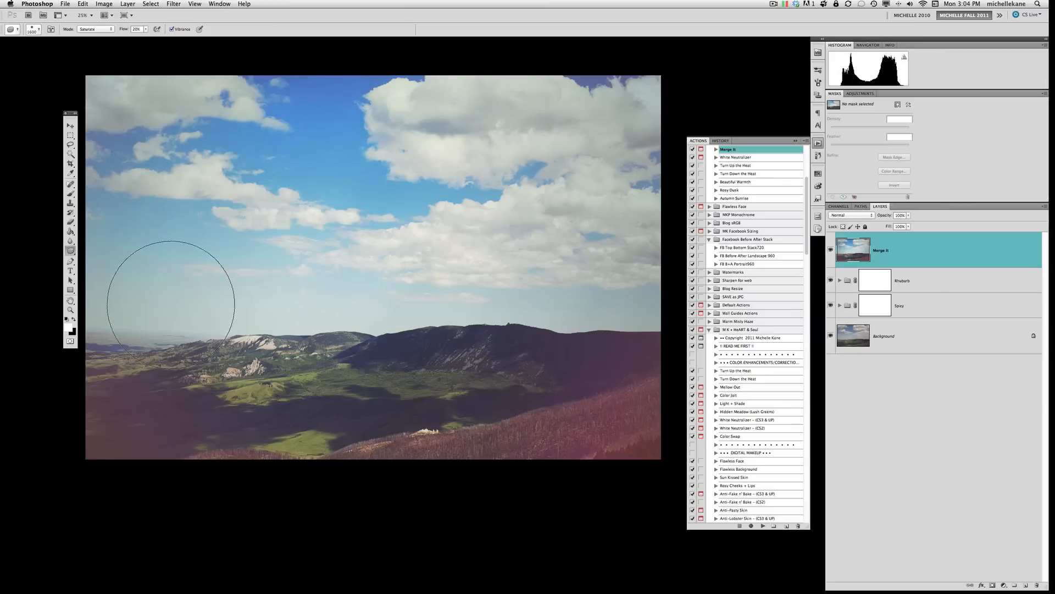
pyautogui.moveTo(231, 161)
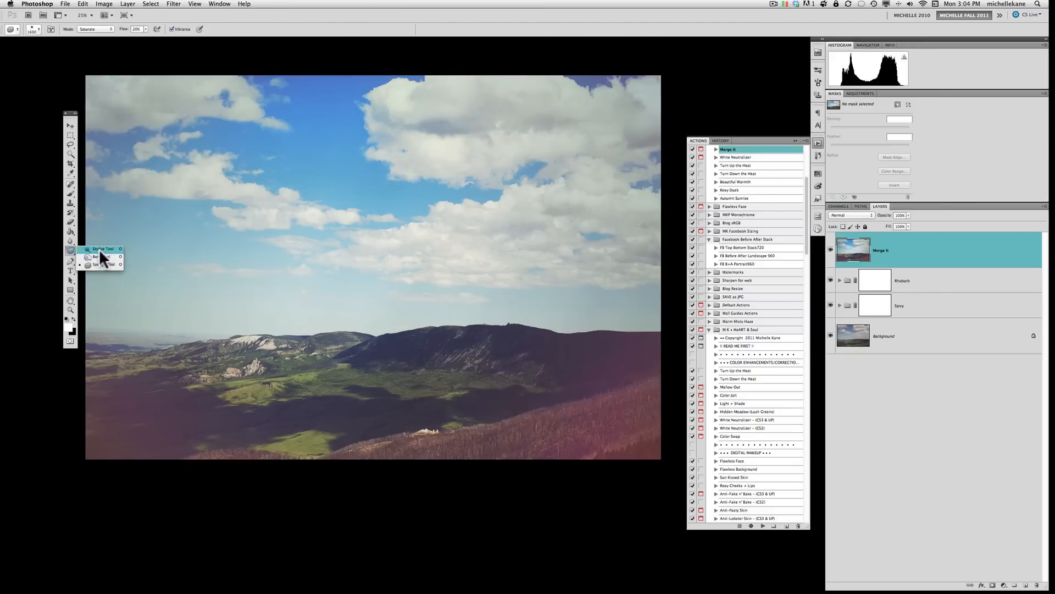
# - Choose the Dodge Tool and limit its Range to Highlights for the ridges and clouds
pyautogui.click(101, 249)
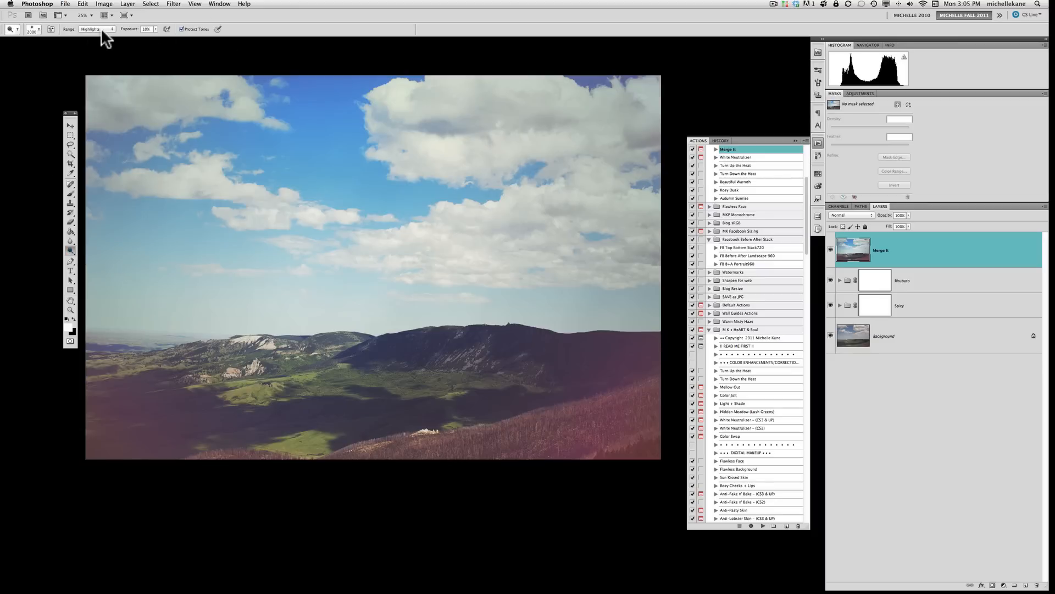
pyautogui.moveTo(105, 36)
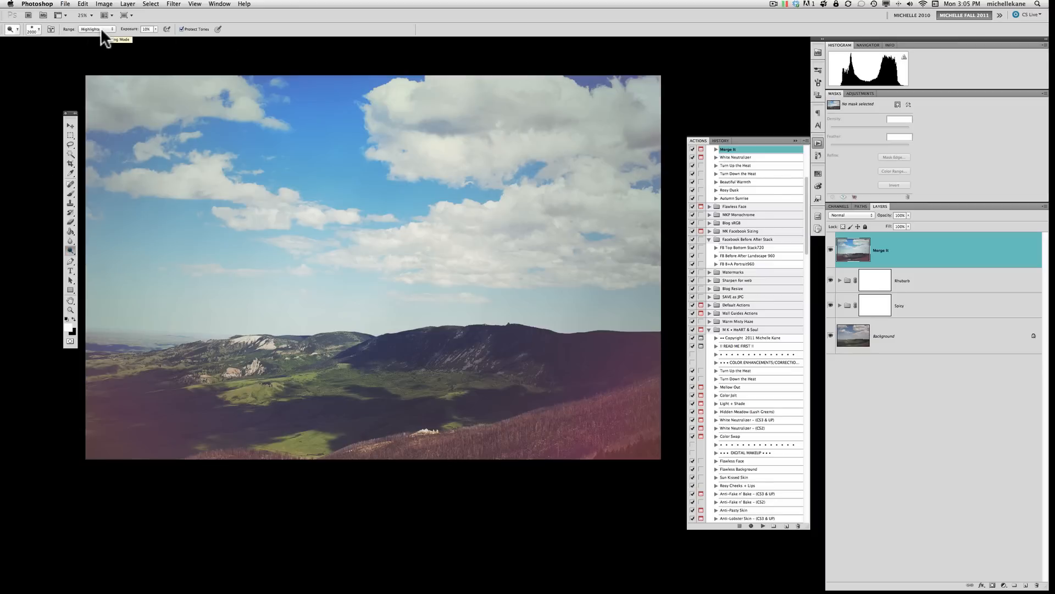
pyautogui.click(97, 29)
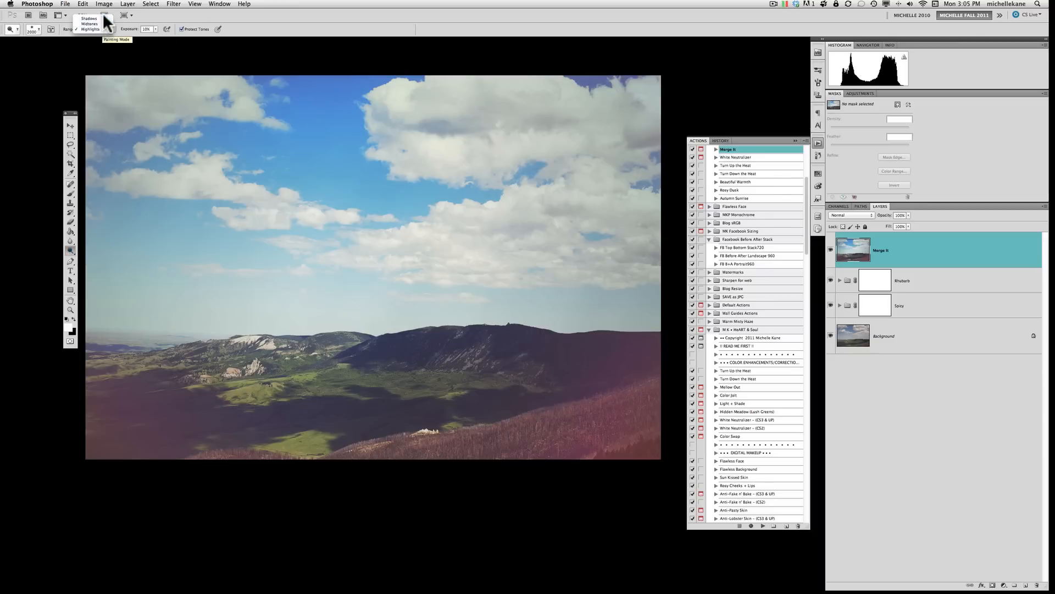
pyautogui.click(89, 28)
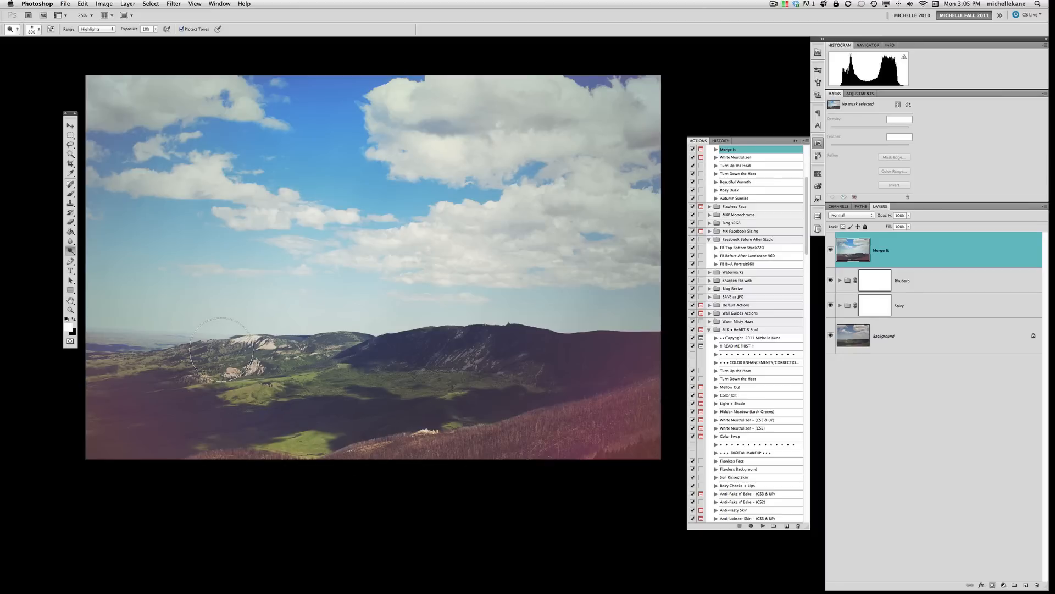
pyautogui.moveTo(650, 369)
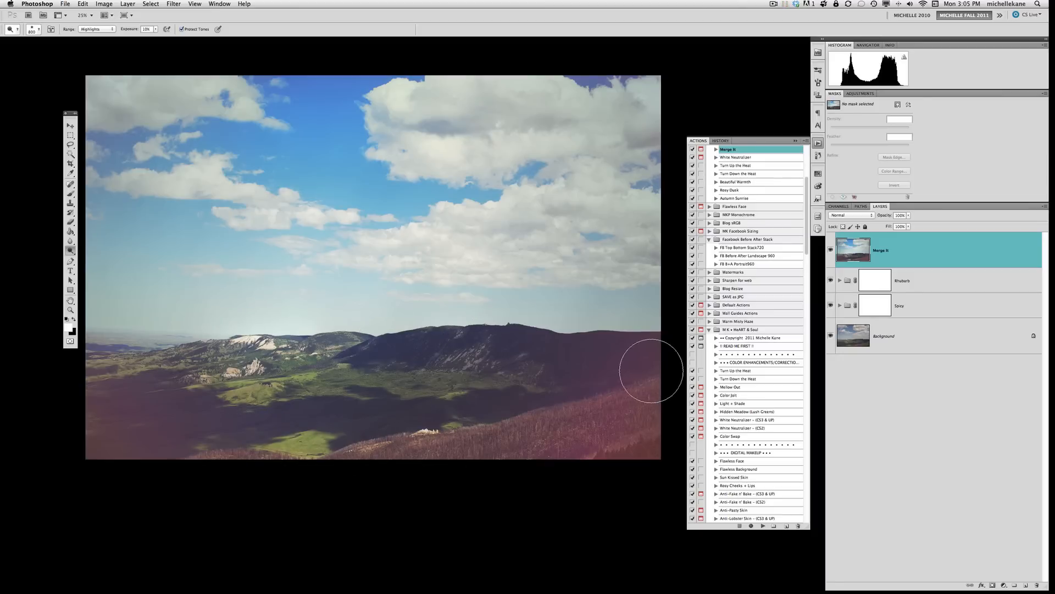
pyautogui.moveTo(41, 383)
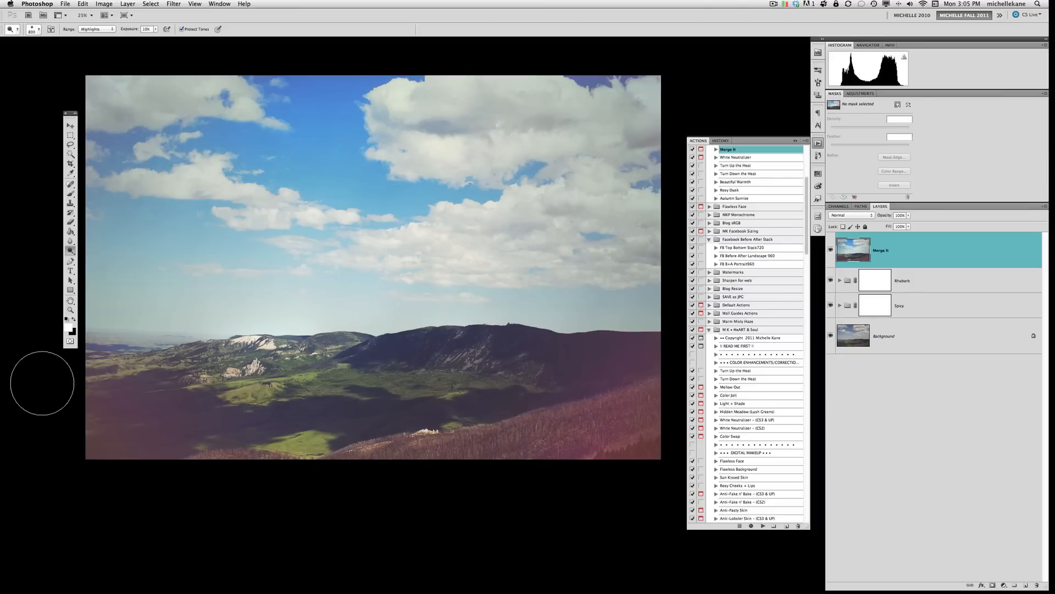
pyautogui.moveTo(245, 154)
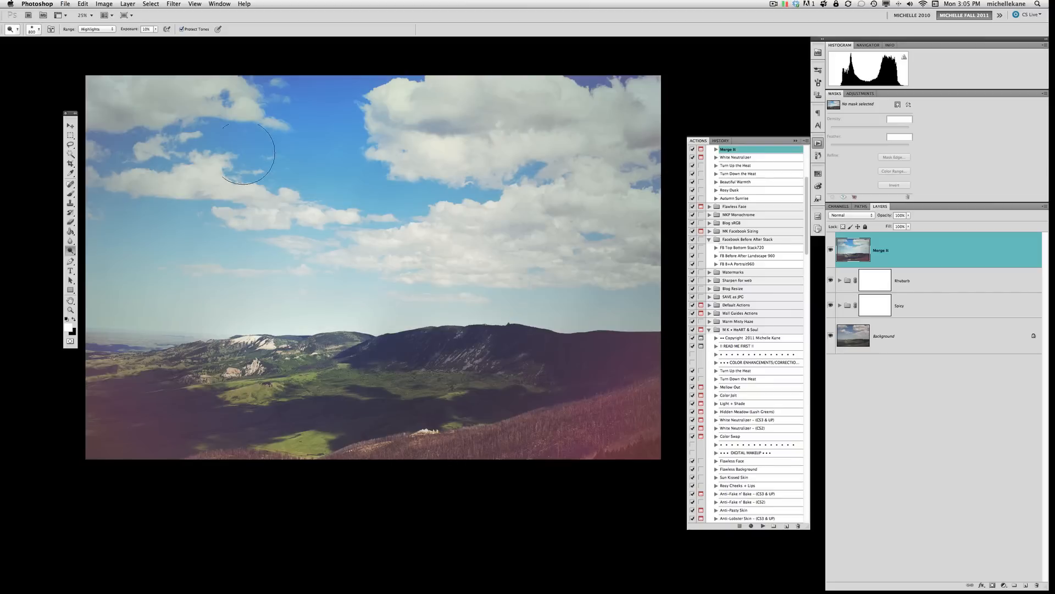
pyautogui.moveTo(554, 184)
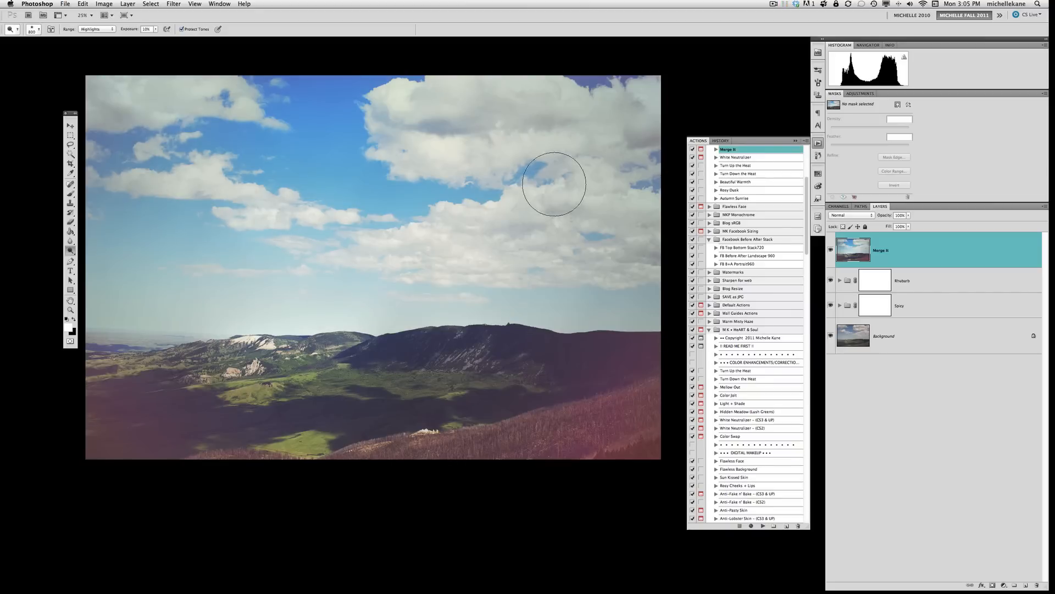
pyautogui.moveTo(234, 258)
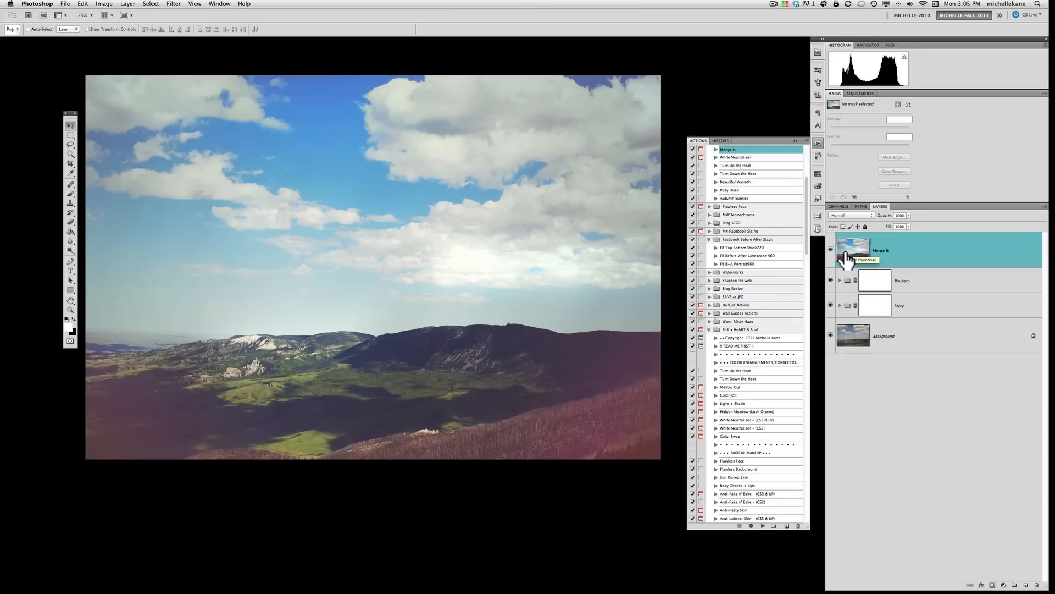
# - Add a mask to the Merge layer and brush out its effect over the central bright clouds
pyautogui.click(721, 139)
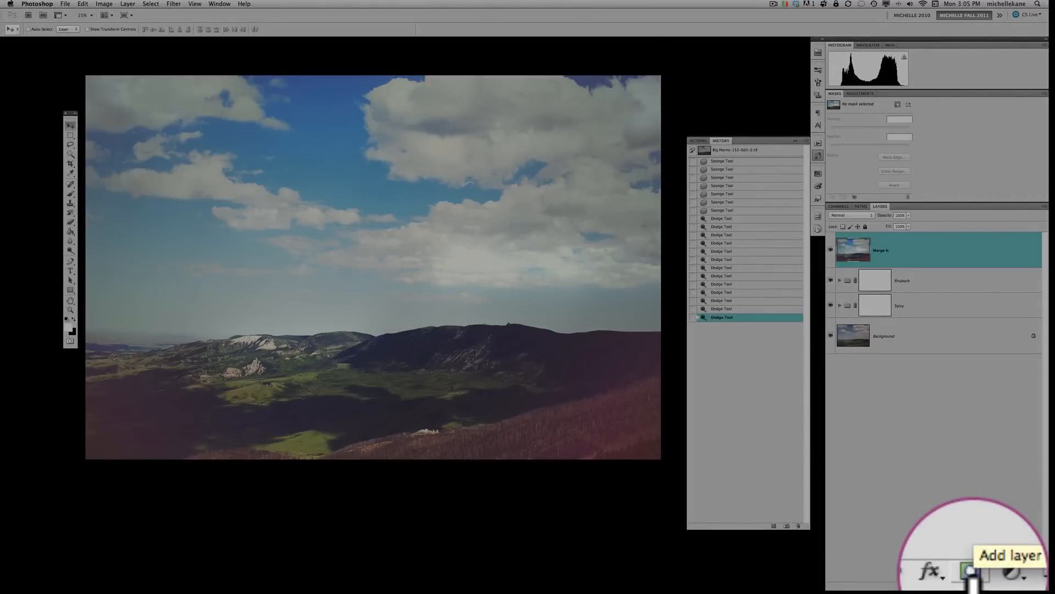
pyautogui.click(971, 568)
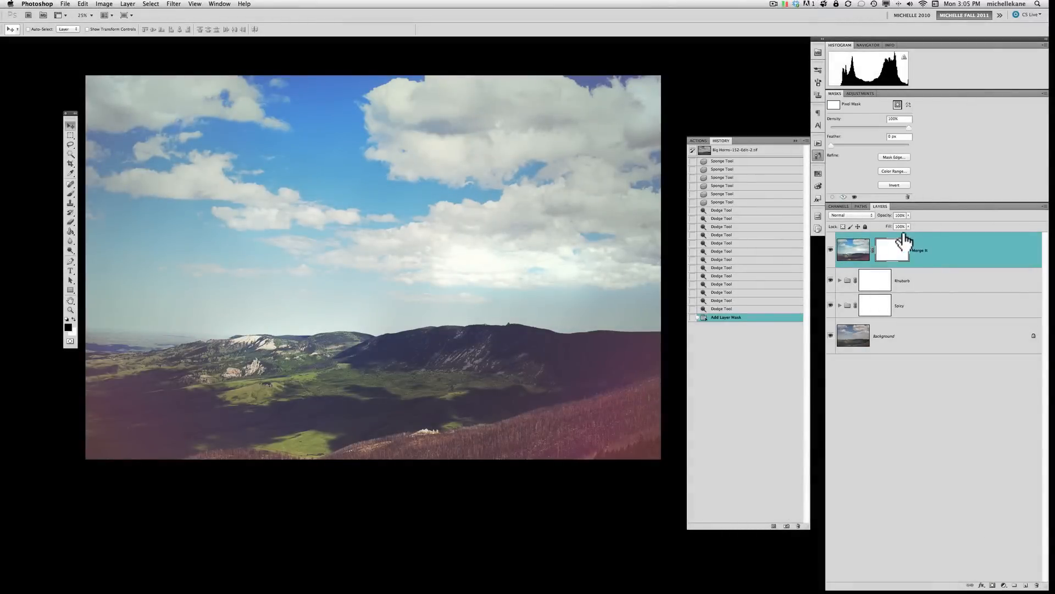
pyautogui.moveTo(894, 260)
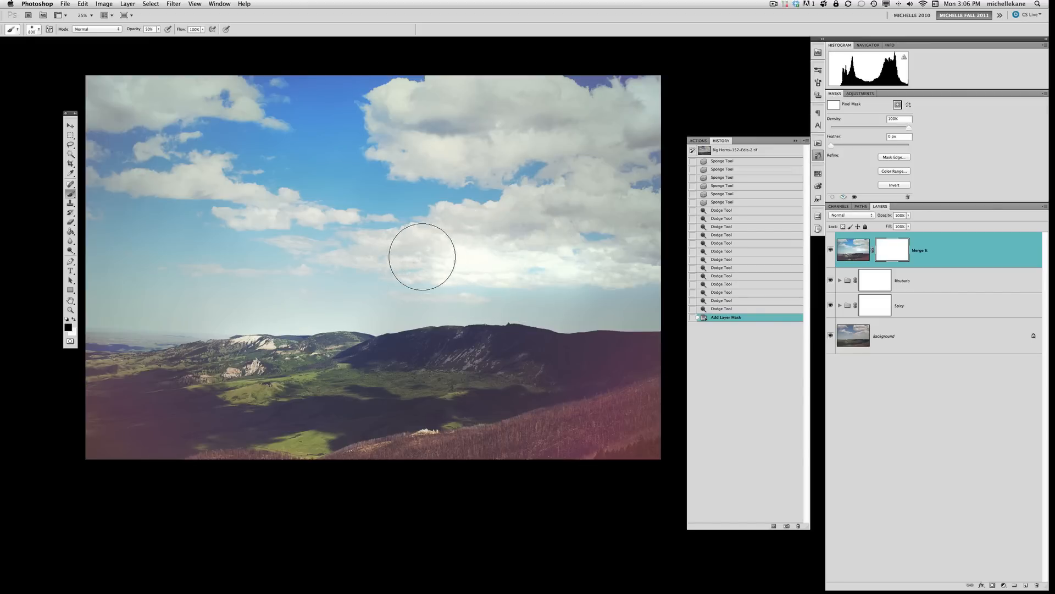
pyautogui.moveTo(422, 256); pyautogui.dragTo(651, 268)
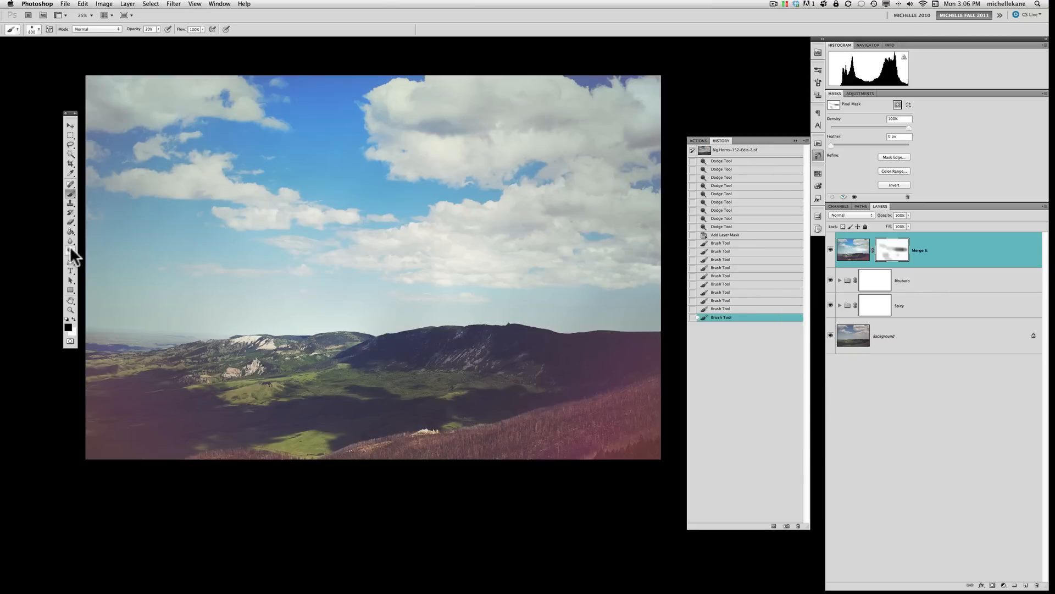
pyautogui.click(71, 249)
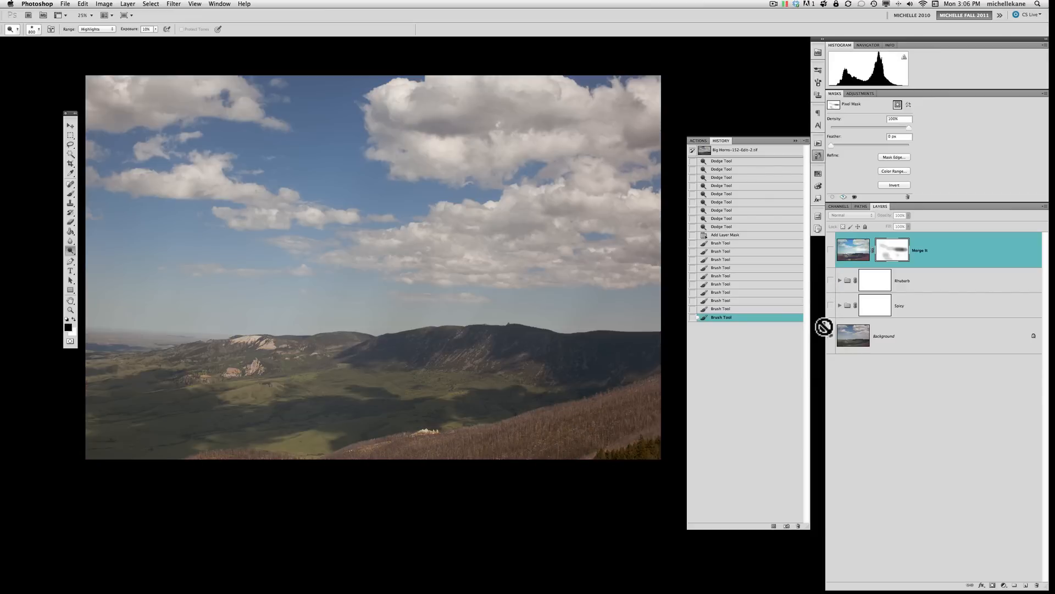
pyautogui.moveTo(824, 328)
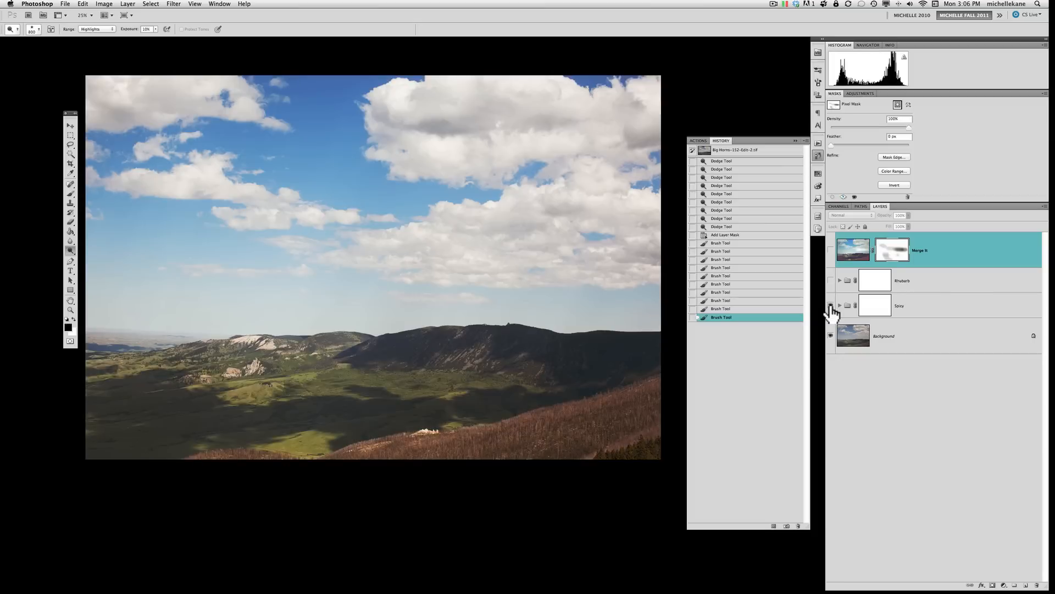
# - Re-show the Spicy and Rhubarb toning groups, then lower the Merge layer's opacity
pyautogui.click(831, 305)
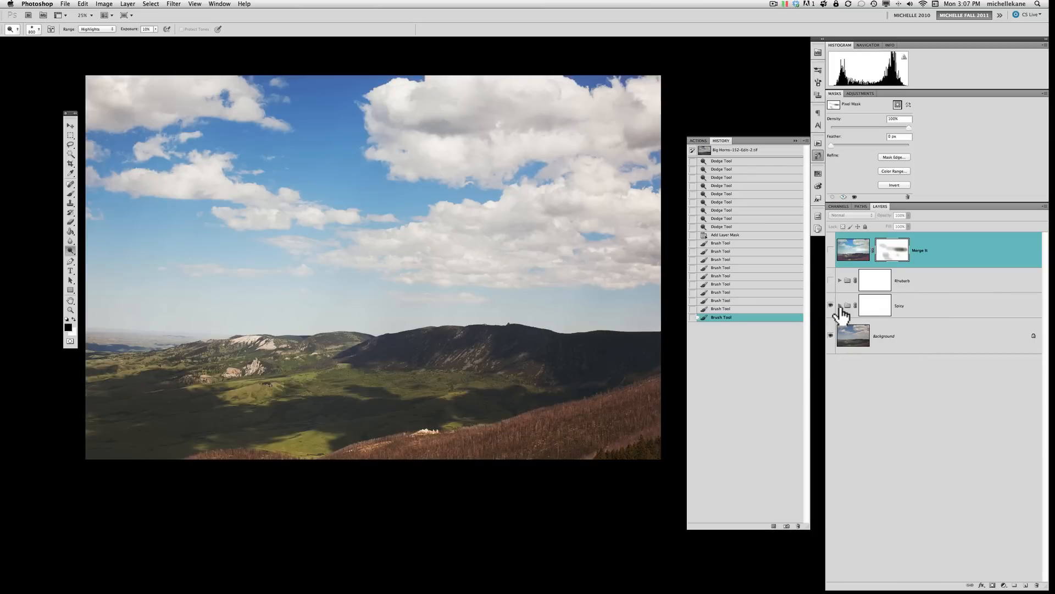
pyautogui.moveTo(840, 315)
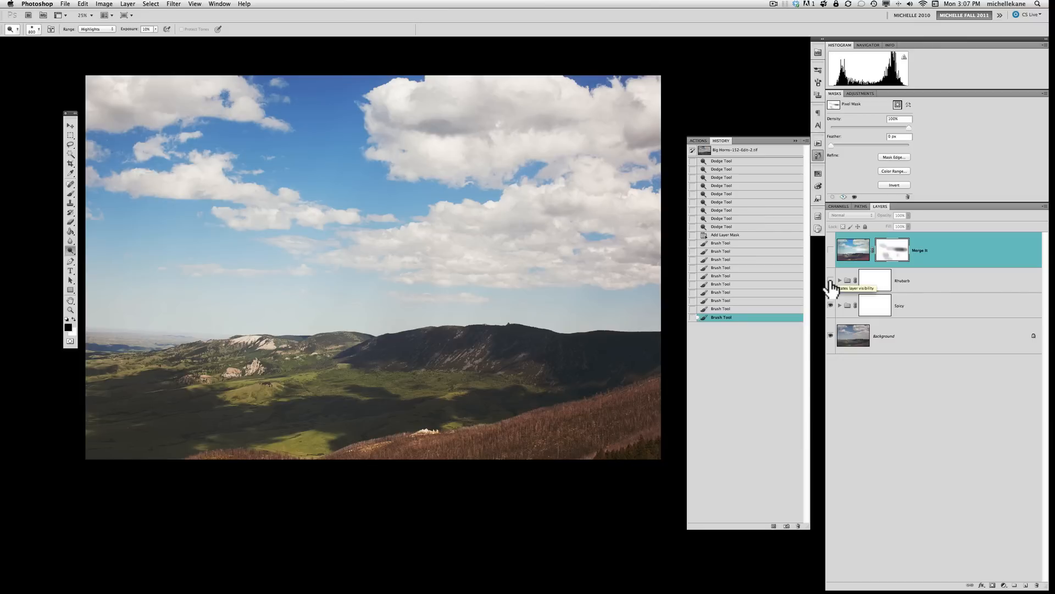
pyautogui.click(831, 285)
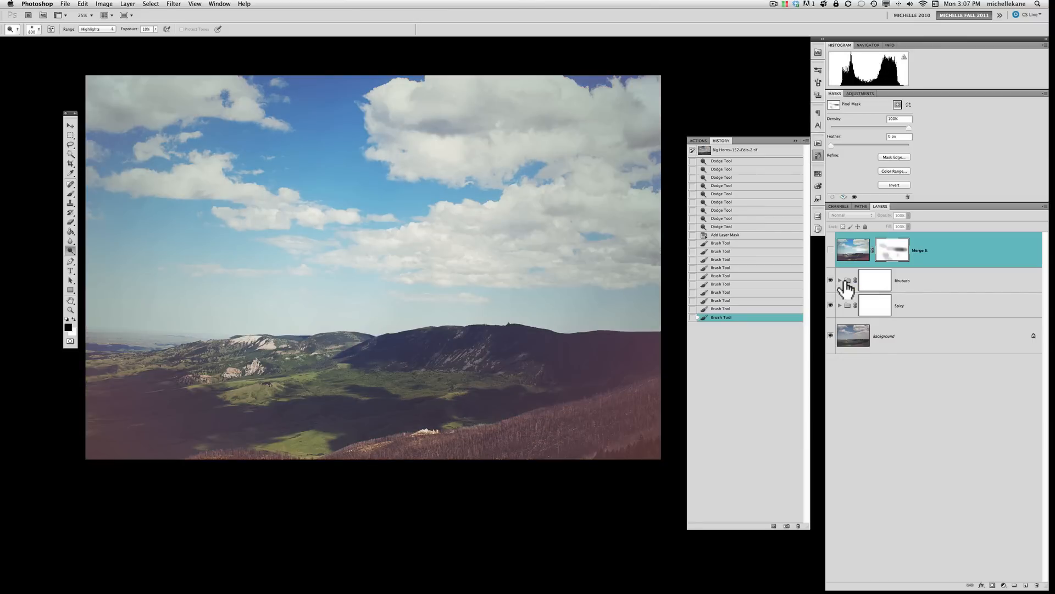
pyautogui.click(839, 280)
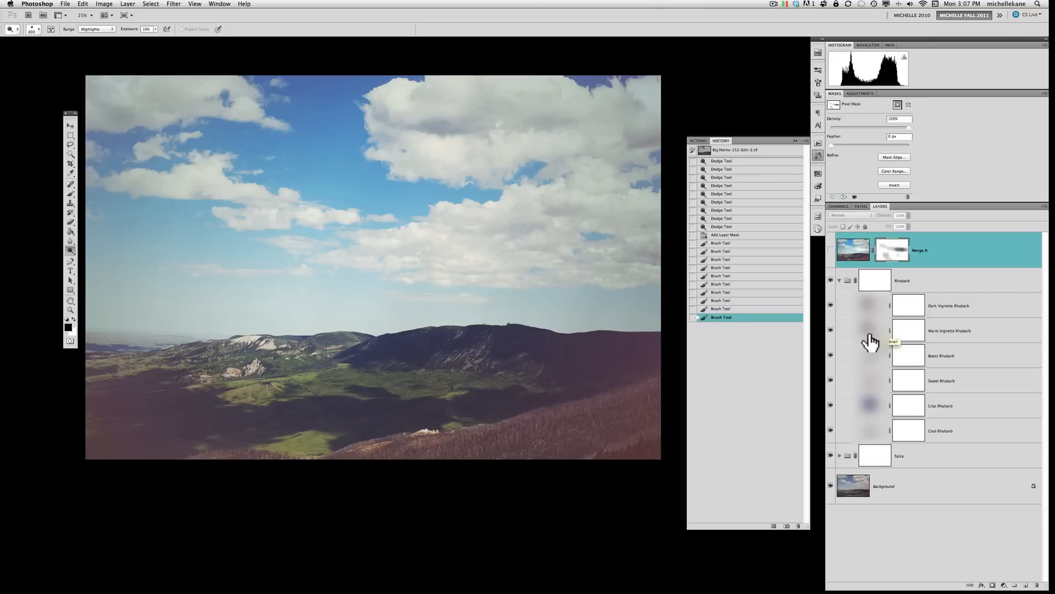
pyautogui.moveTo(913, 339)
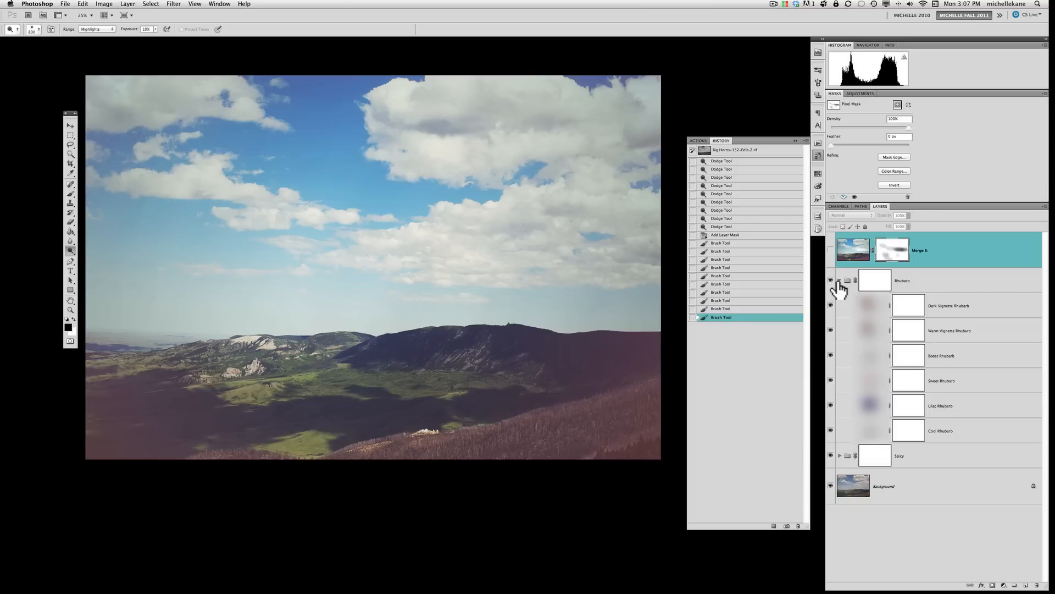
pyautogui.click(839, 280)
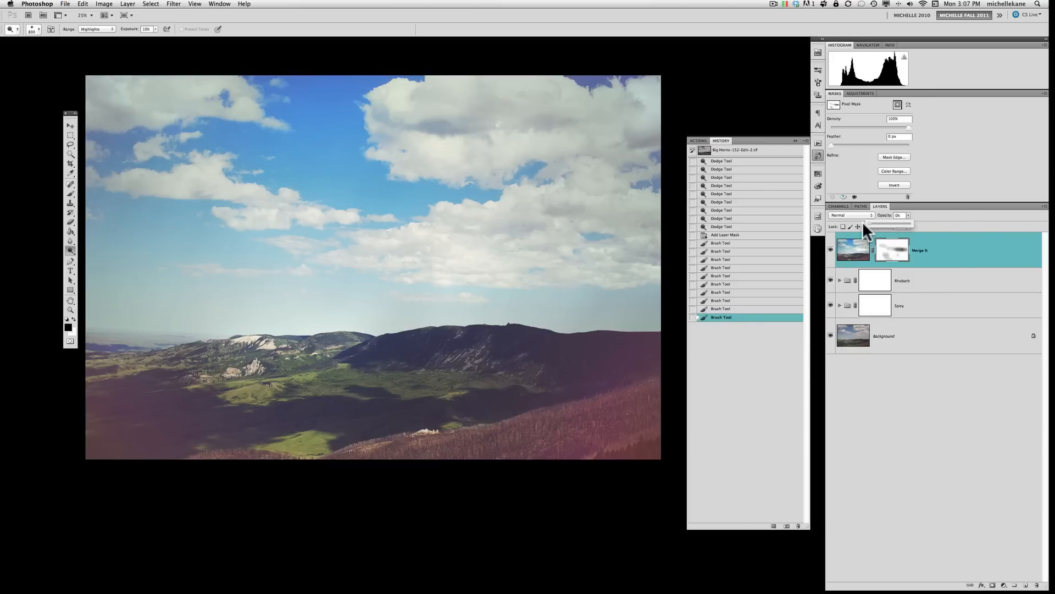
pyautogui.moveTo(908, 222); pyautogui.dragTo(885, 222)
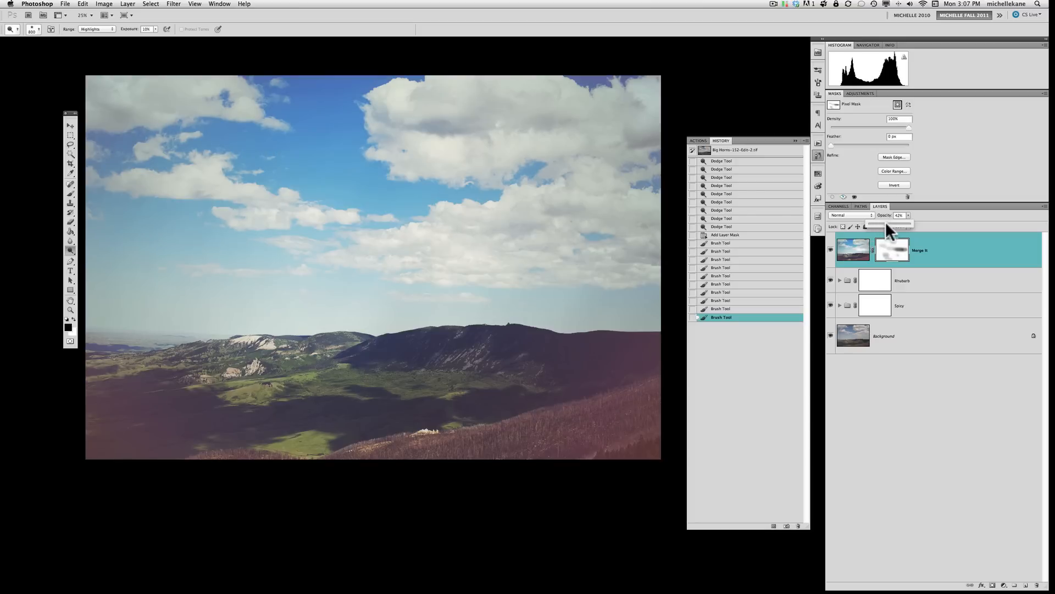